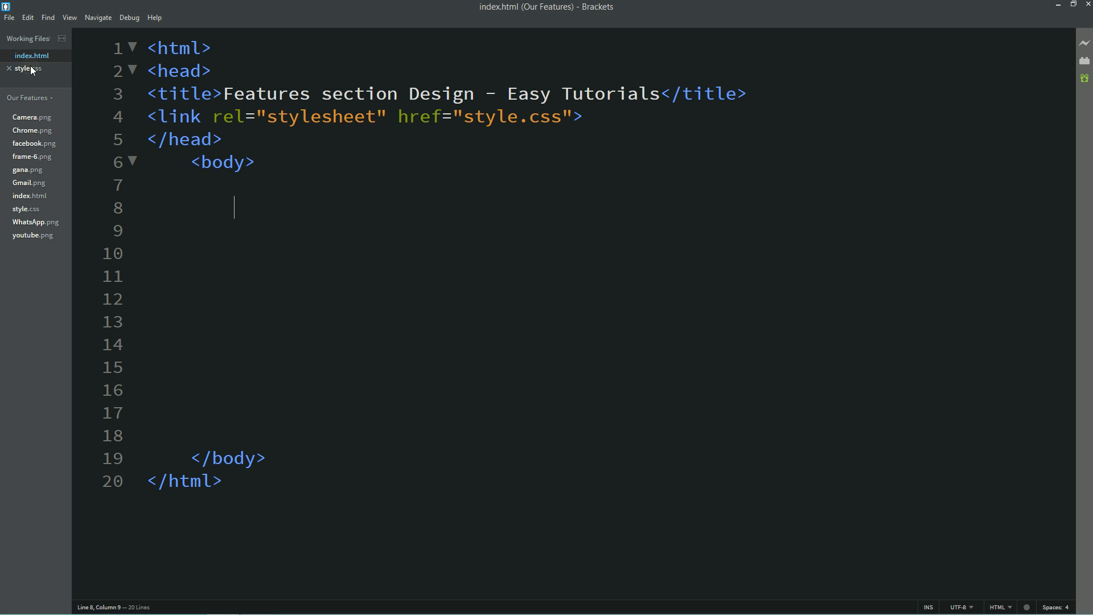
Add a mobile-frame div containing a frame-6.png image to the index.html body.
click(27, 69)
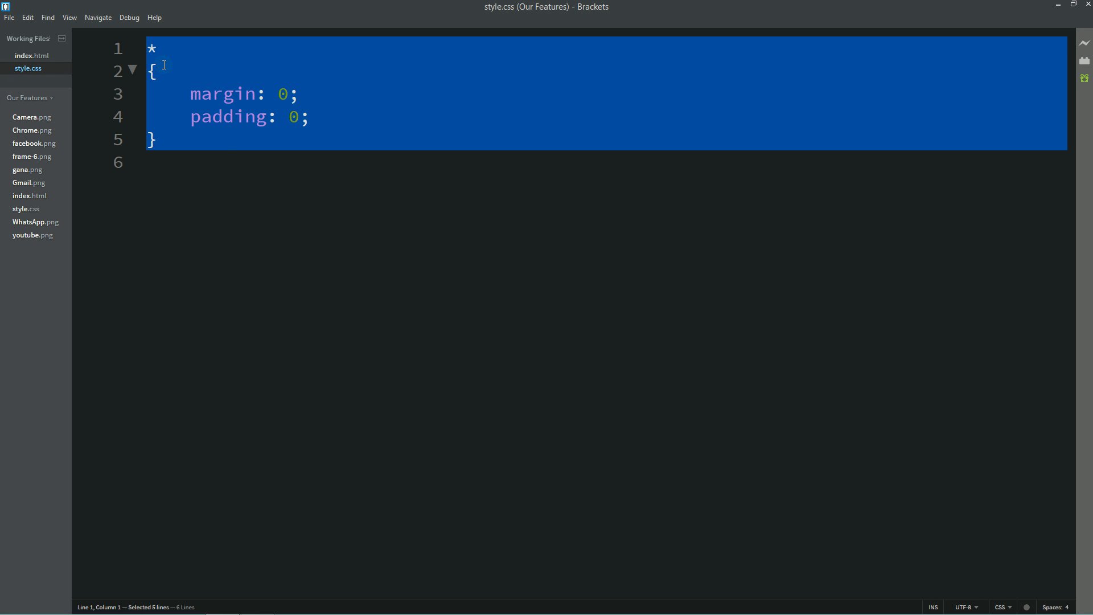
click(27, 56)
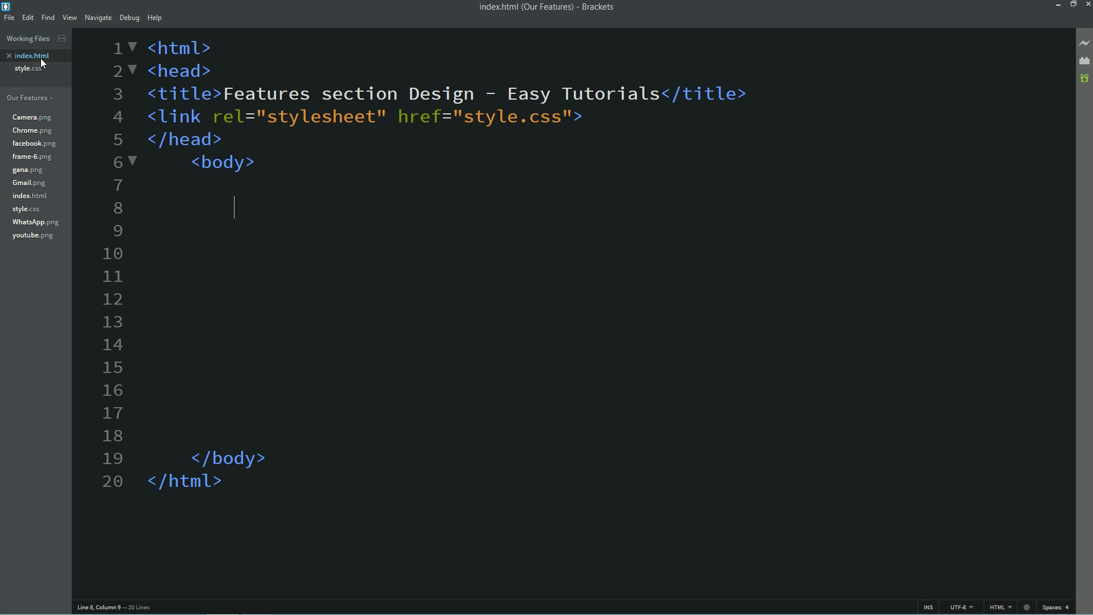
drag(178, 116, 581, 117)
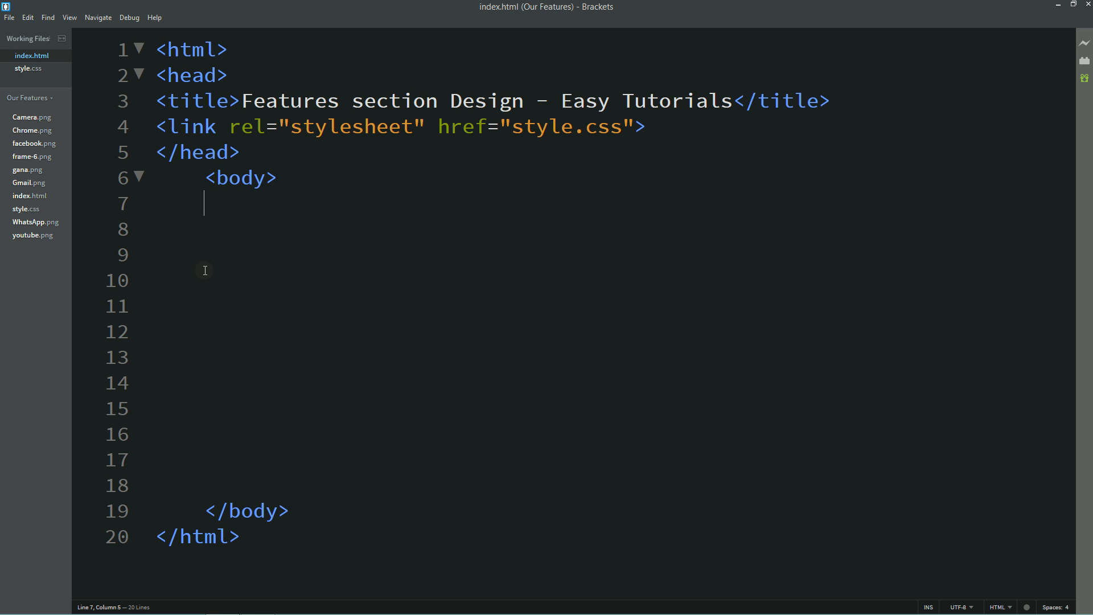
text(<div)
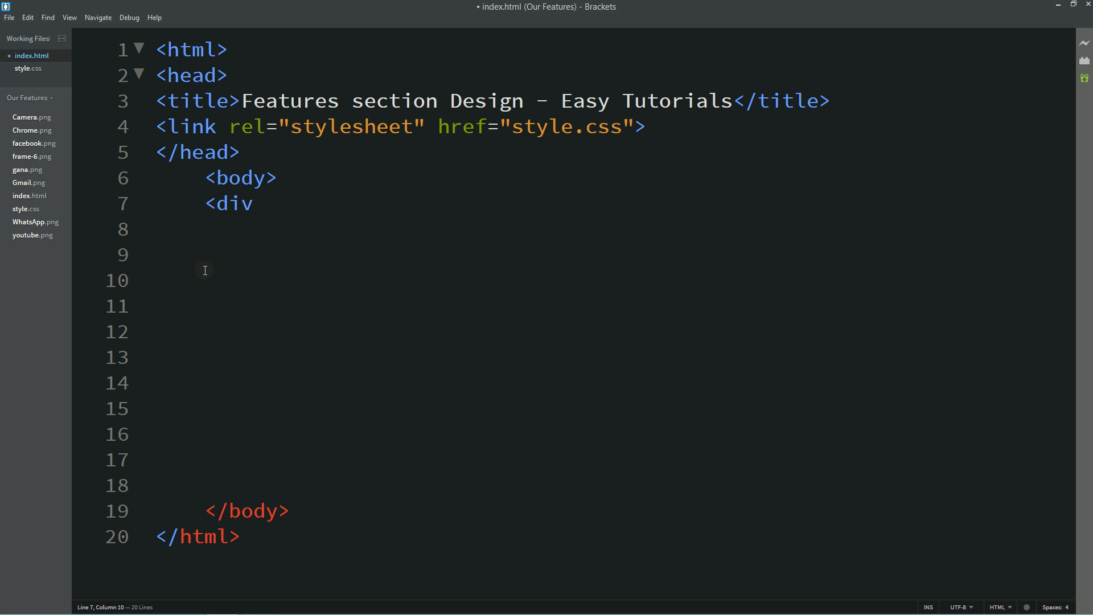
text(class)
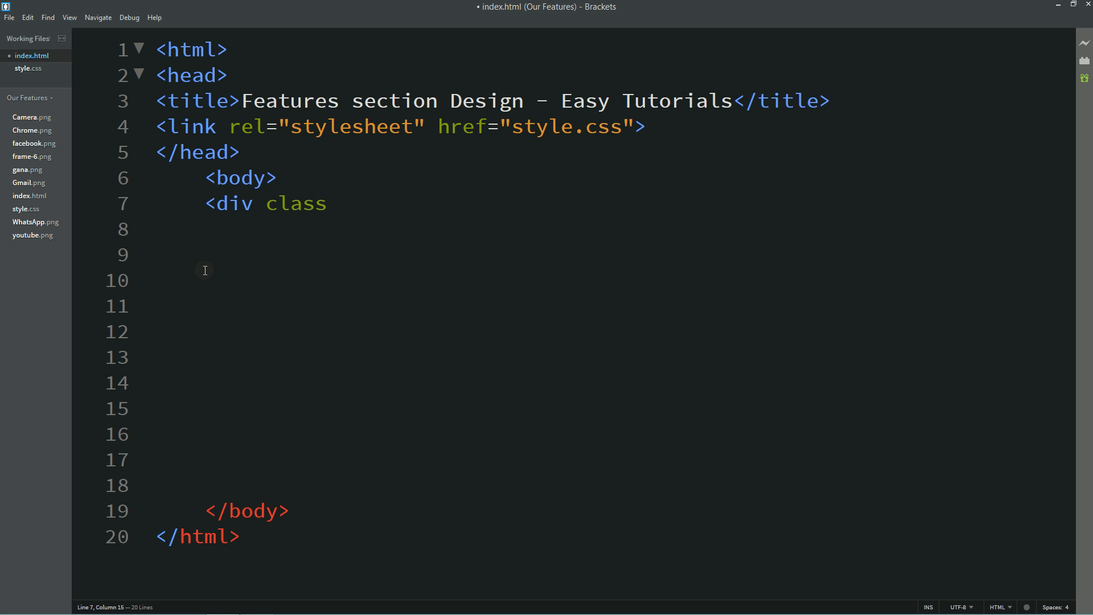
text(="mobile-f")
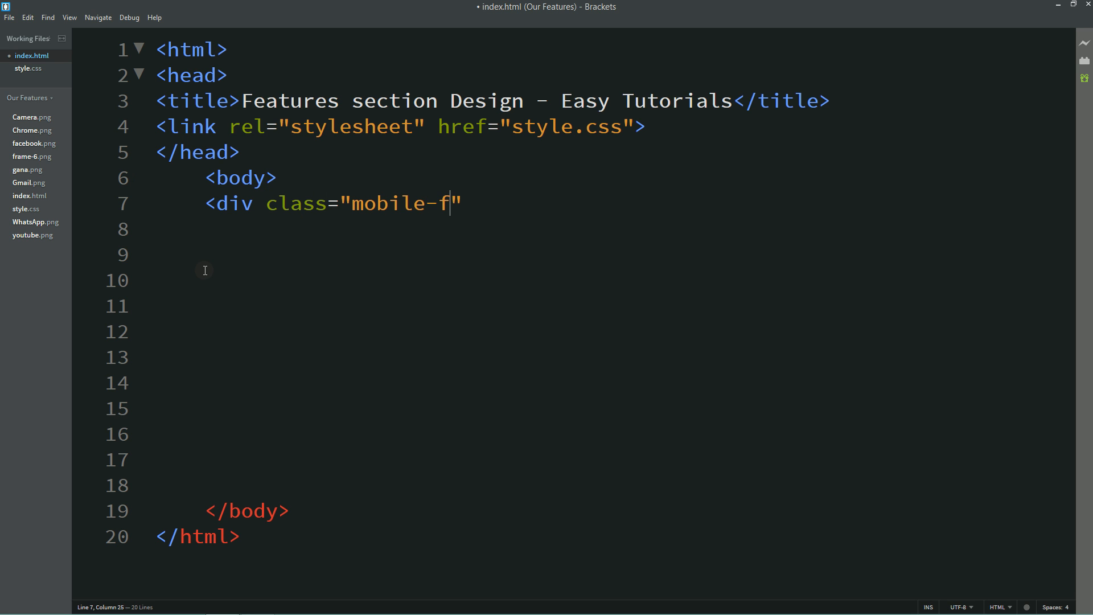
text(ramae)
click(610, 229)
text(<img src="frame-6.png)
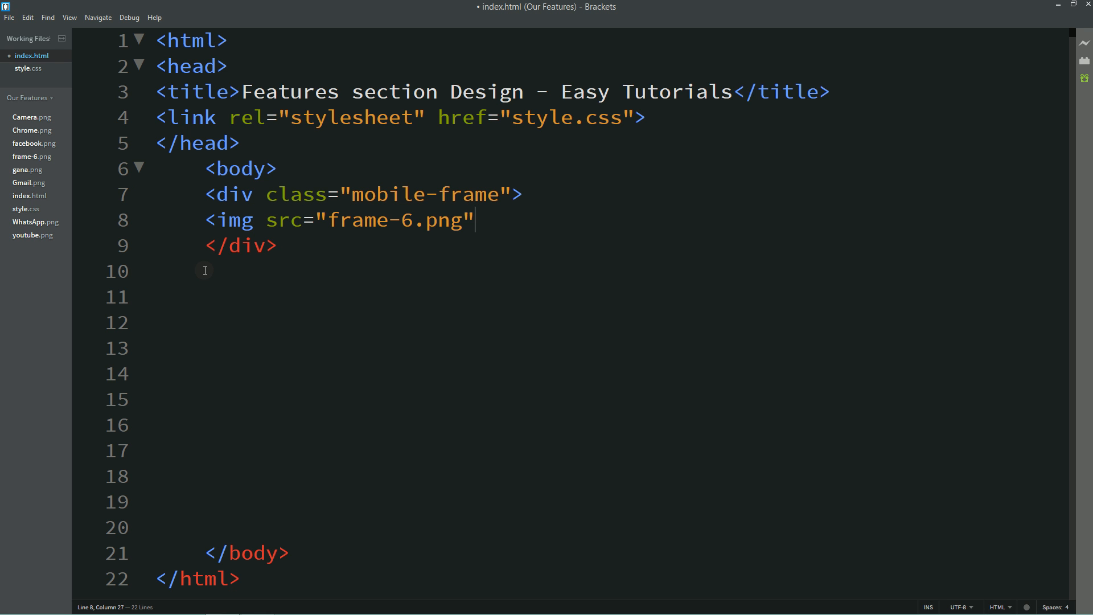
text(>)
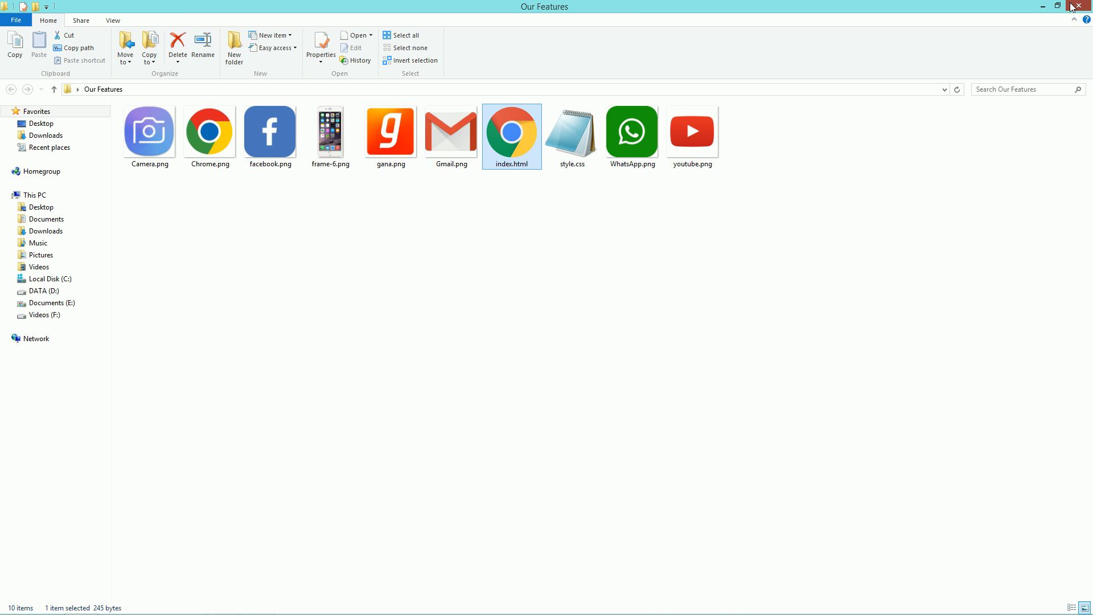
Open index.html in Chrome and scroll through the large phone image.
double_click(511, 136)
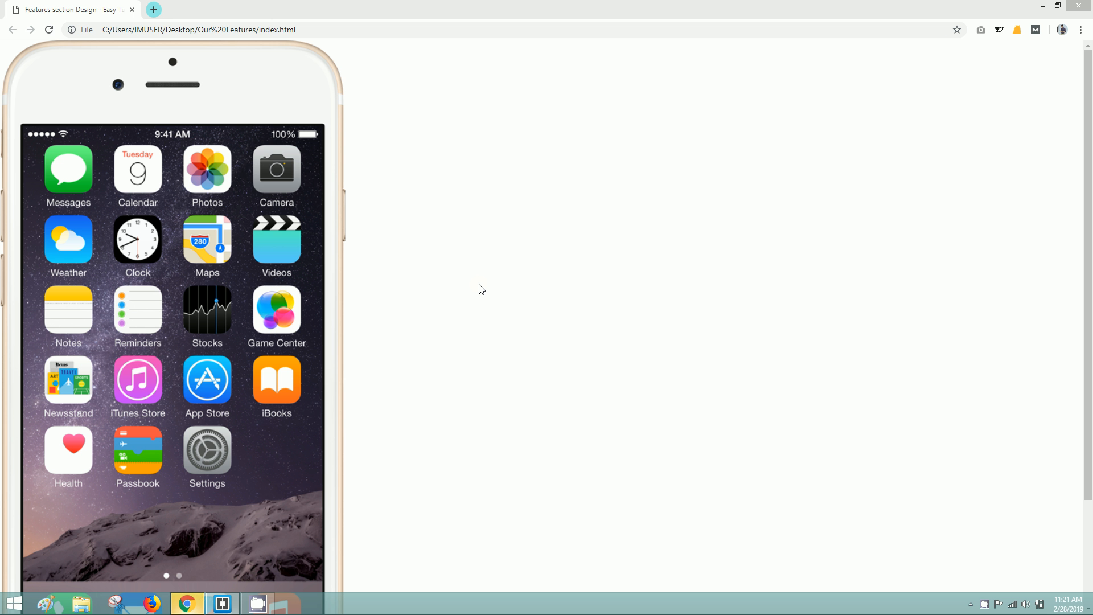
scroll(down, 3)
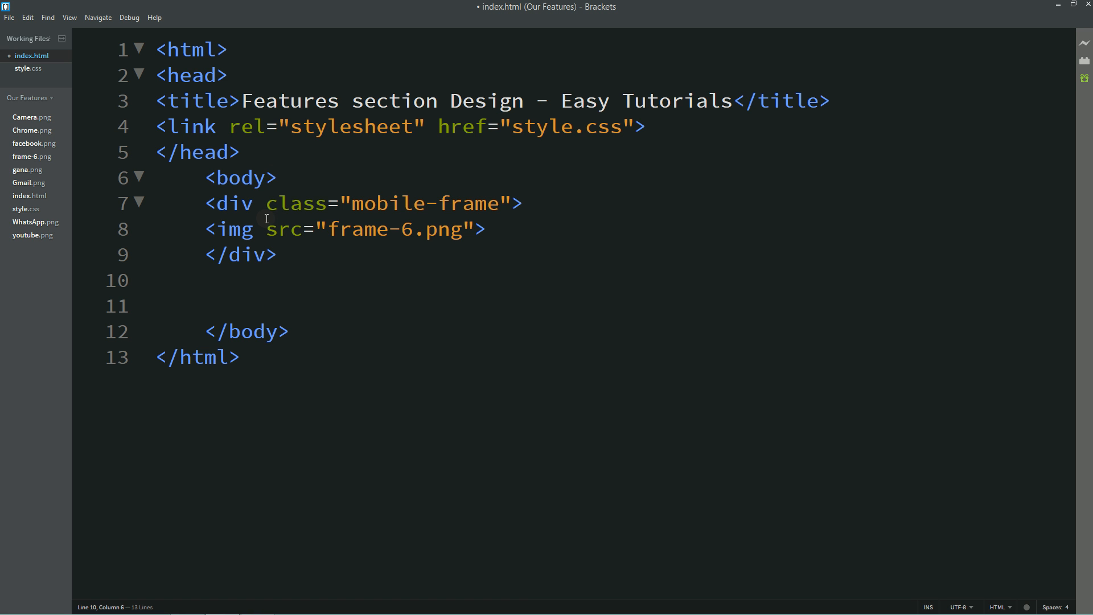
Give the body a linear-gradient background from #004085 to #007bff in style.css.
drag(342, 203, 494, 203)
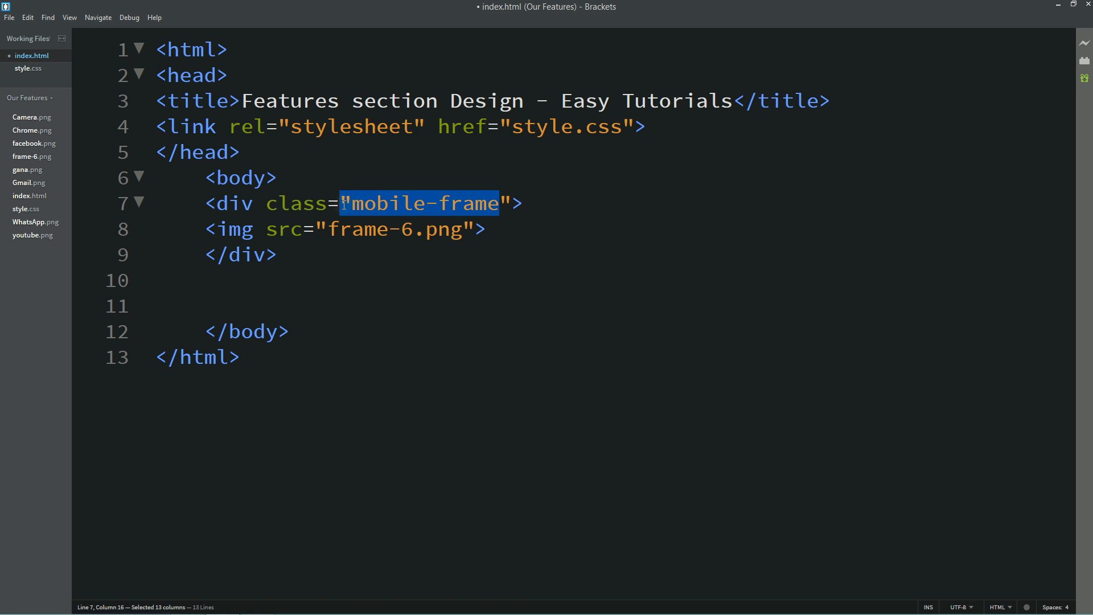
click(30, 67)
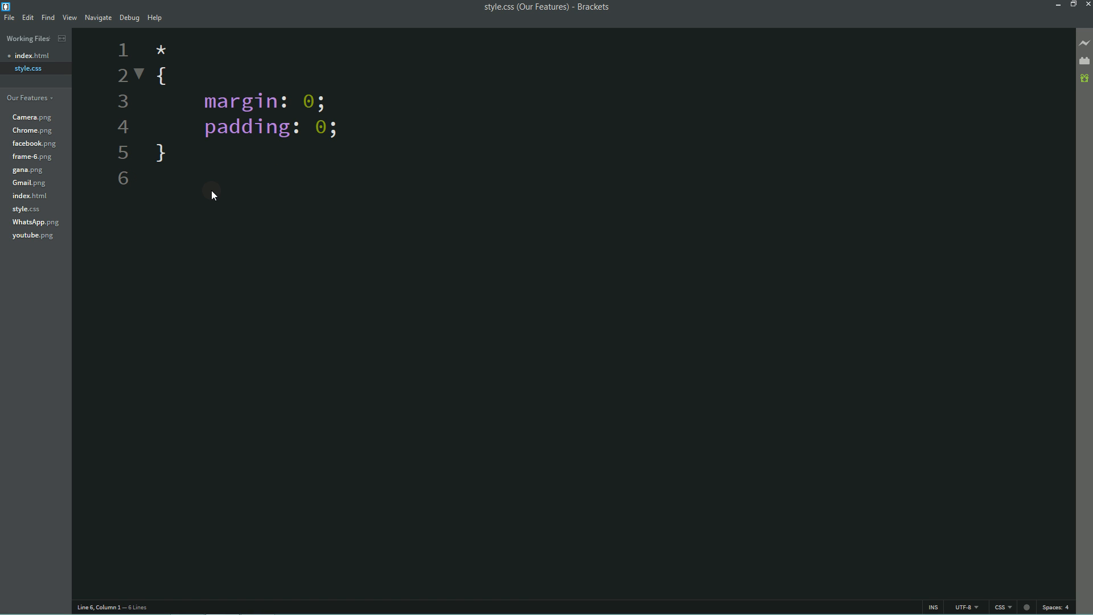
text(body)
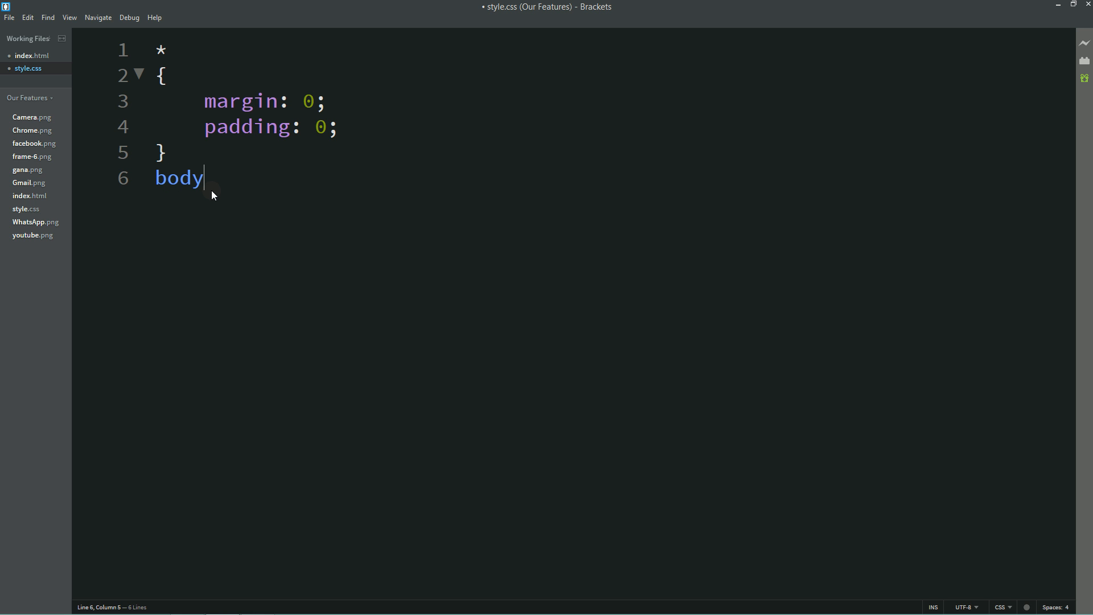
text({)
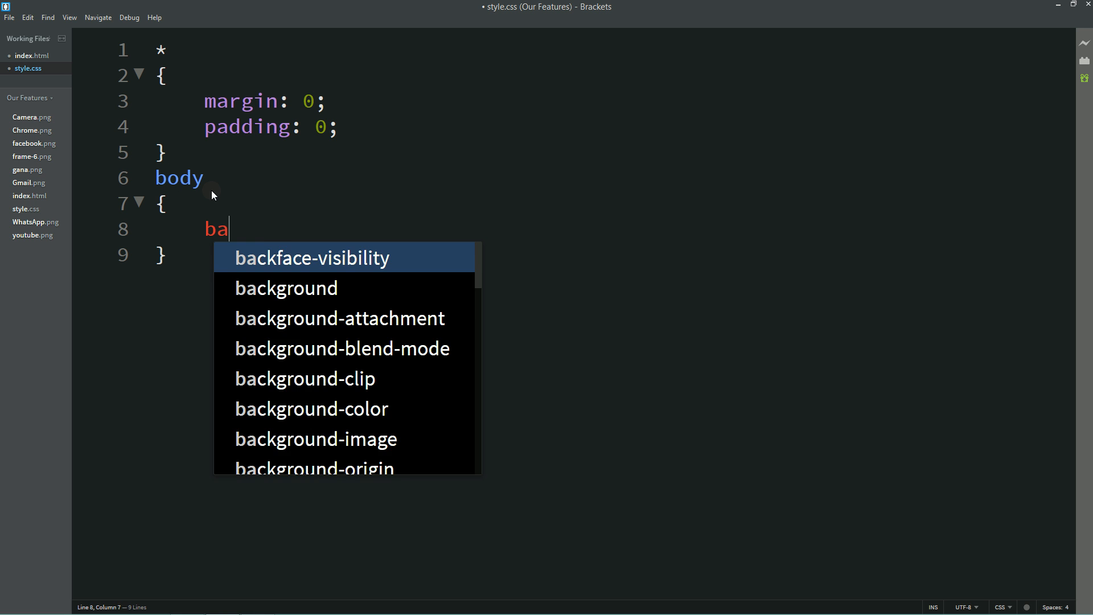
text(ckgroun-image: linear)
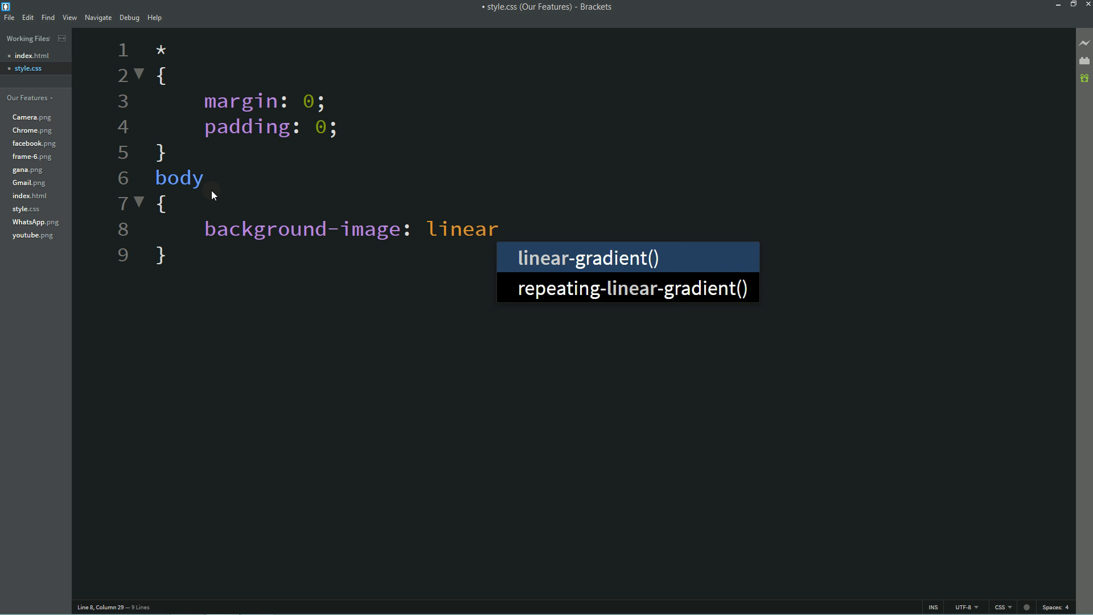
click(586, 257)
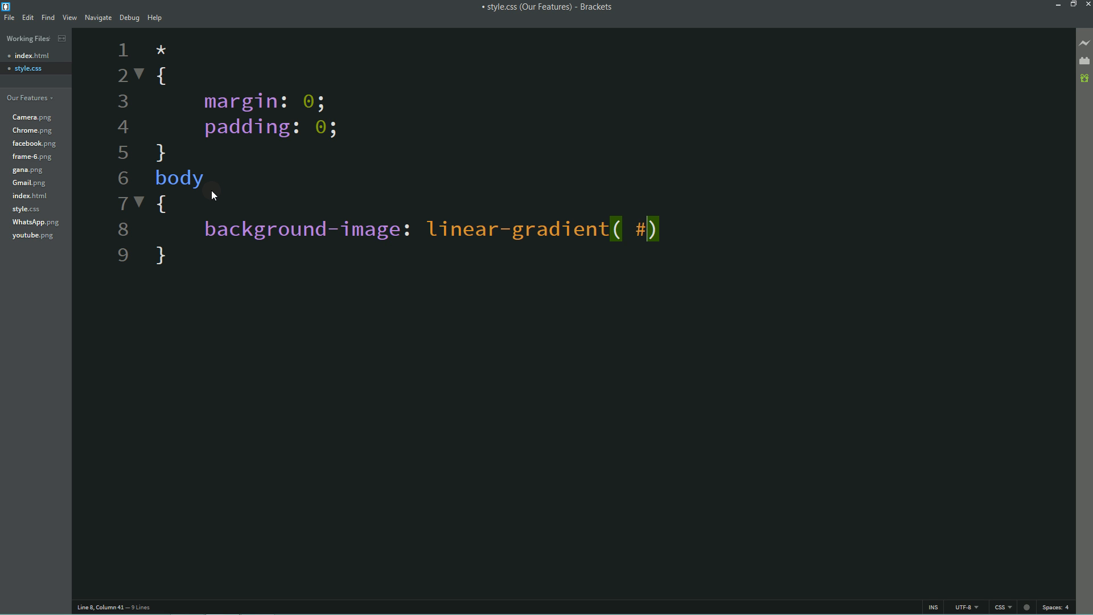
text(00)
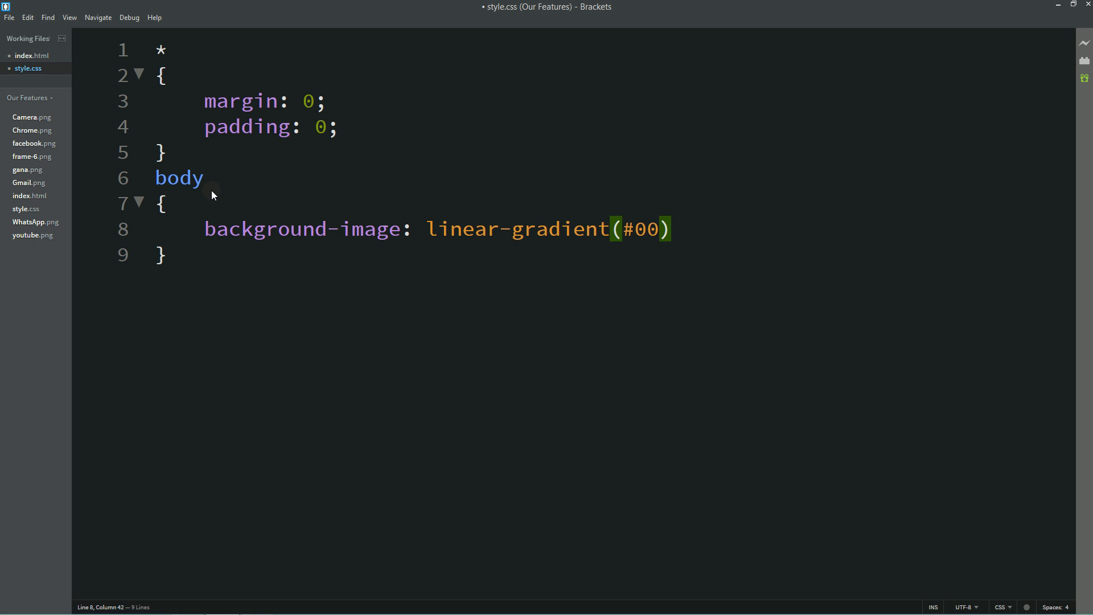
text(4085)
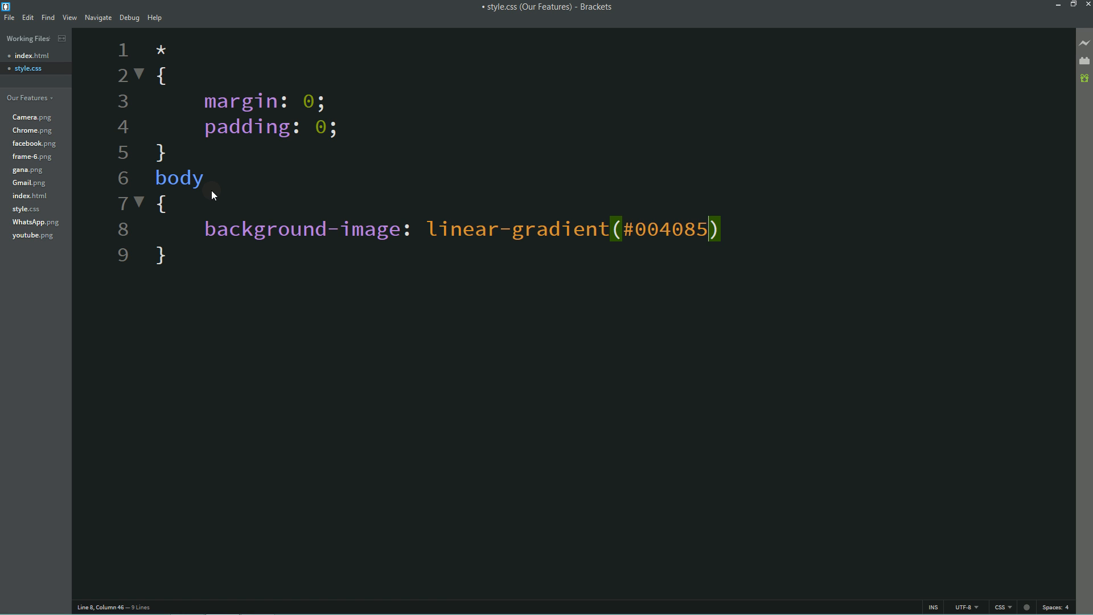
text(,#00)
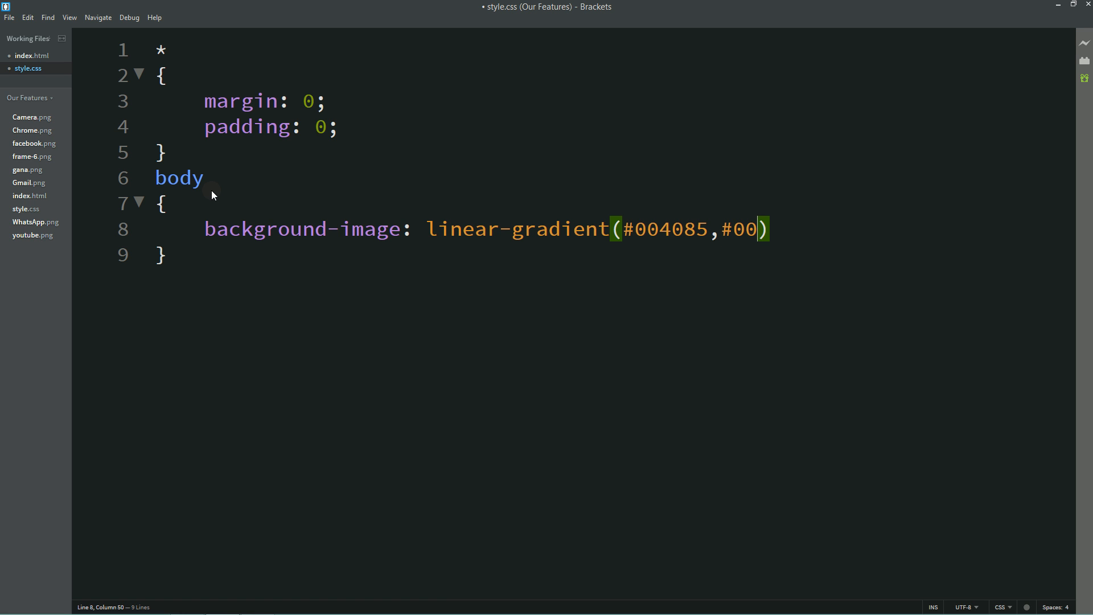
text(7bff)
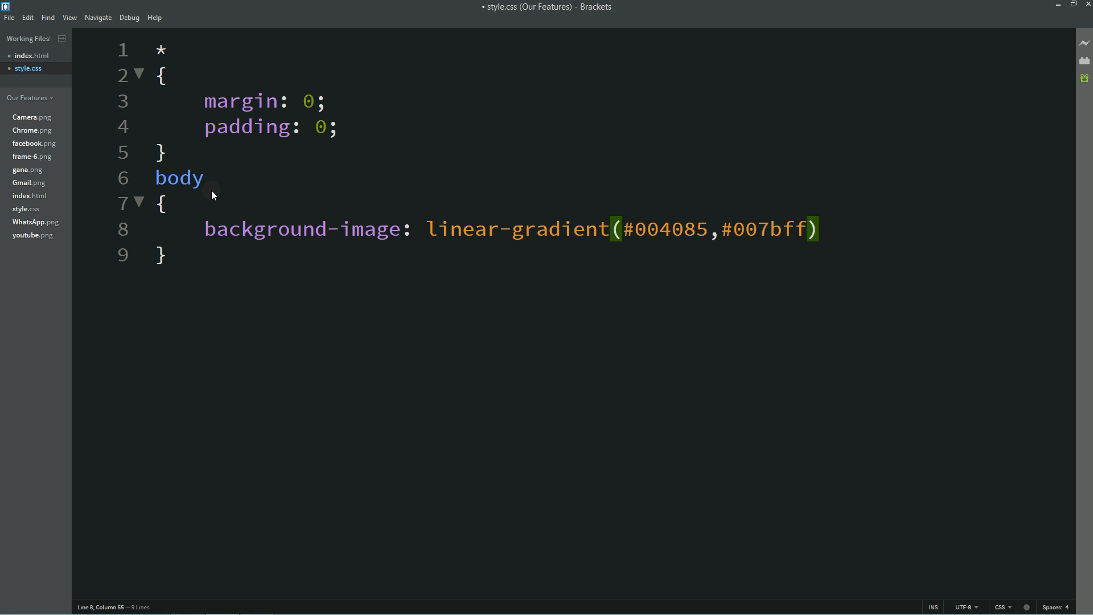
text(;)
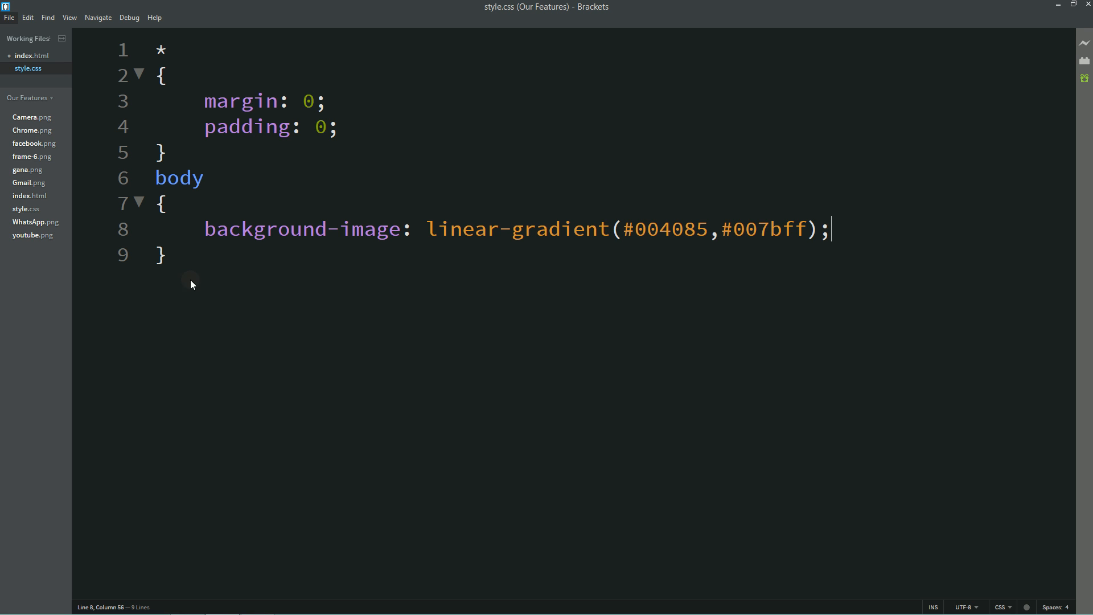
Start a .mobile-frame img rule with a width property.
text(.mobile-frame)
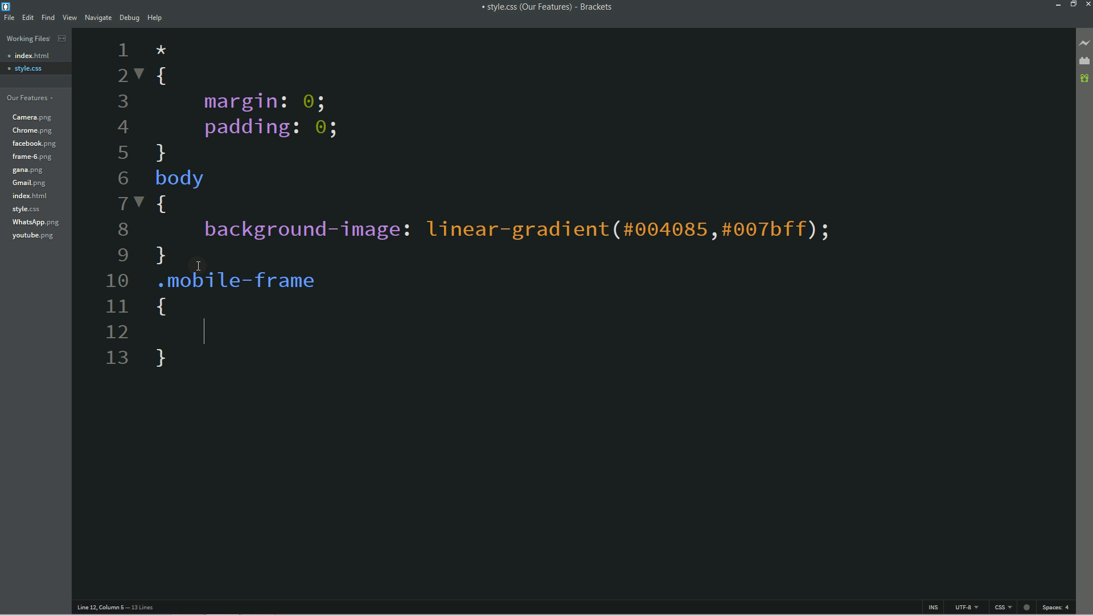
text(imf)
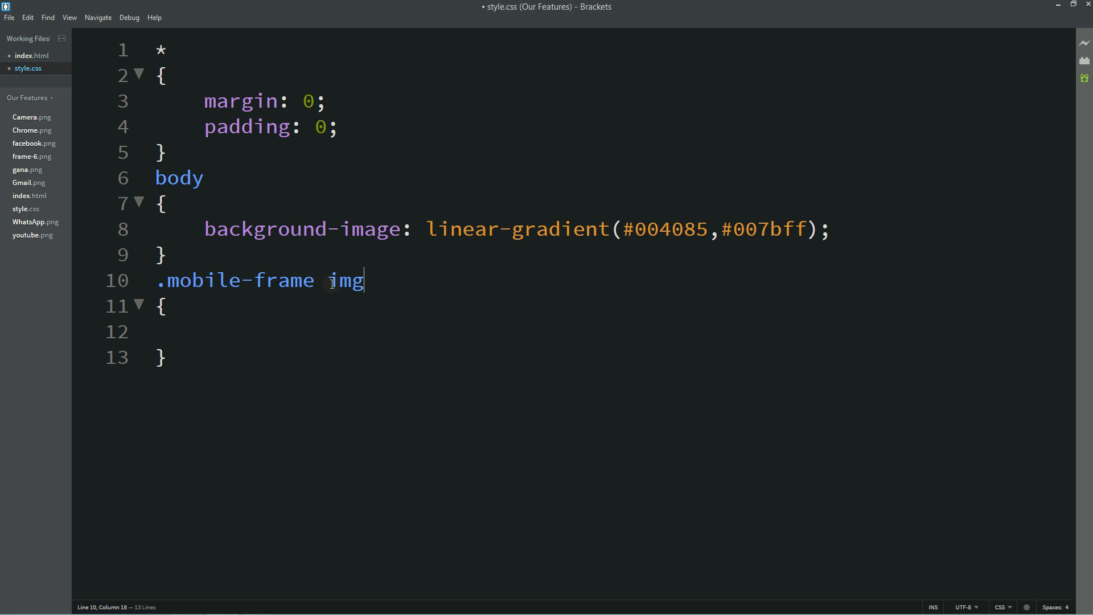
text(wid)
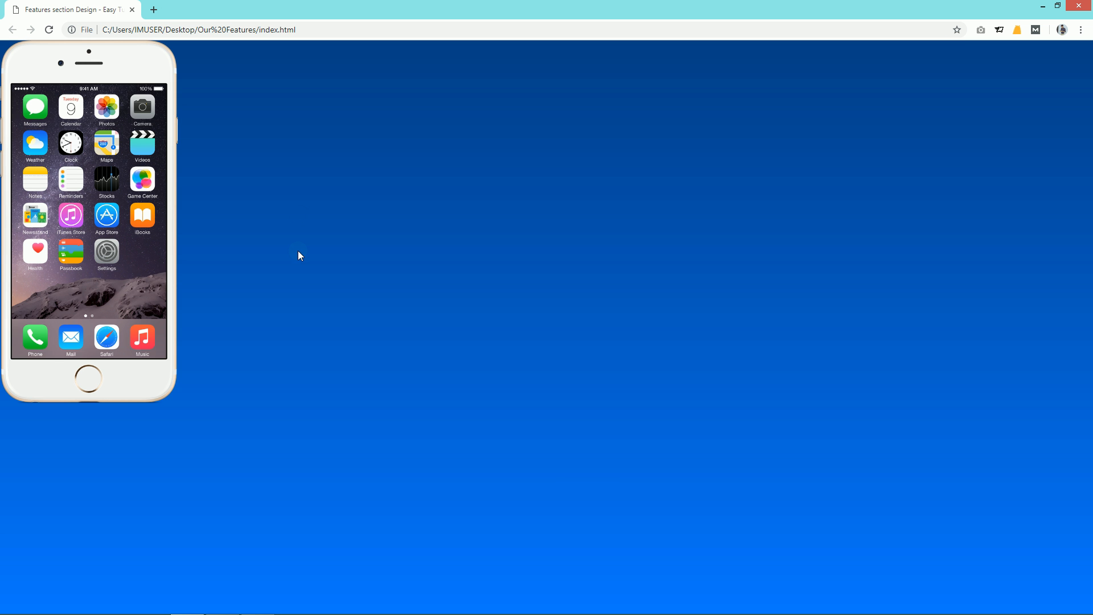
mouse_move(512, 310)
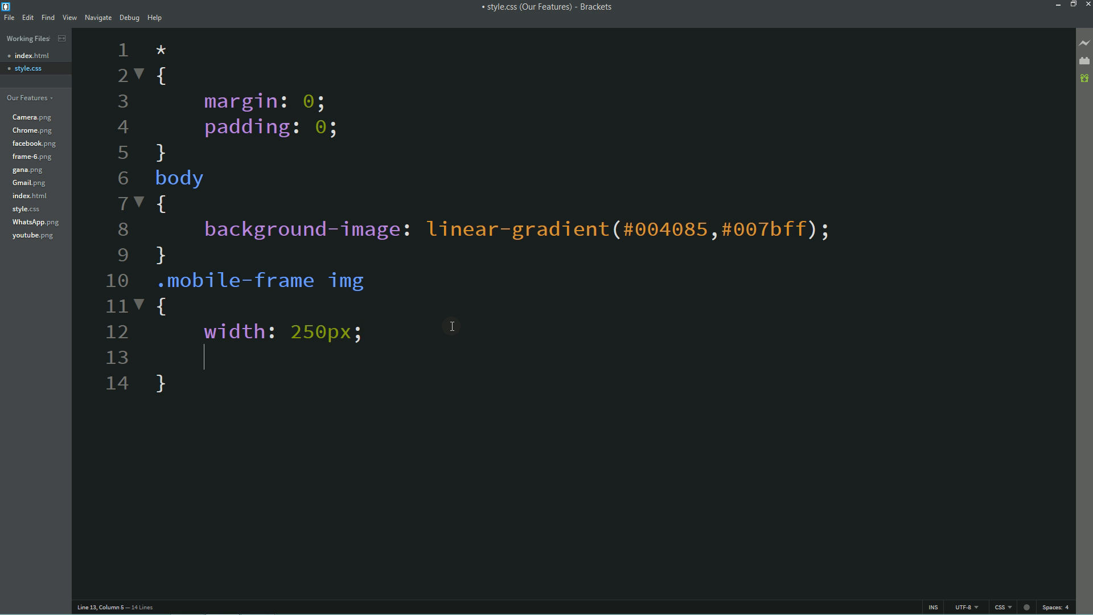
Give .mobile-frame top 20%, absolute position, 18% left and 50% right margins, and save.
text(top:)
text(.mobile-frame)
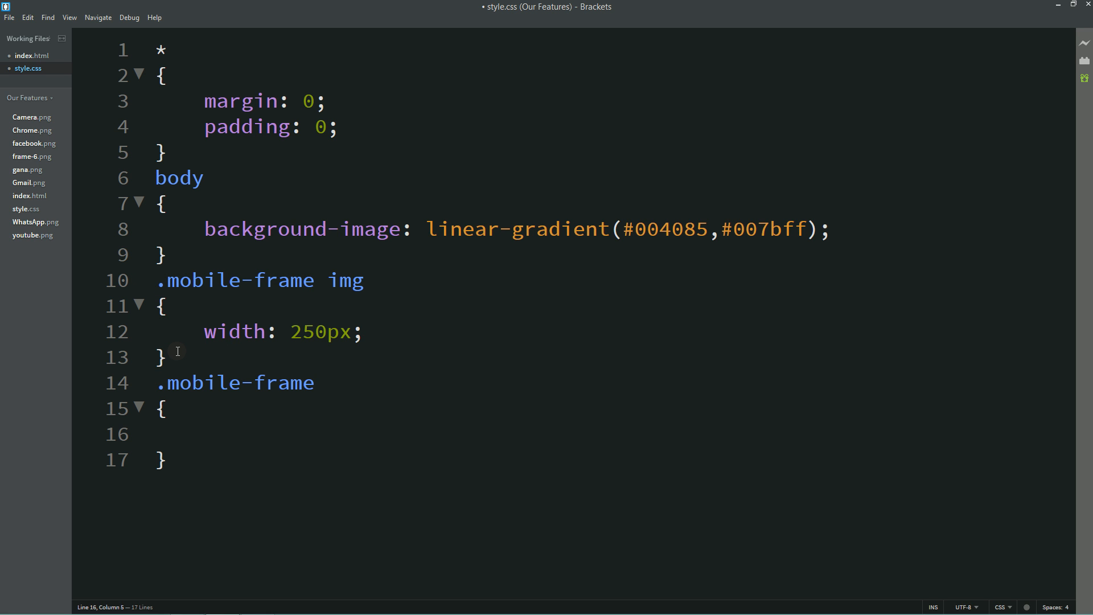
text(width: 250px;)
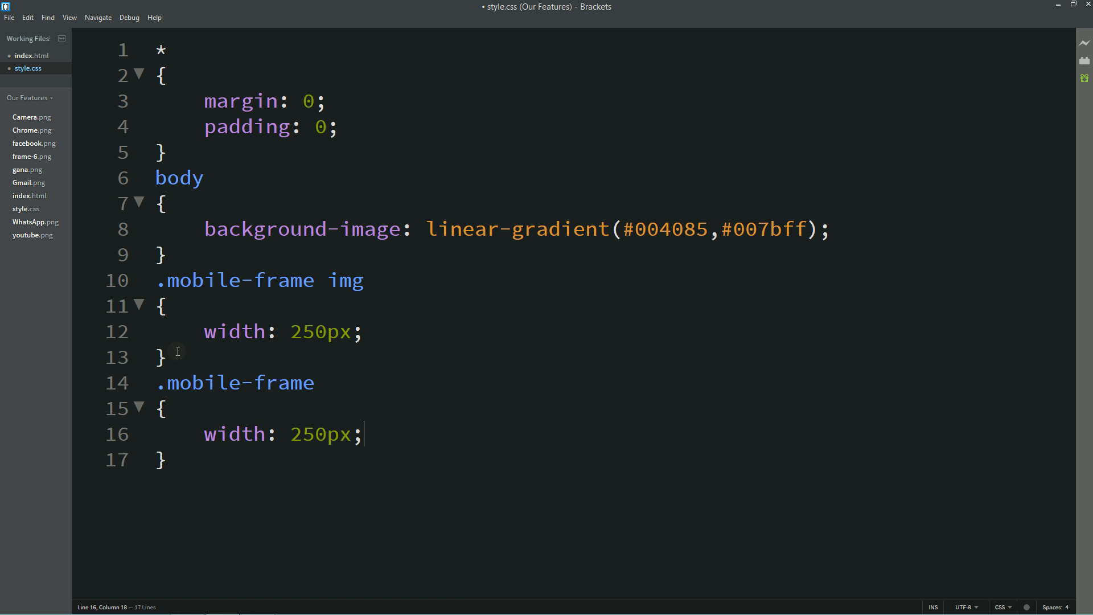
text(top: 20%)
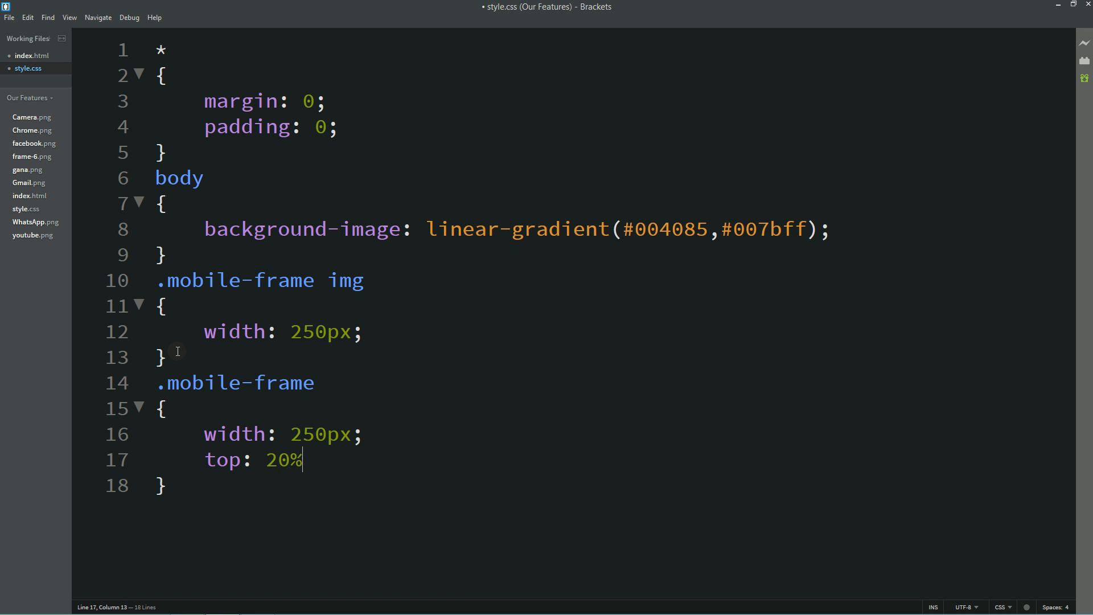
text(position: absolute;)
text(margin:)
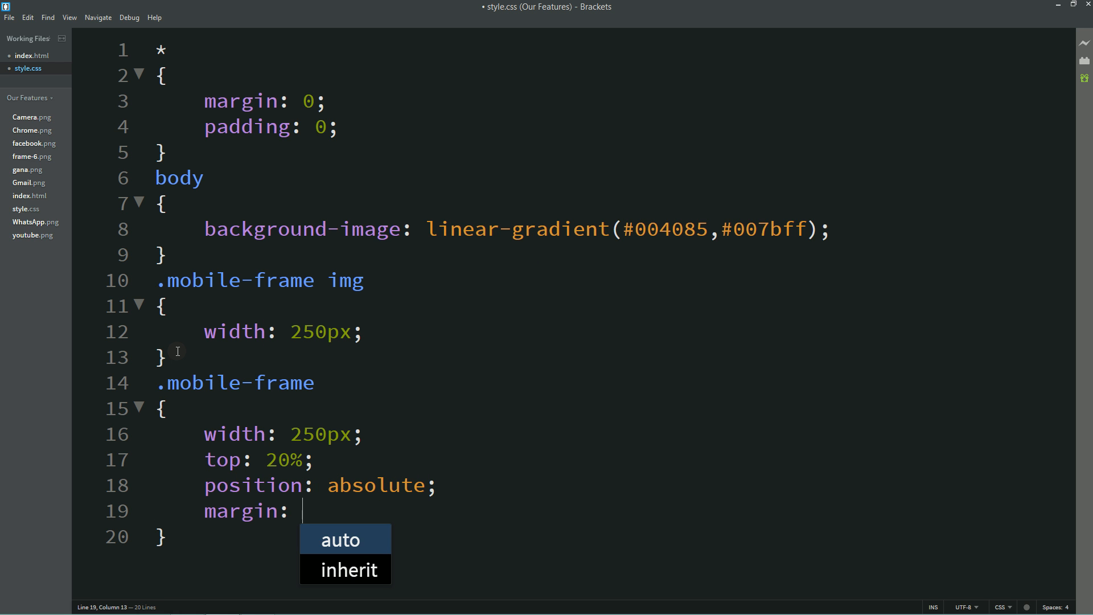
text(-left: 1)
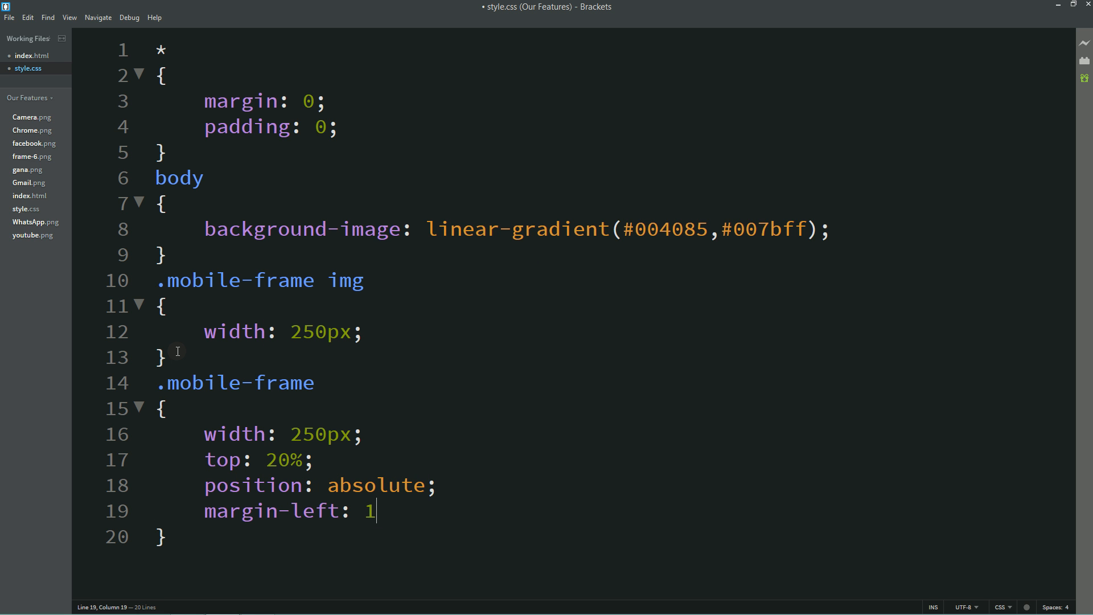
text(margin-right: 50)
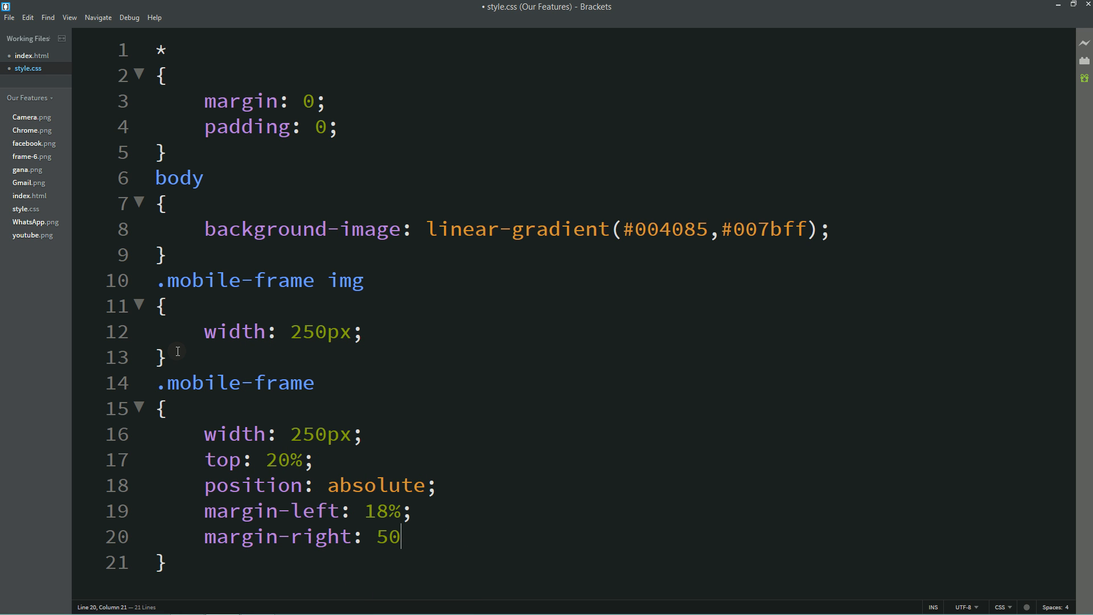
text(%;)
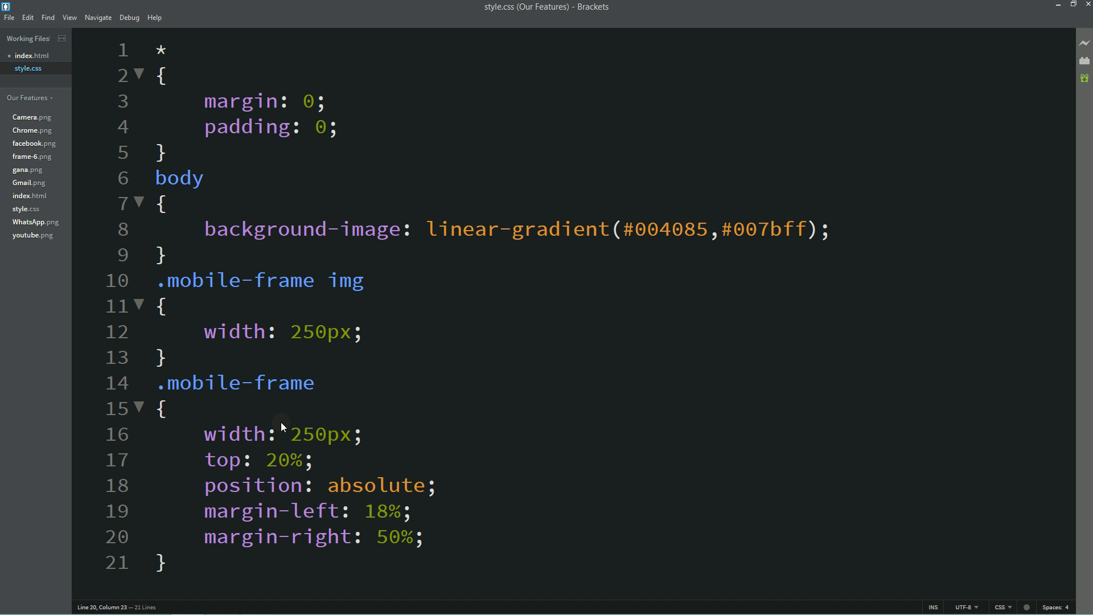
mouse_move(376, 455)
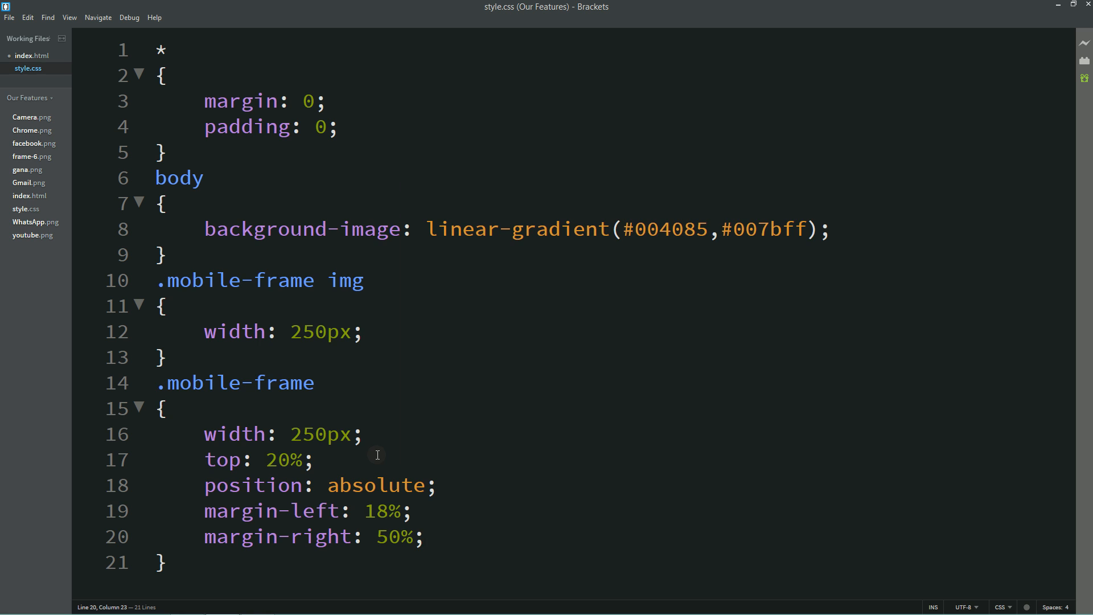
Add an app-box div to index.html with a Camera.png image.
click(27, 55)
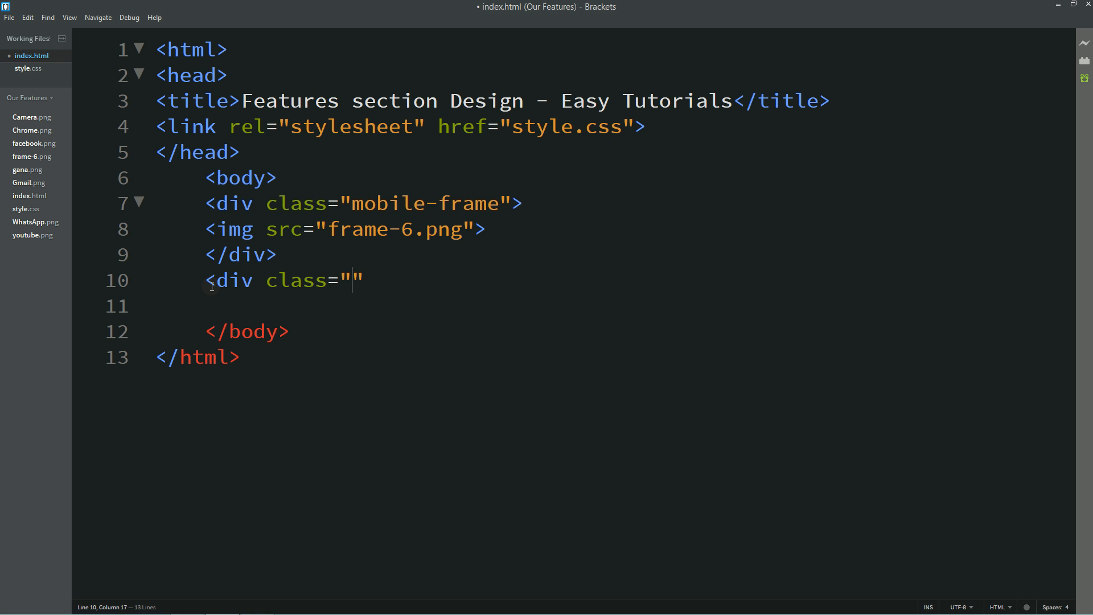
text(app-box>)
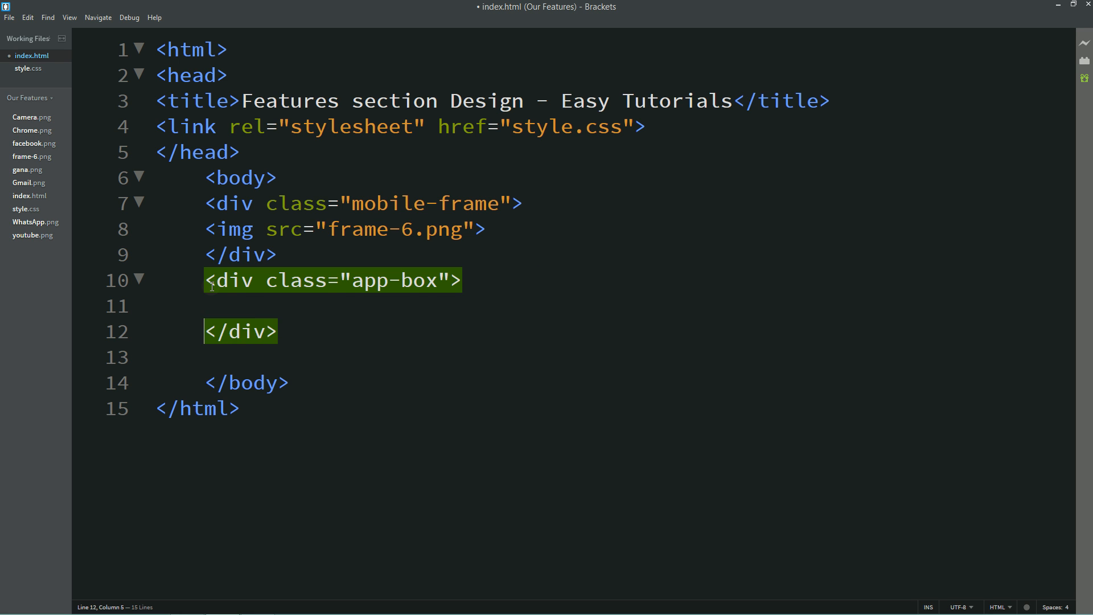
text(<img src=")
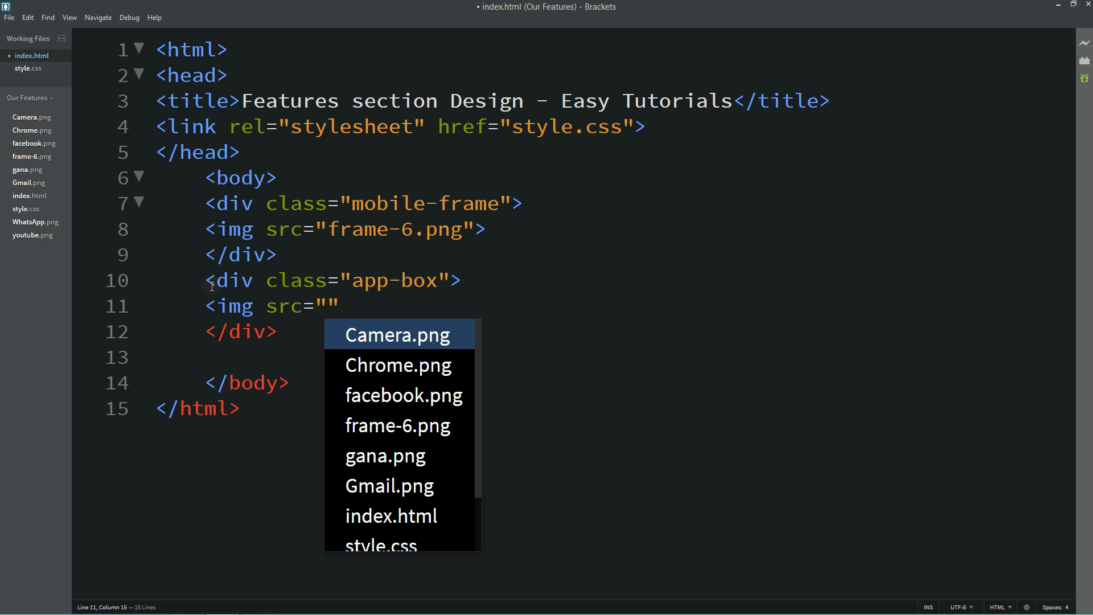
click(391, 335)
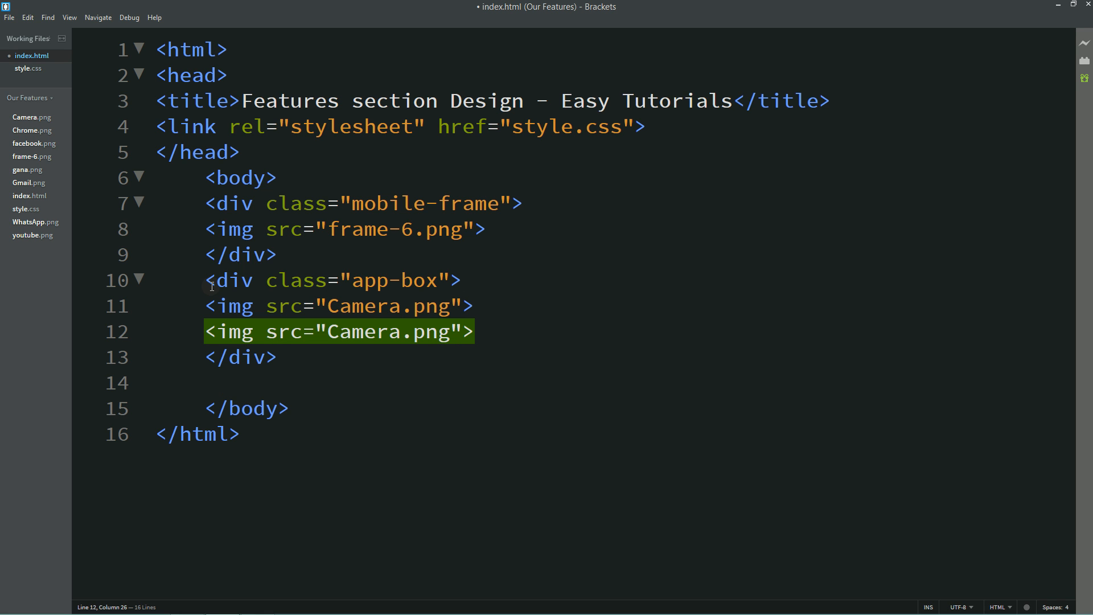
Set the icon sources to facebook, Gmail, youtube, gana, Chrome, WhatsApp and indent them.
double_click(362, 332)
text(facebook)
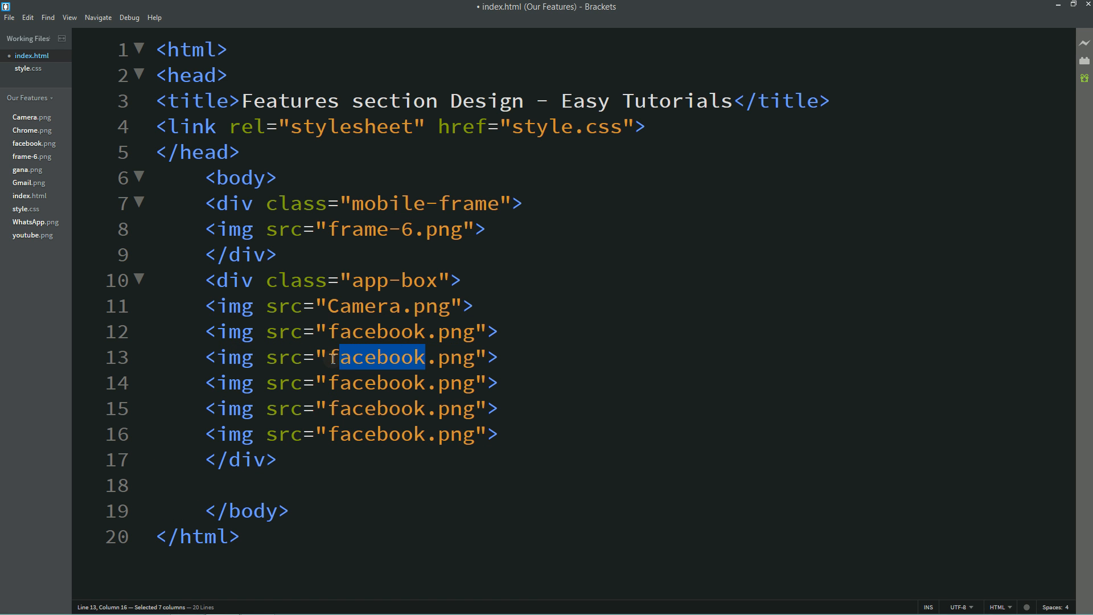
text(Gmail)
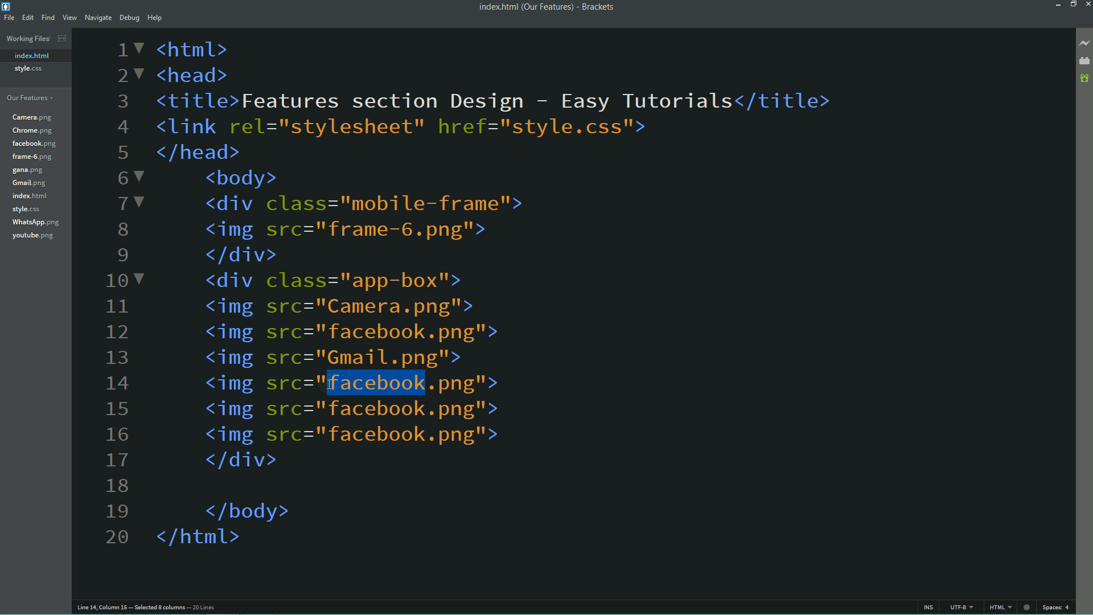
text(youtube)
click(353, 408)
text(gana)
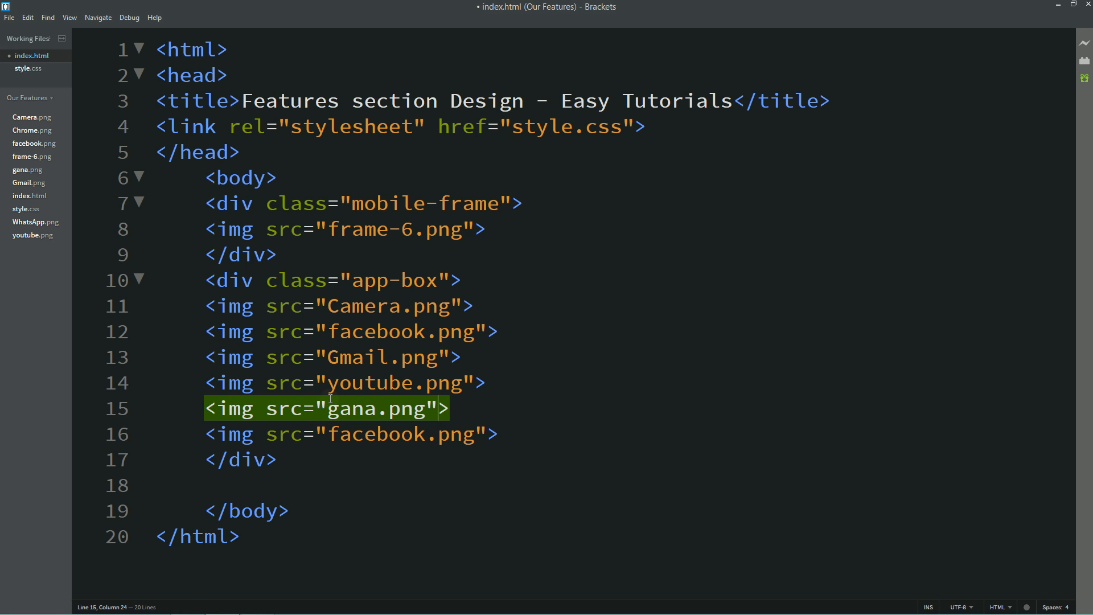
double_click(375, 434)
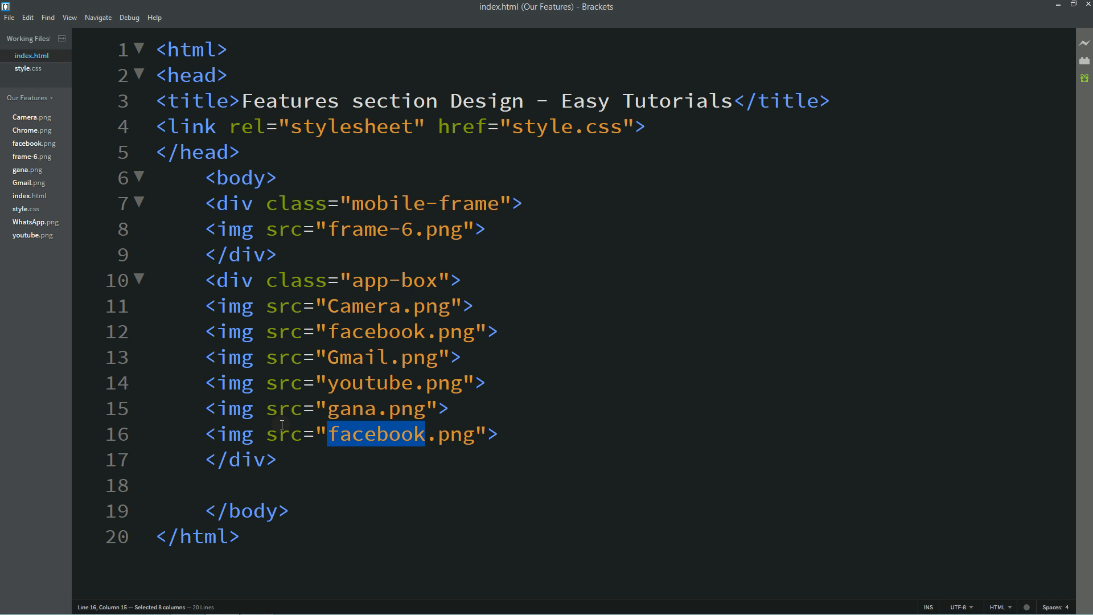
text(goolg)
text(<img src="WhatsApp.png">)
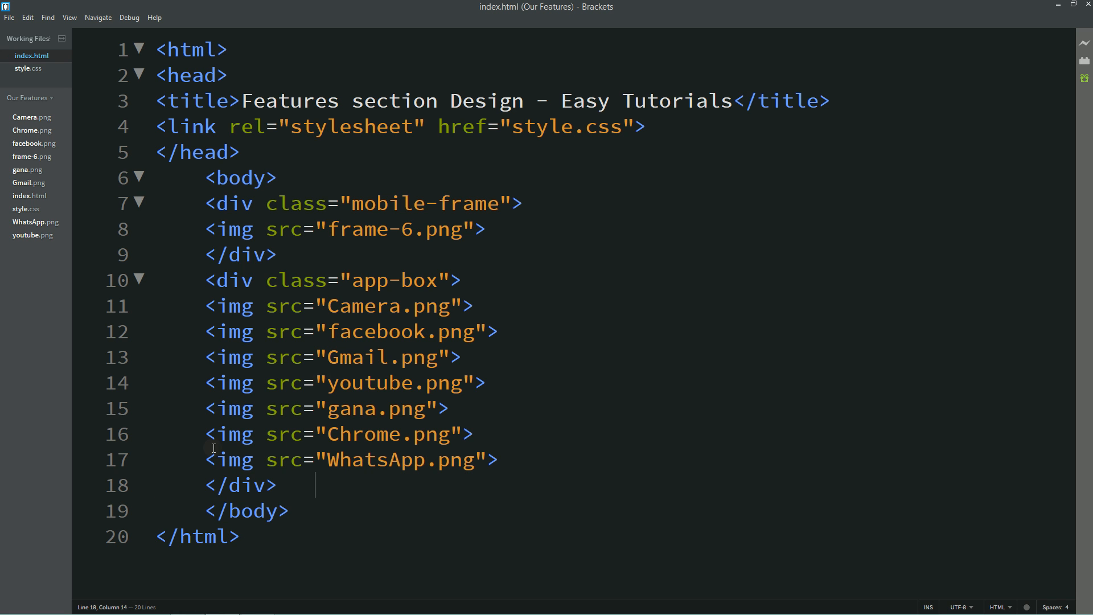
mouse_move(497, 328)
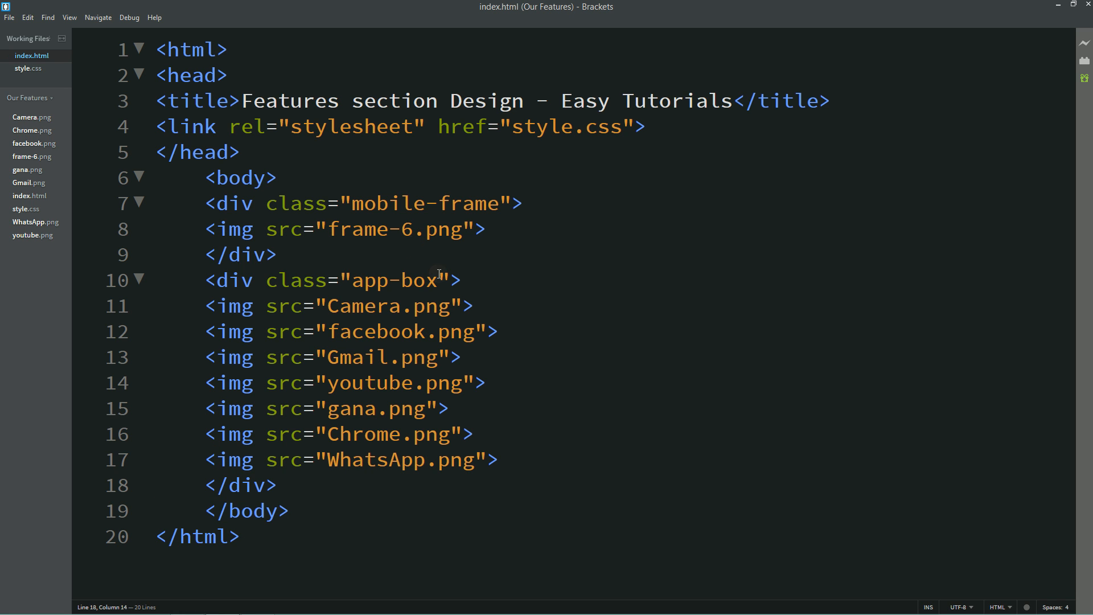
double_click(394, 279)
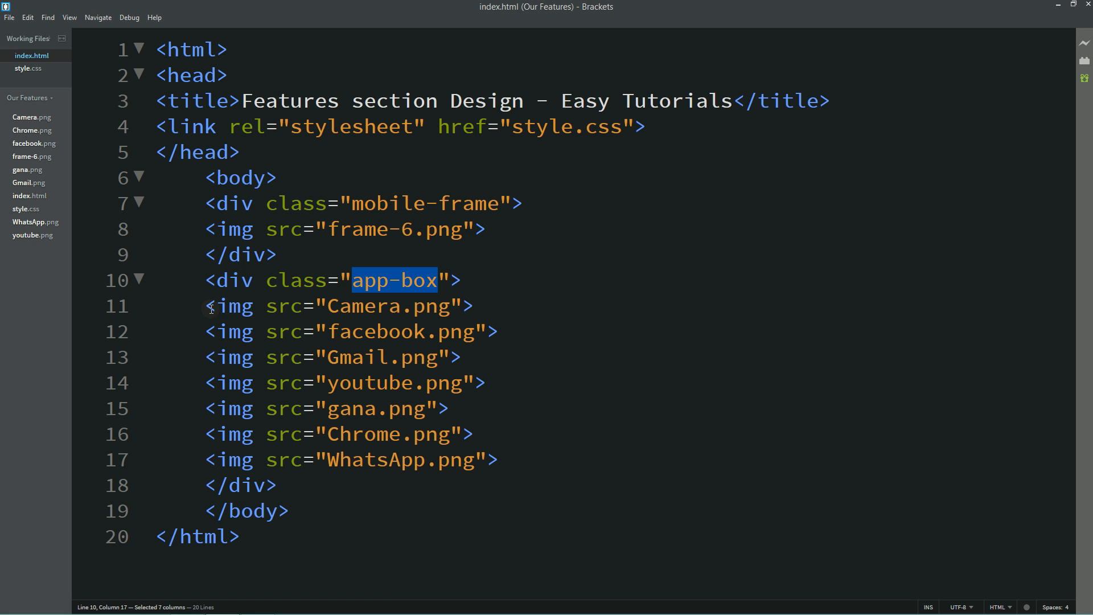
drag(204, 305, 499, 460)
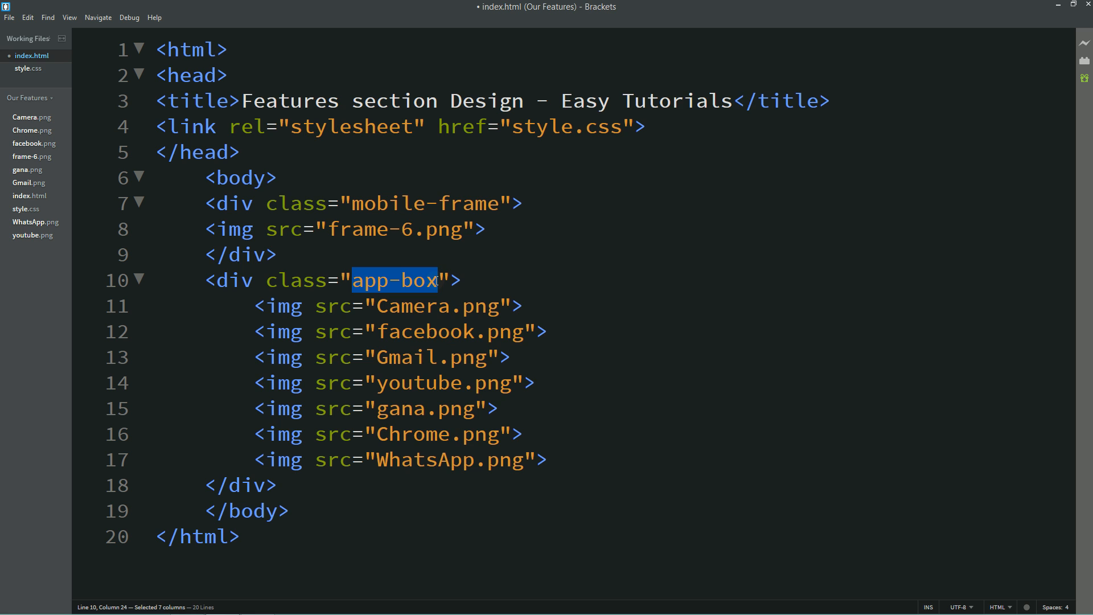
Add an .app-box img rule with 35px height and width, absolute position, z-index 2.
click(30, 68)
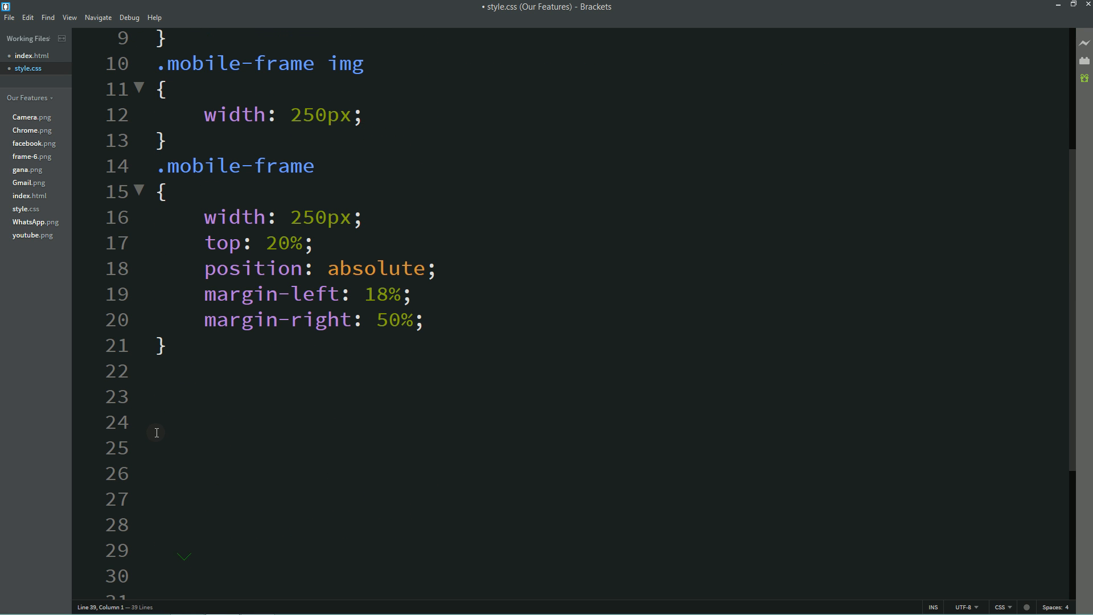
text(.app-box i)
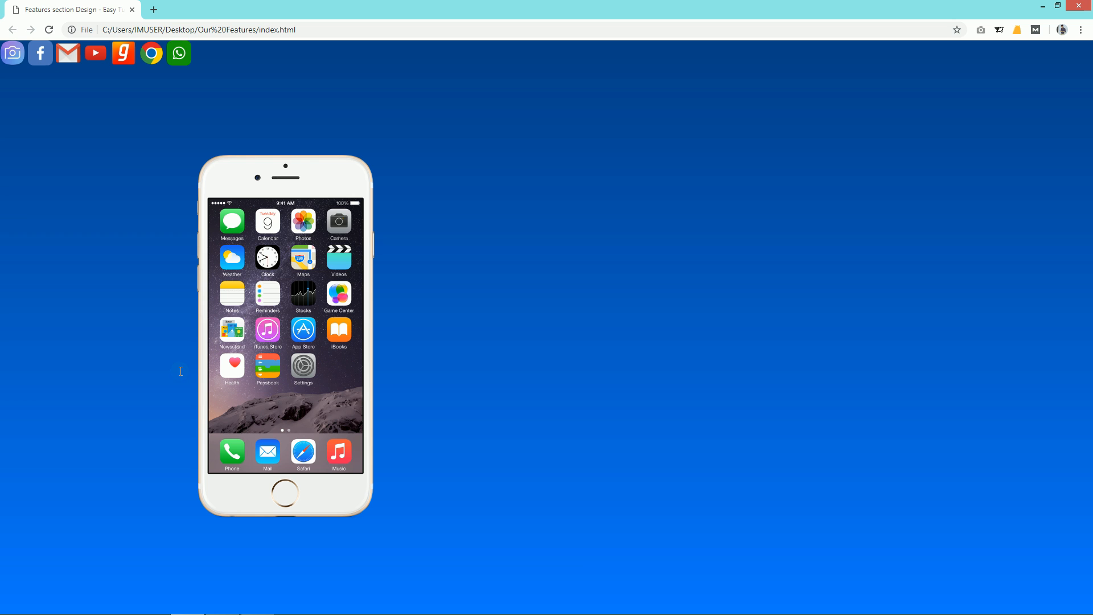
drag(13, 53, 292, 90)
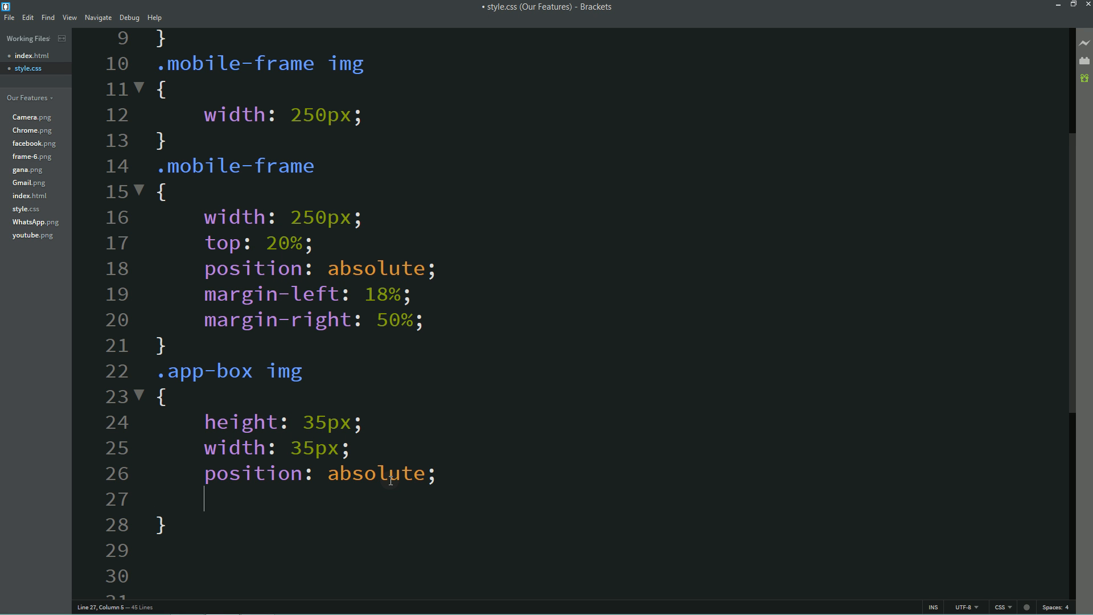
text(z-index: 2;)
click(610, 550)
text(.app-box)
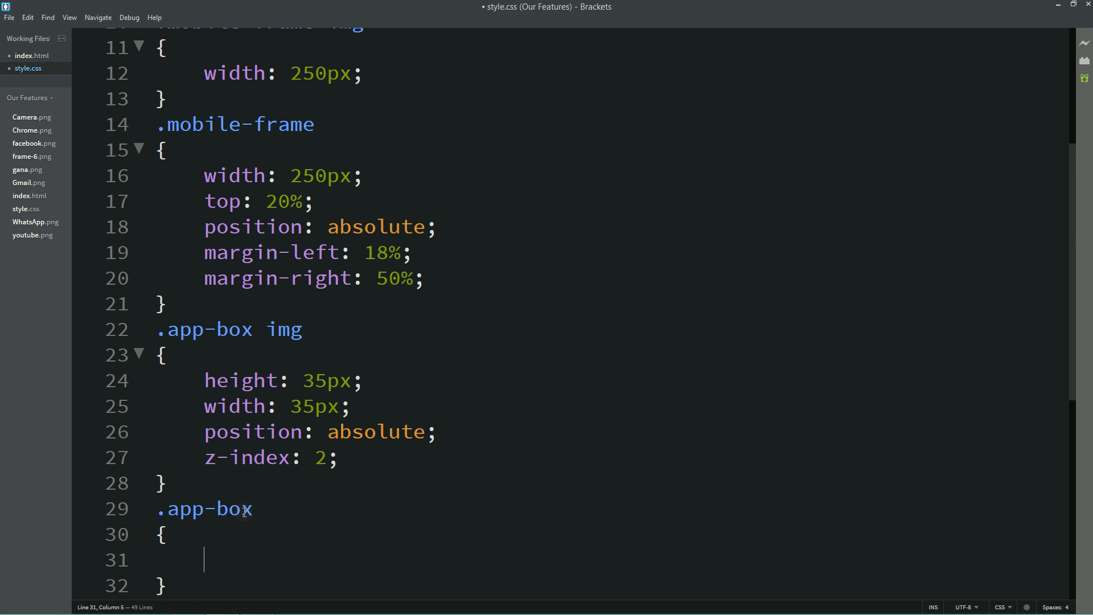
Give .app-box 35px height and width and a 0 82px auto margin.
text(height: 35px;)
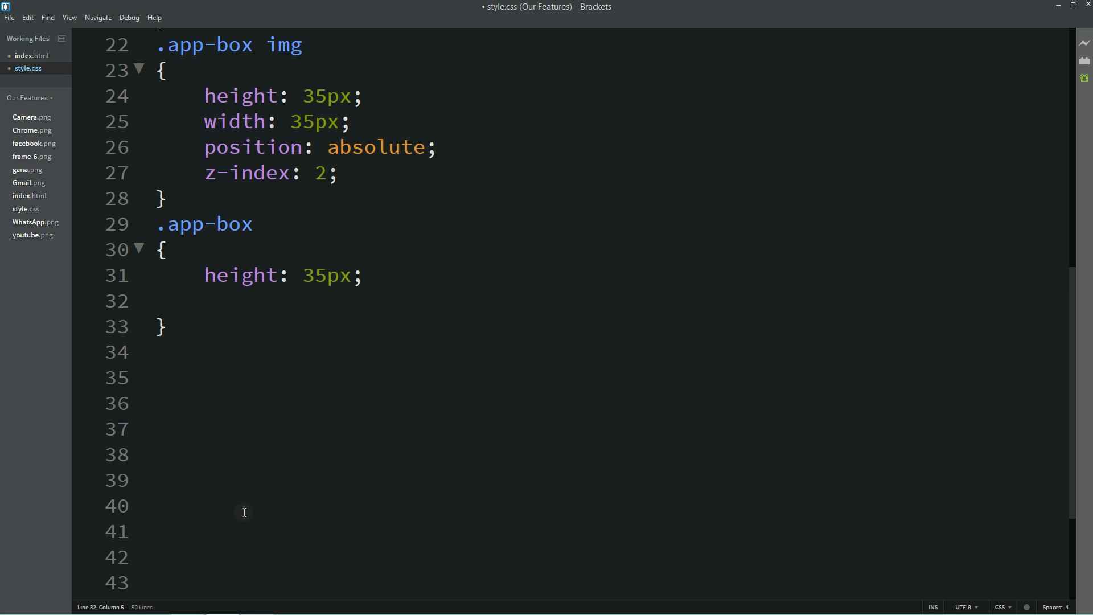
text(width: 35px;)
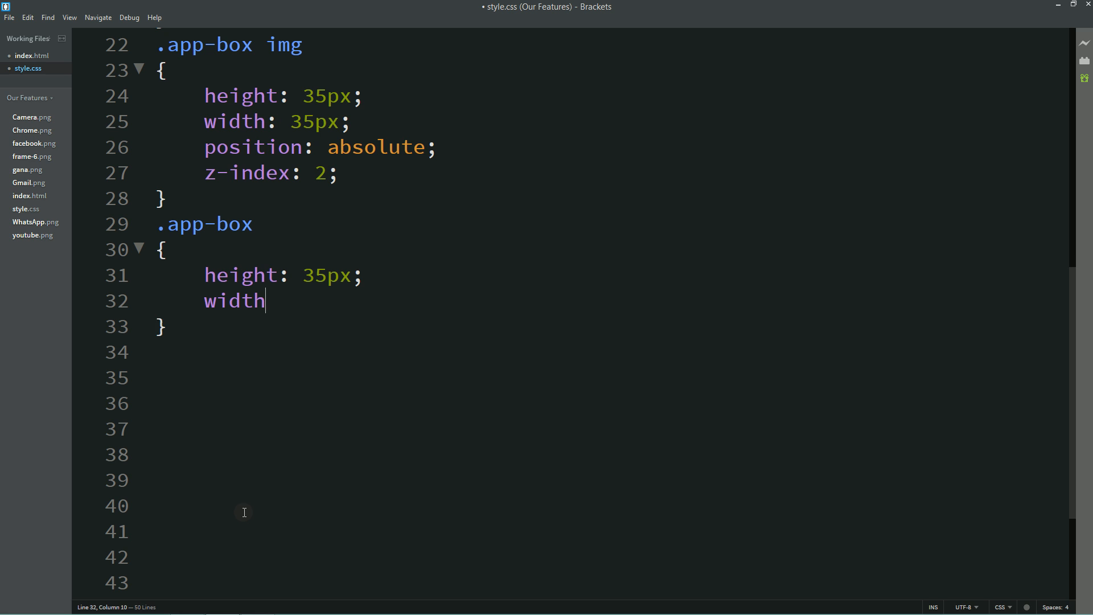
text(: 35px;)
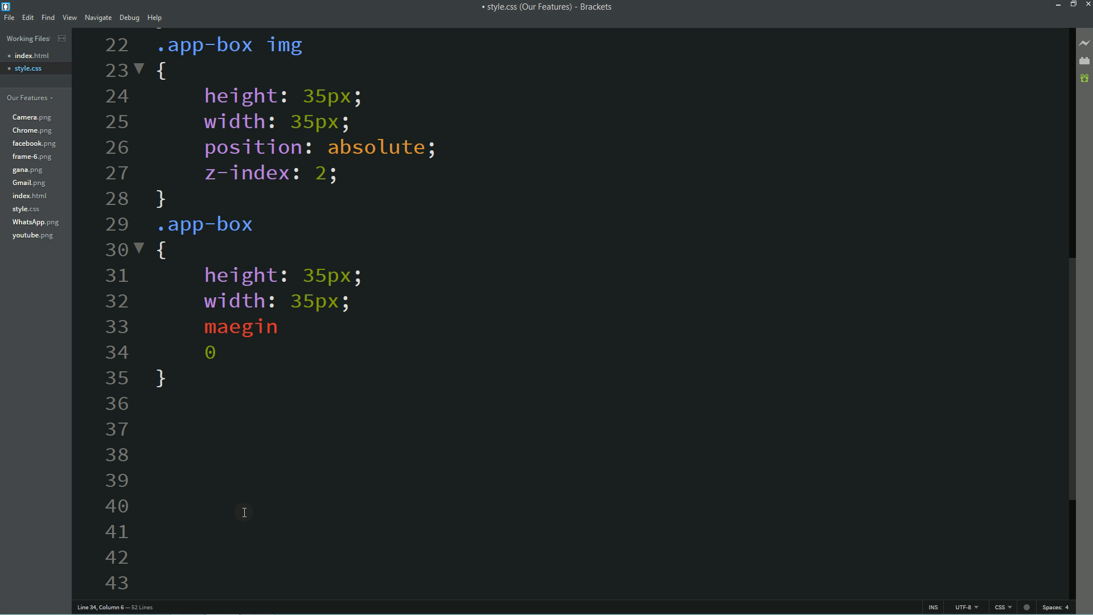
drag(204, 326, 222, 352)
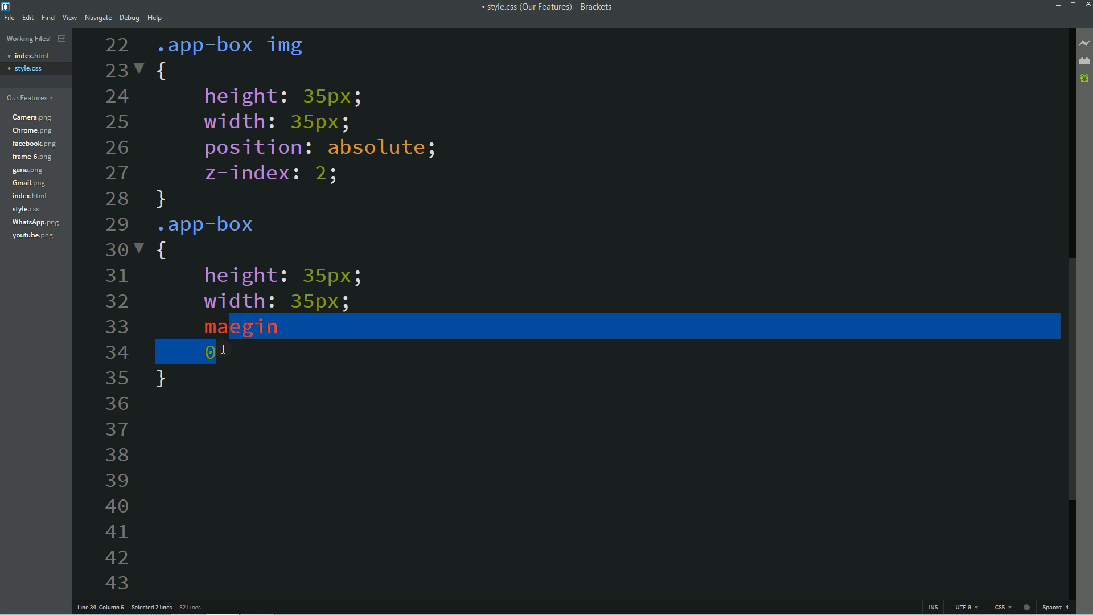
text(margin:)
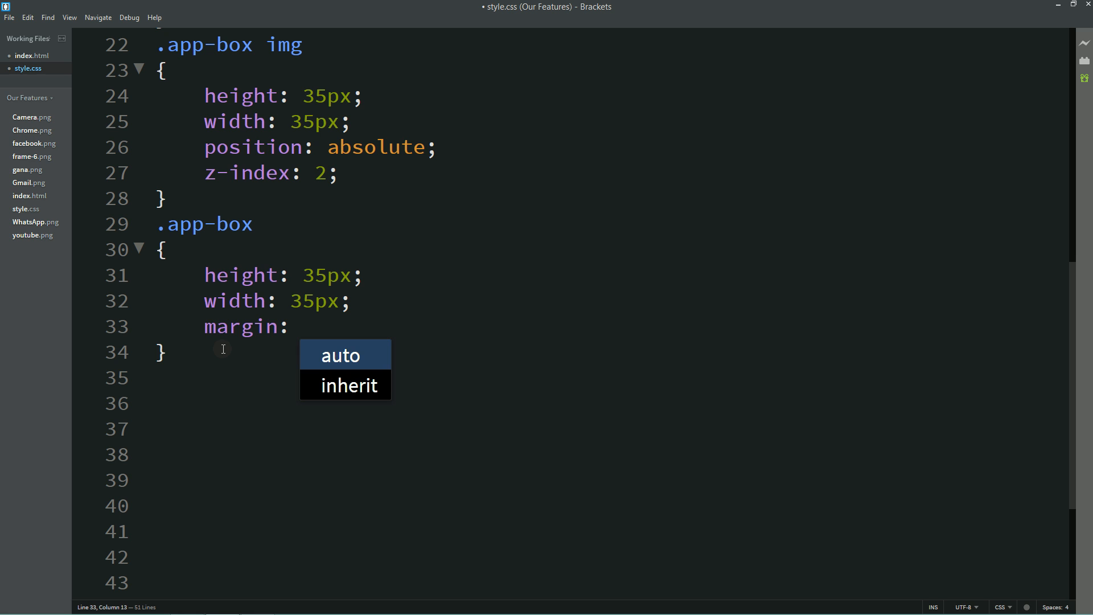
text(0 82)
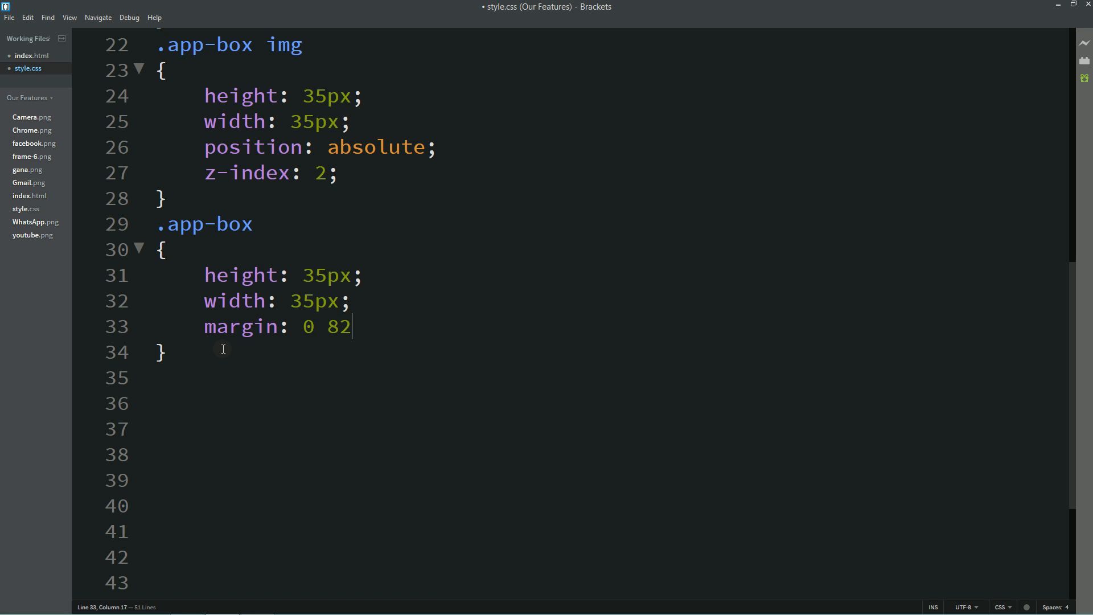
text(px auto;)
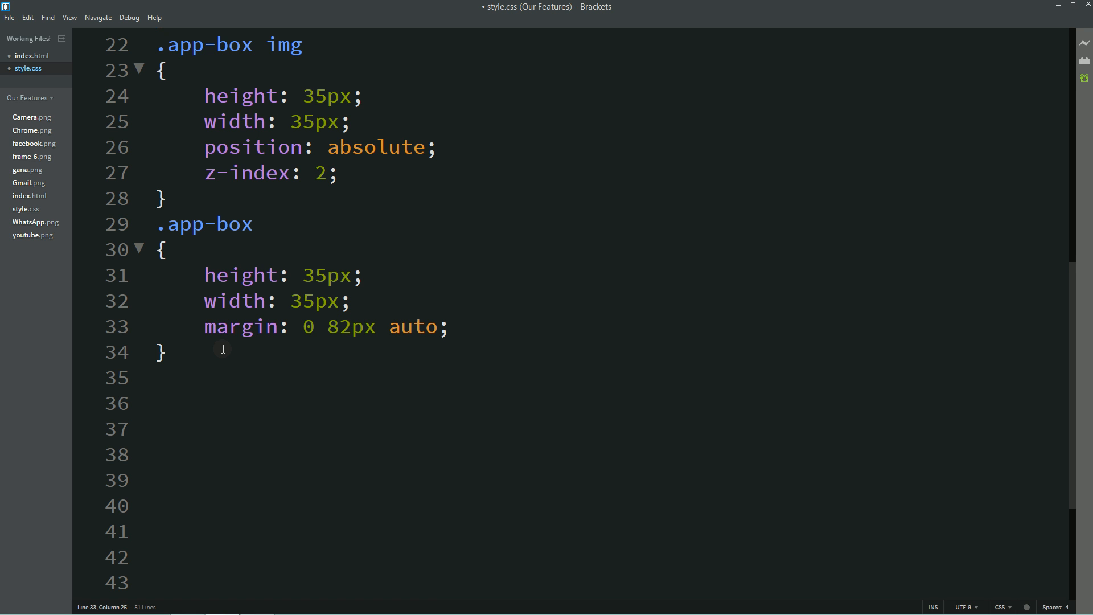
Add position: absolute and top: 126px to the .app-box rule.
text(position align-content: b)
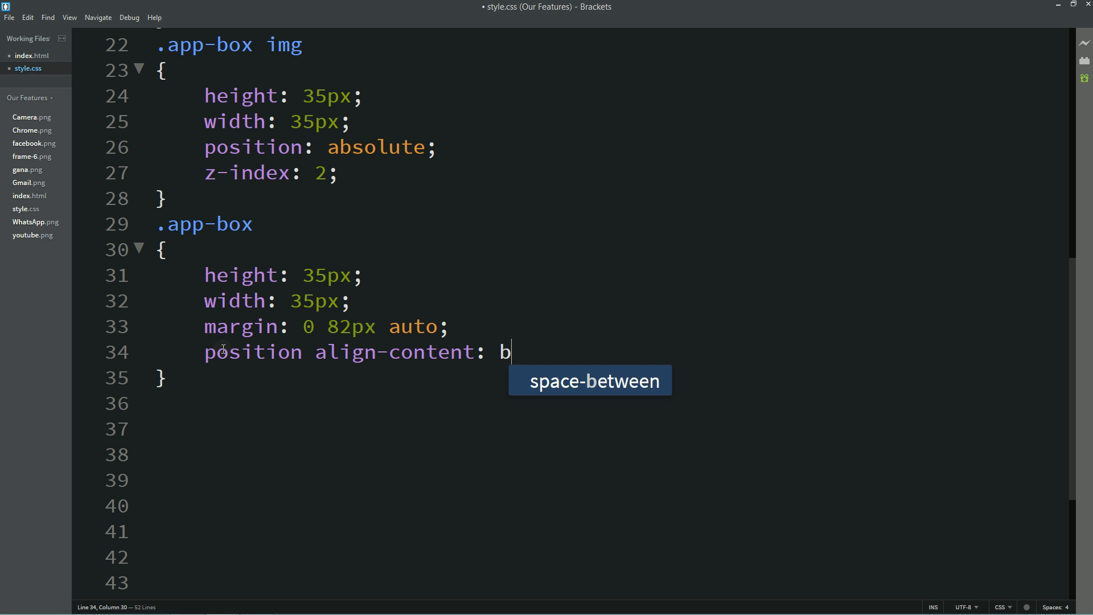
key(BackSpace)
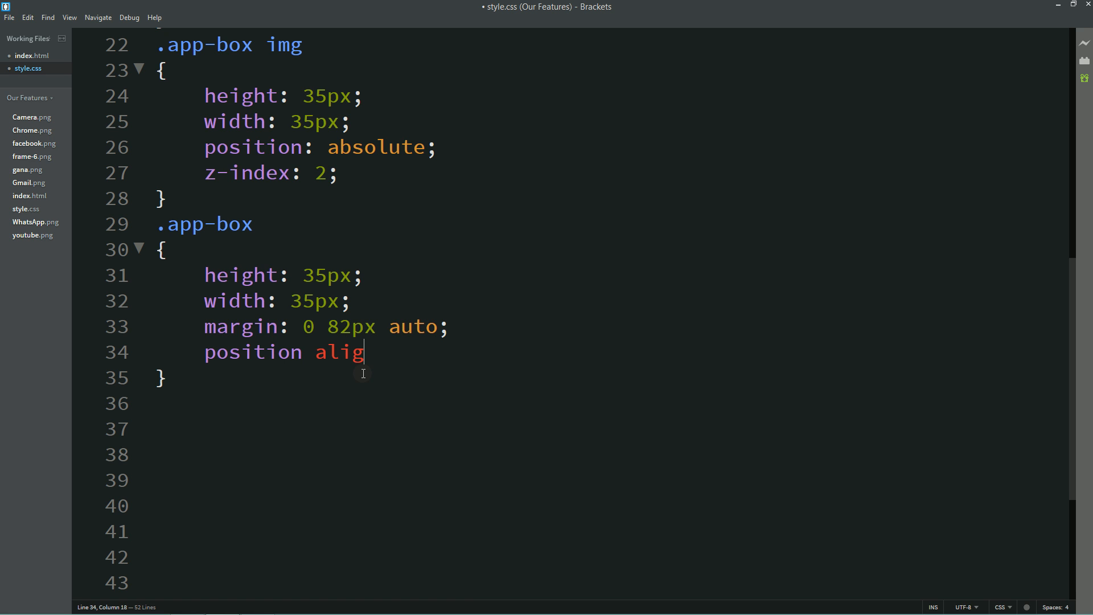
text(: absolute;)
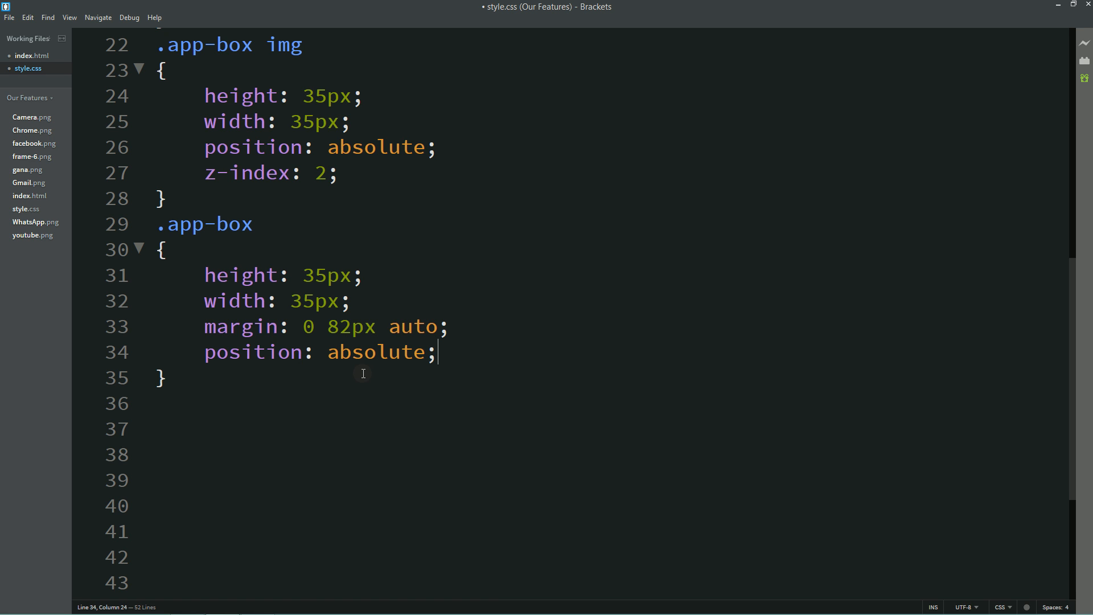
text(top:)
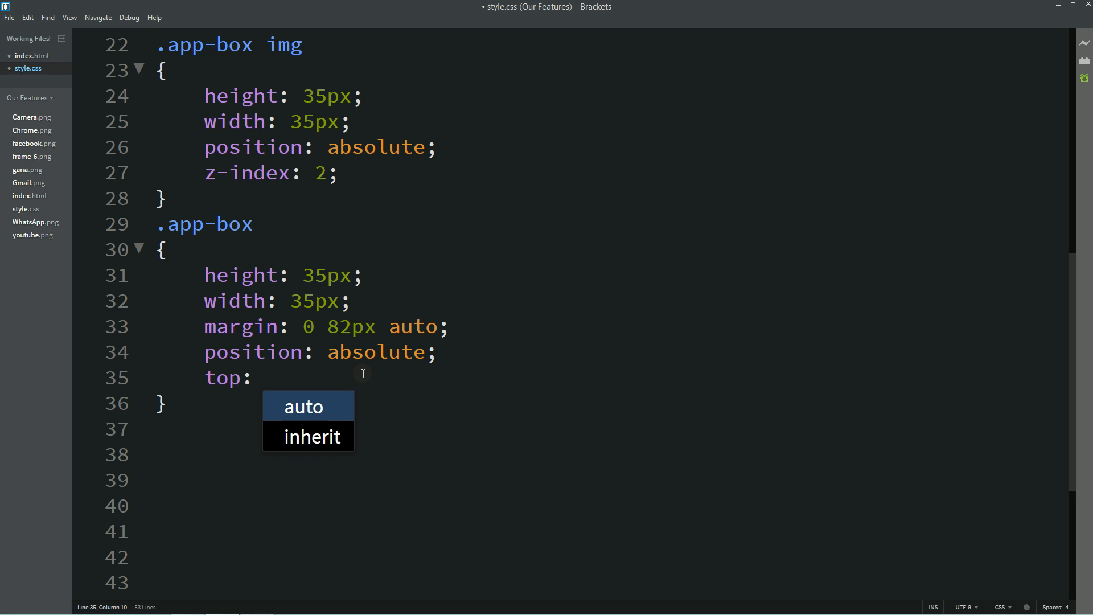
text(126pxl)
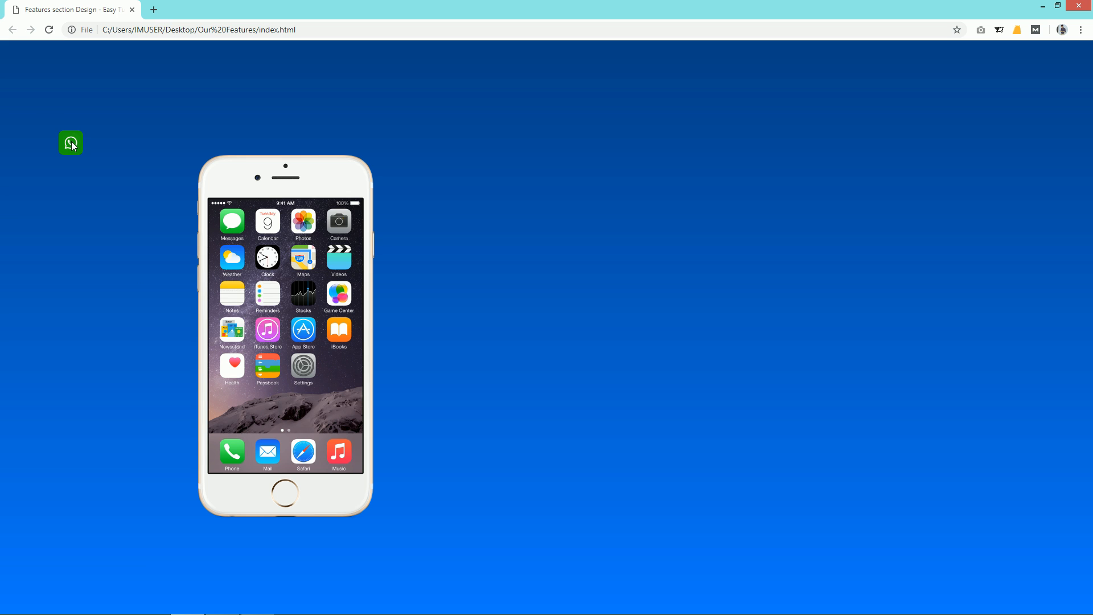
mouse_move(86, 263)
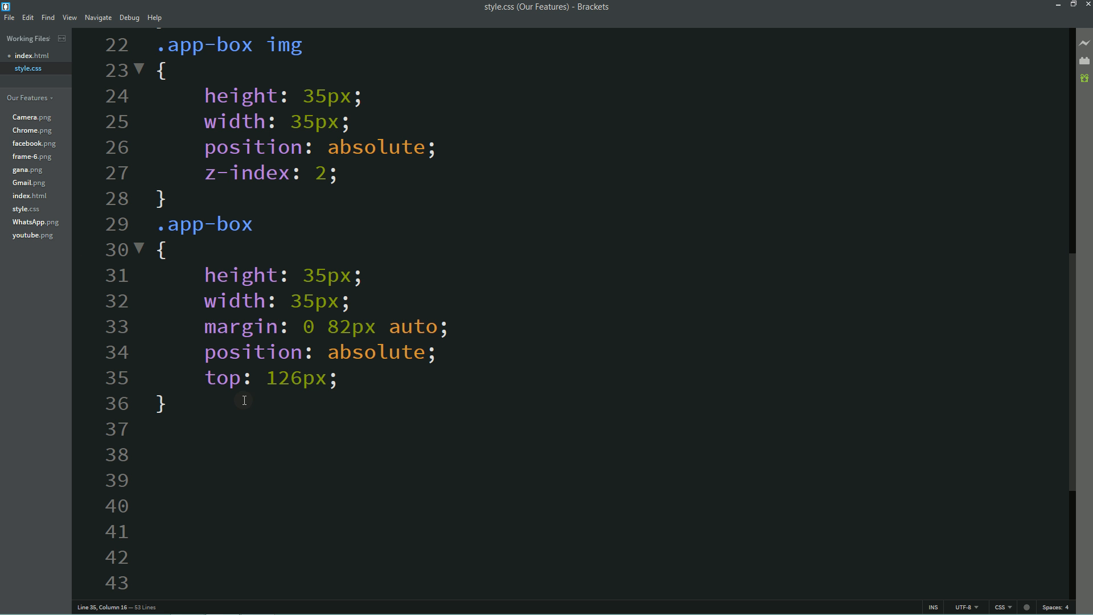
Nest the app-box div inside mobile-frame in index.html and preview the icon in Chrome.
click(29, 56)
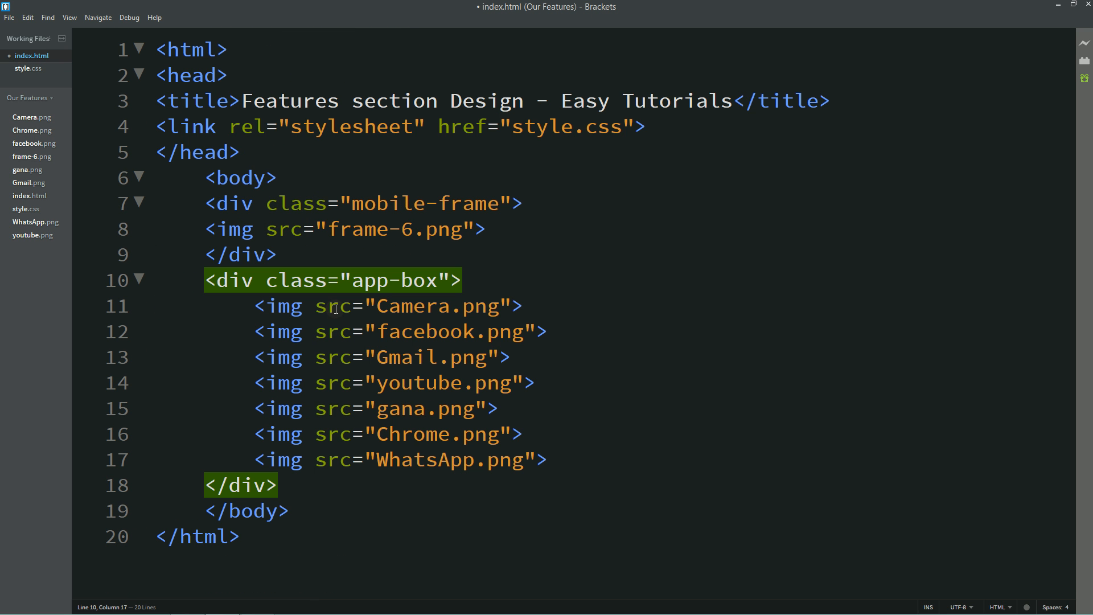
click(213, 254)
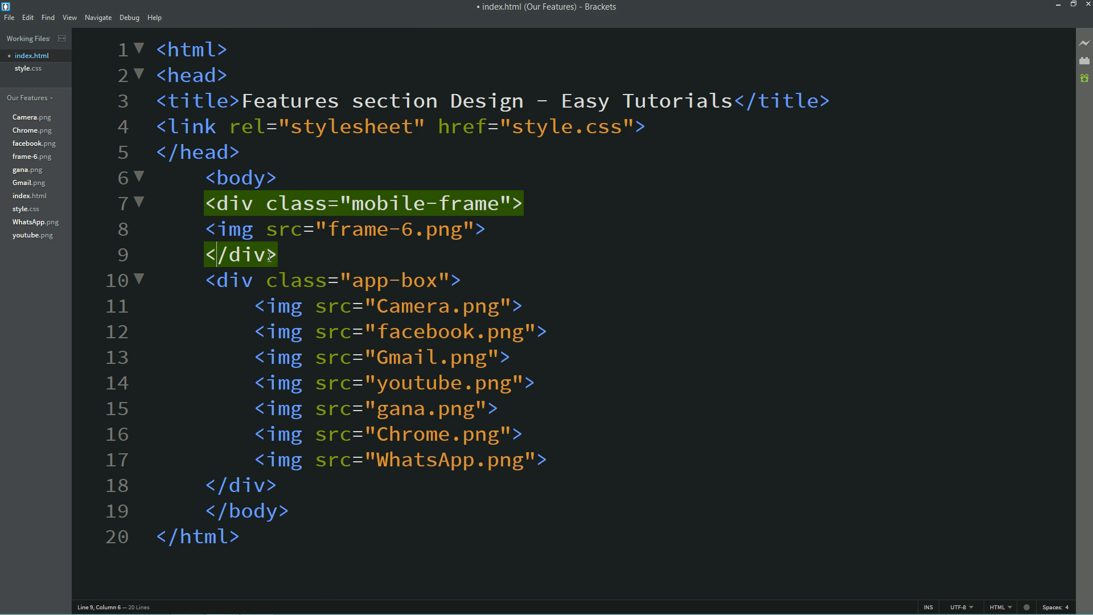
click(282, 254)
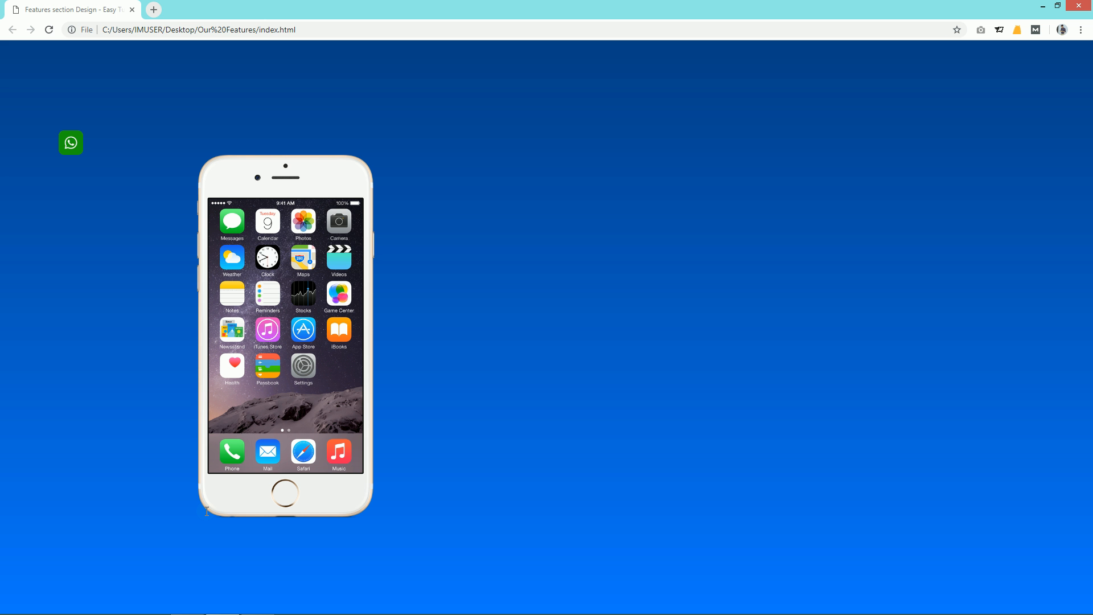
drag(70, 142, 317, 283)
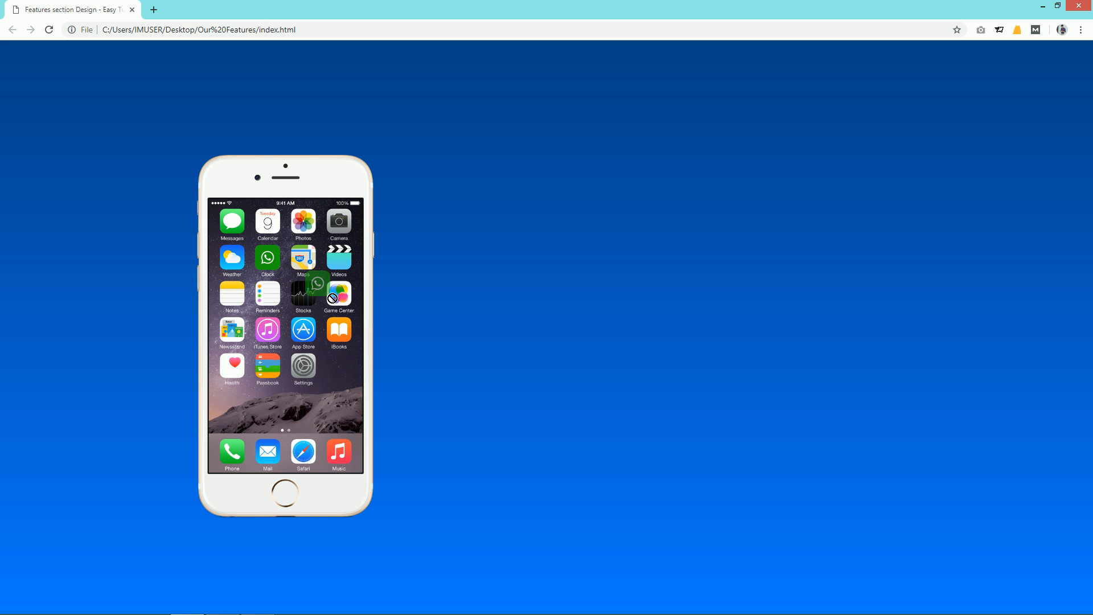
drag(317, 283, 408, 297)
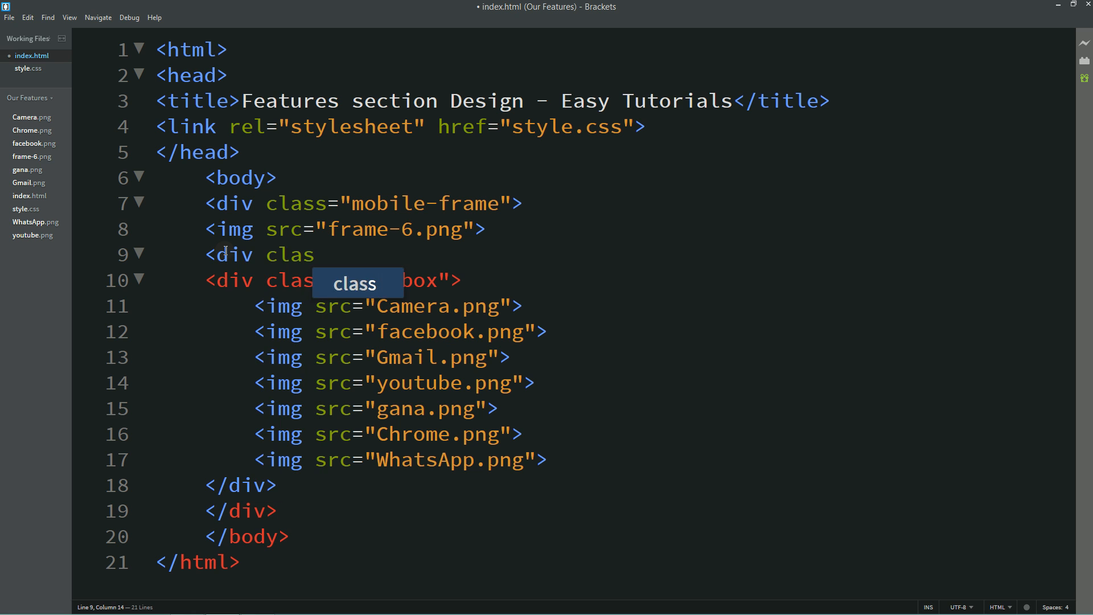
Type the circle-area class name for the new wrapper div.
text(="circle-area")
text(.circle-area)
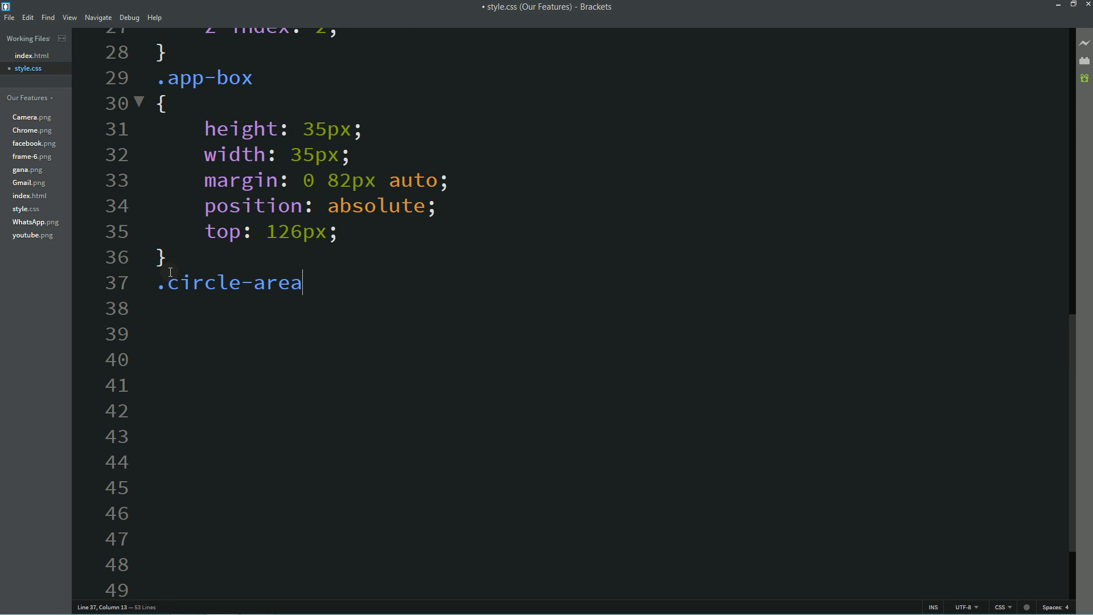
Open the .circle-area rule with 200px width and height and a 1px dashed #fff border.
text({)
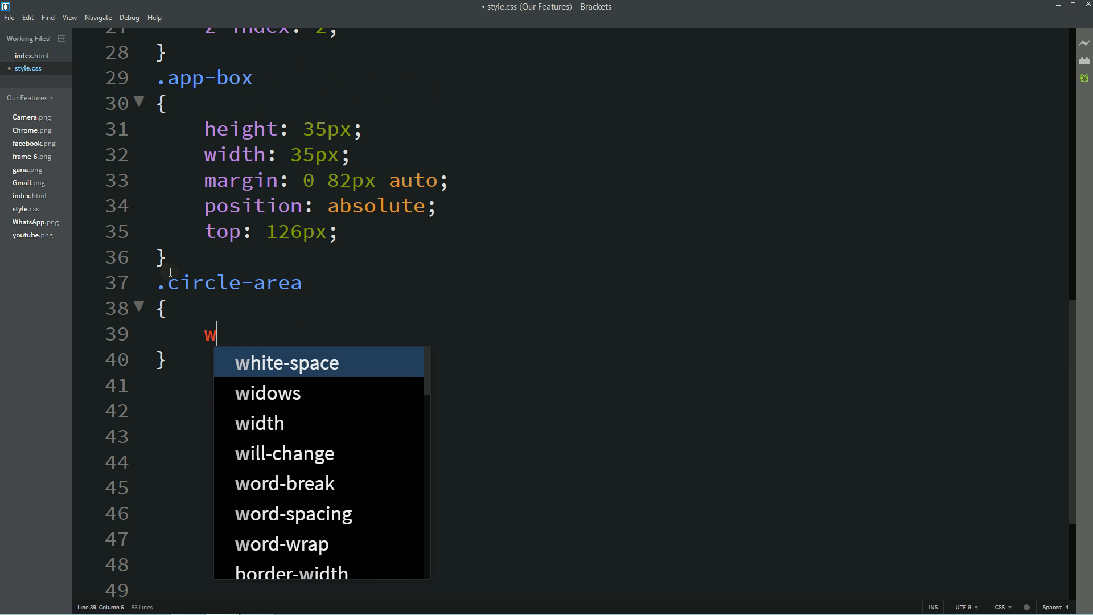
text(idth: 200px;)
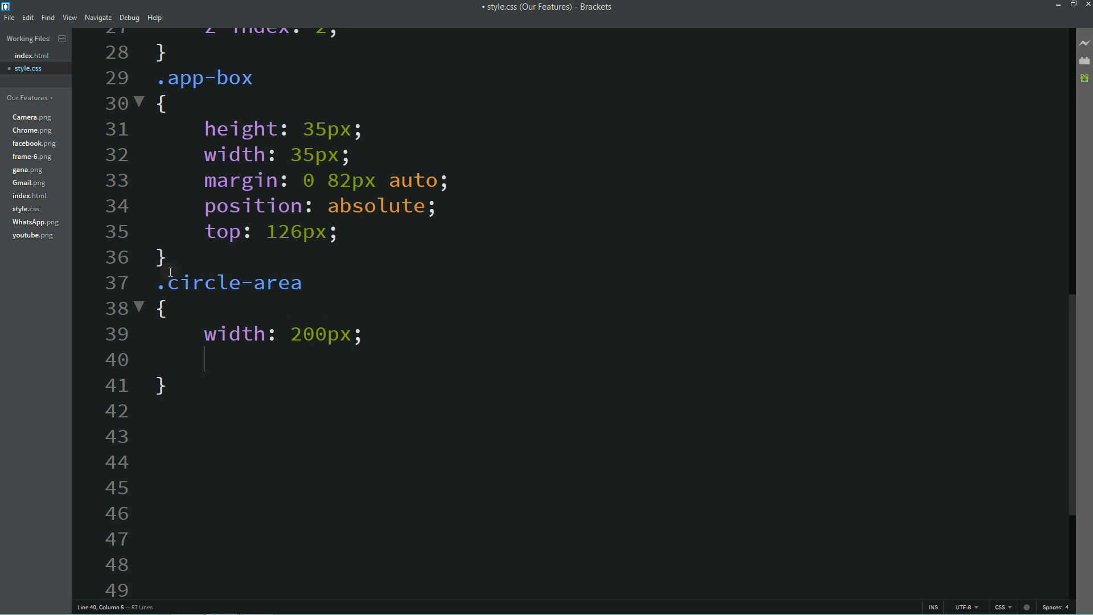
text(height: 200px)
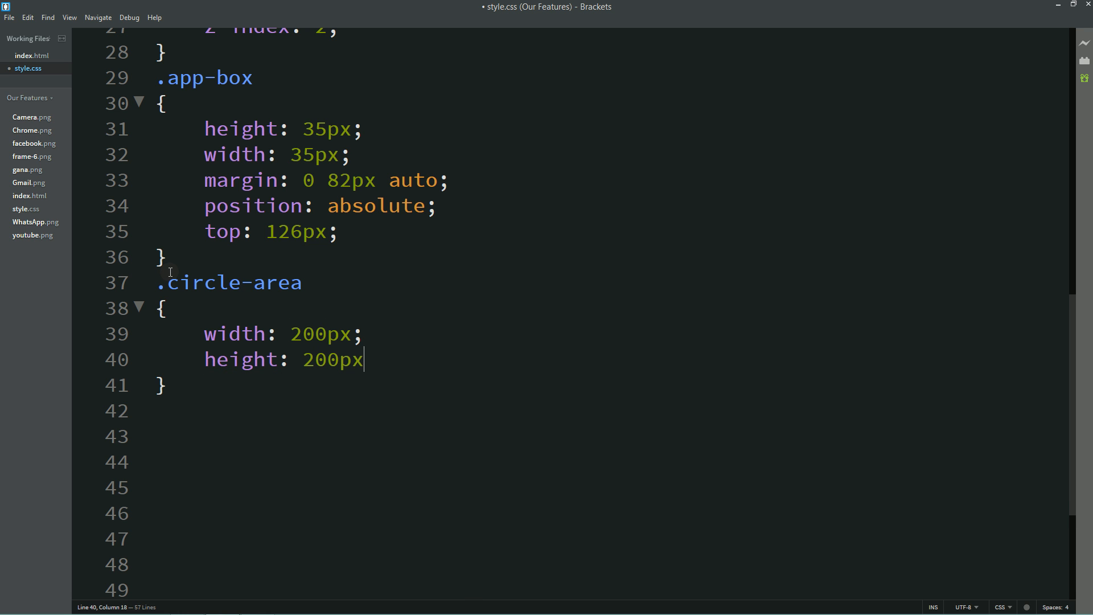
text(border: 1px)
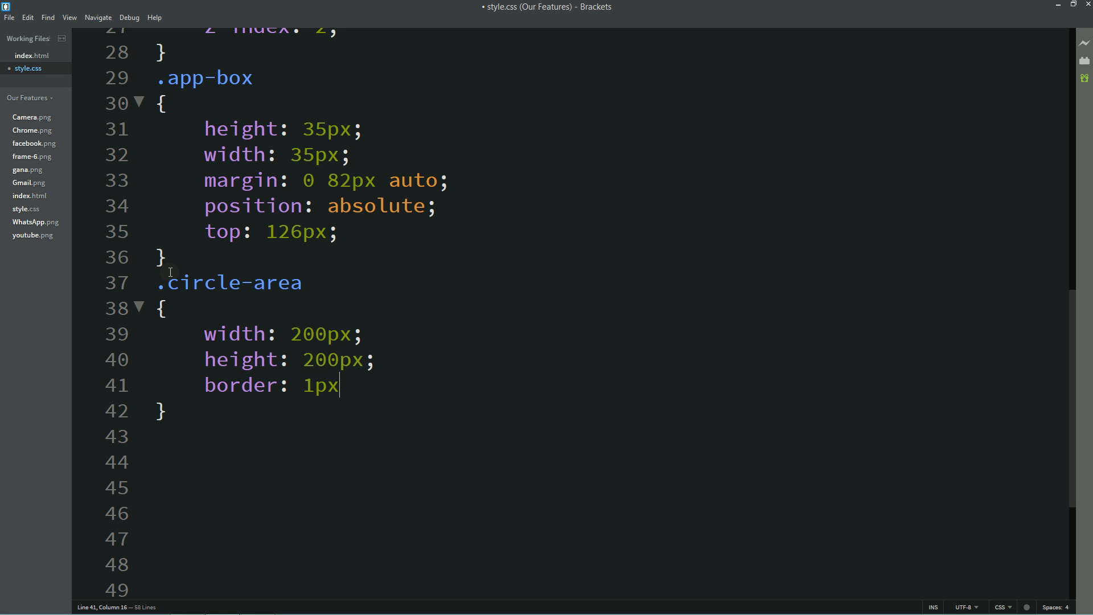
text(dashed)
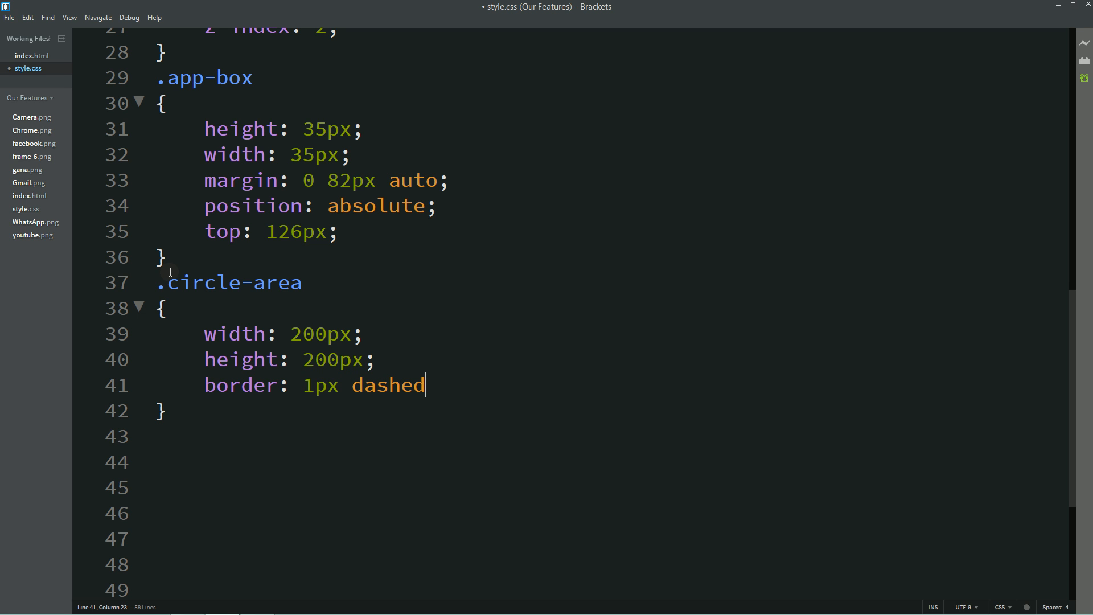
text(#fff;)
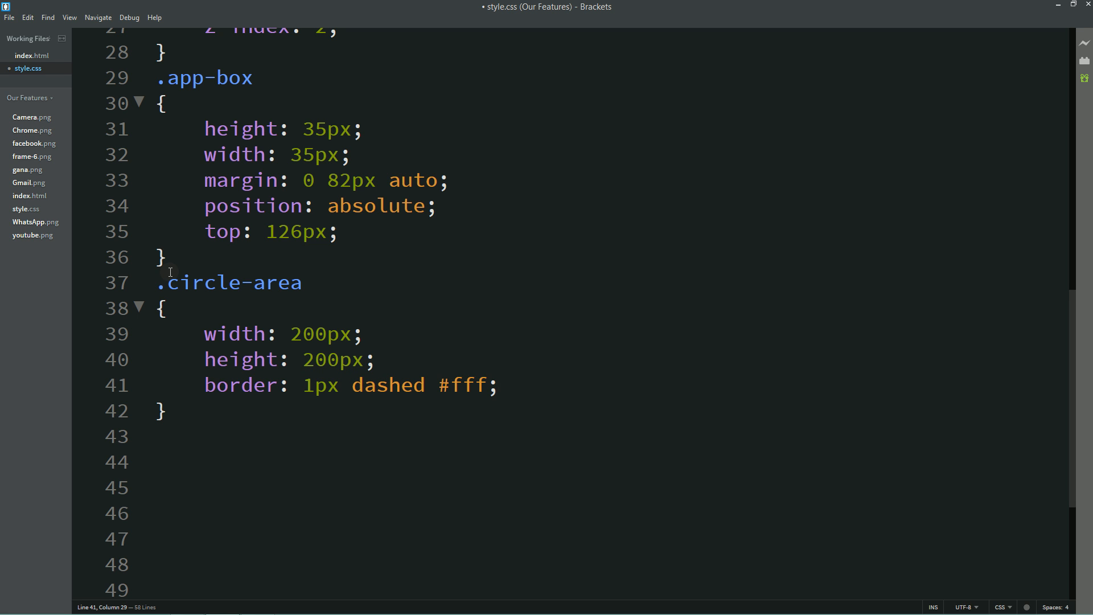
text(b)
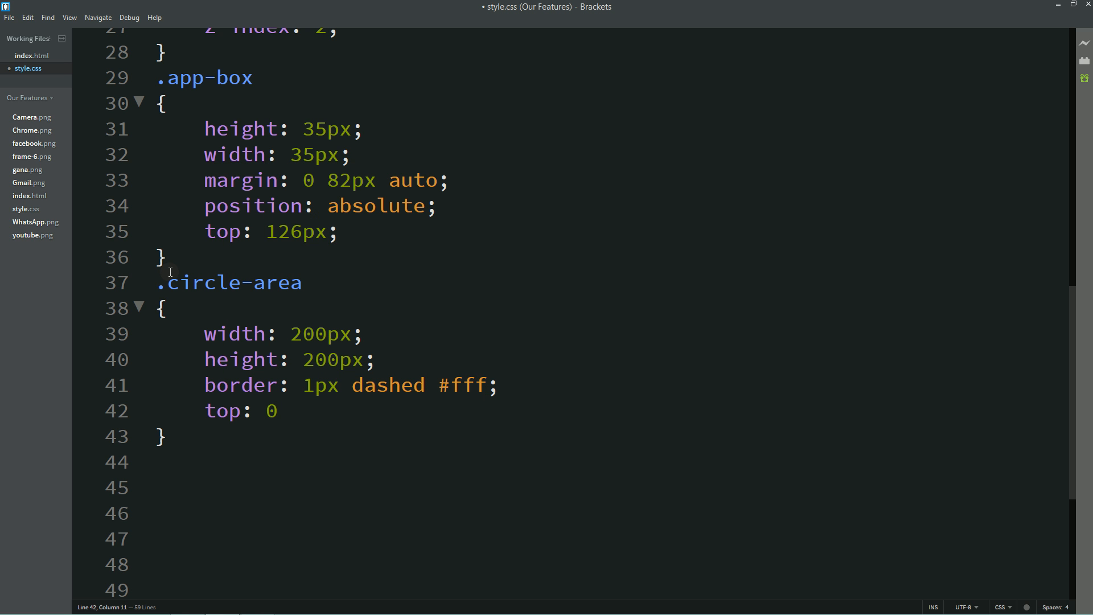
Add absolute position, 0 20px auto margin and a 1s transition to .circle-area.
text(position: absolute;)
click(610, 462)
text(margin: 0)
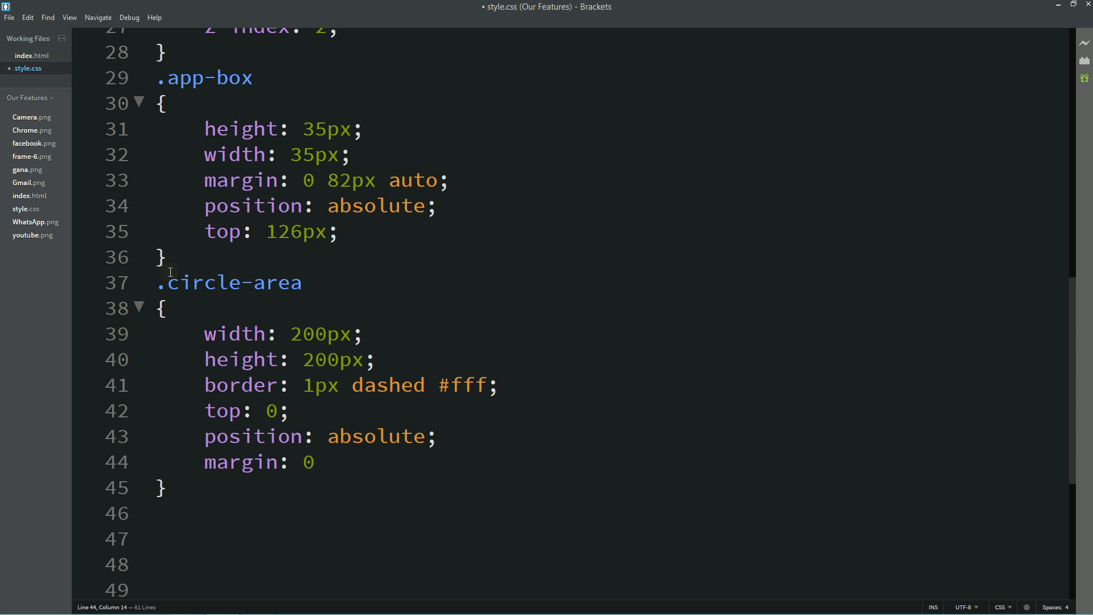
text(20px auto)
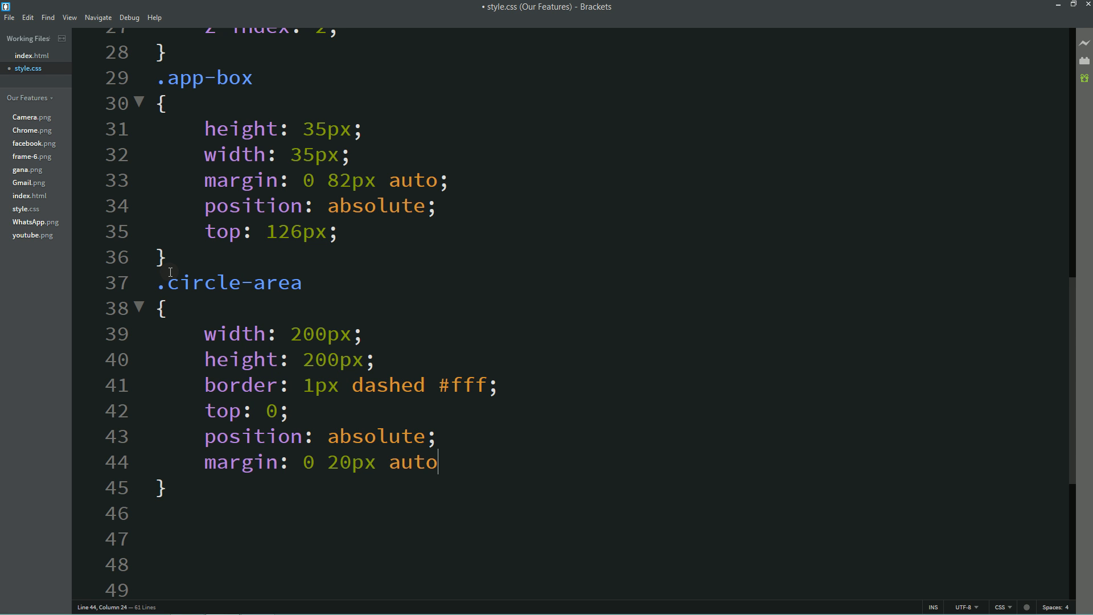
text(tarnsitio)
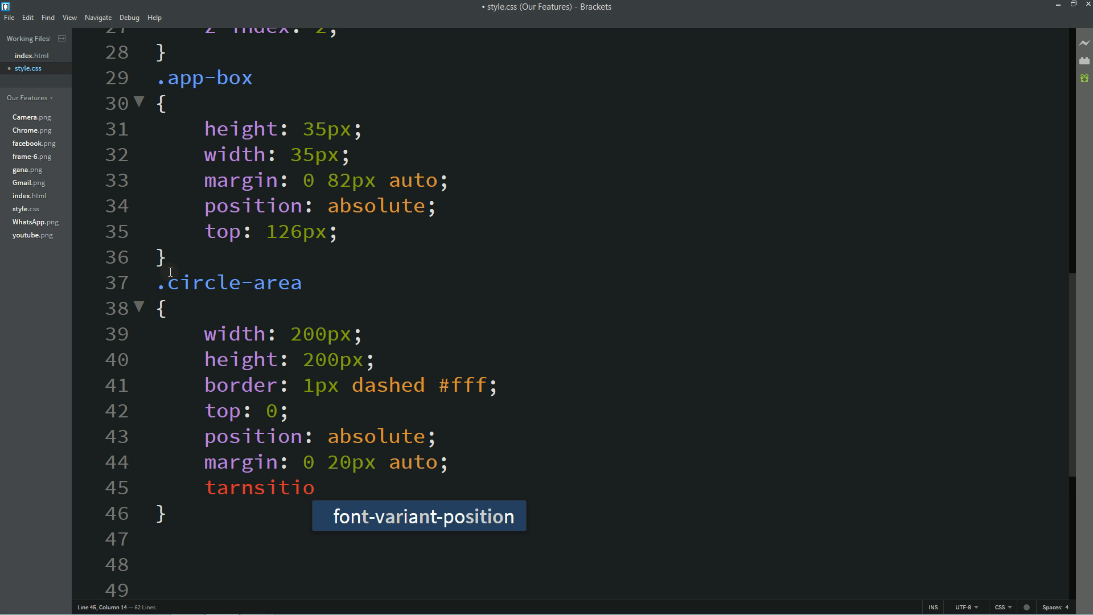
key(Backspace)
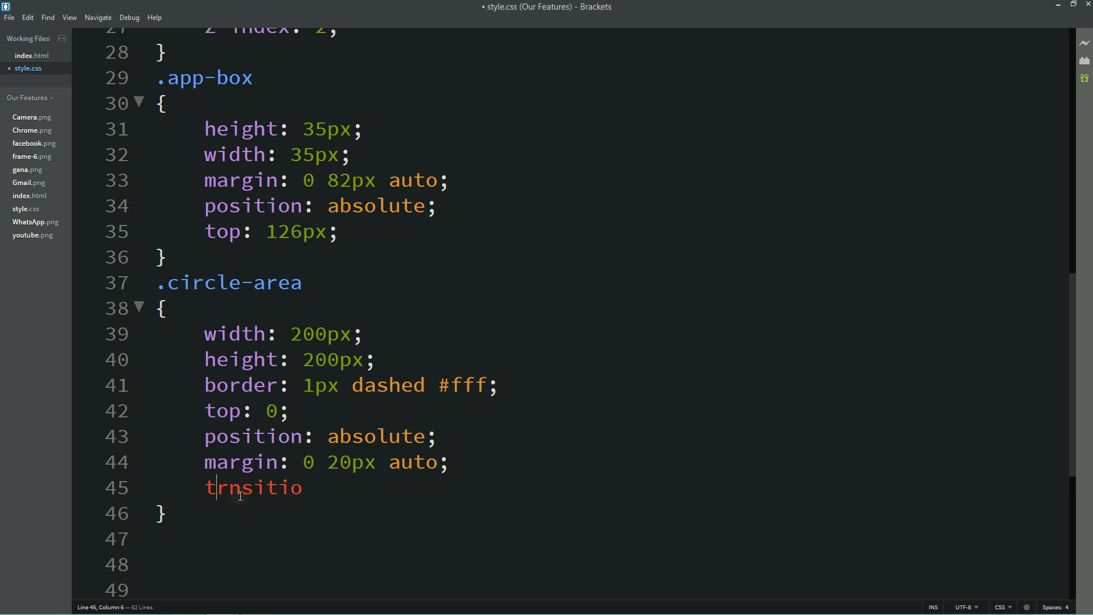
text(a)
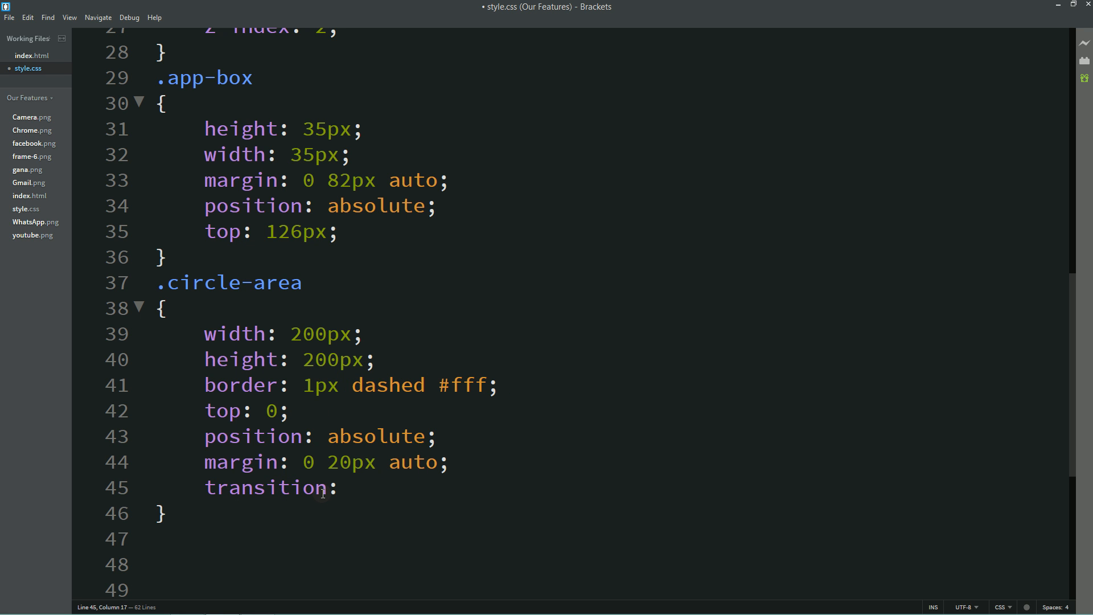
text(1s;)
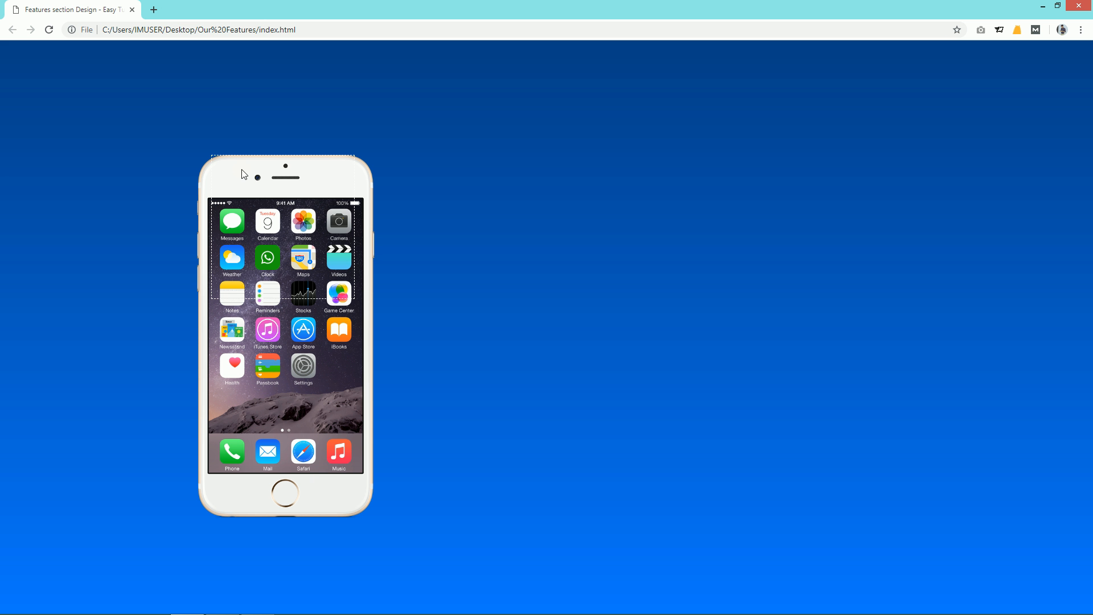
mouse_move(258, 350)
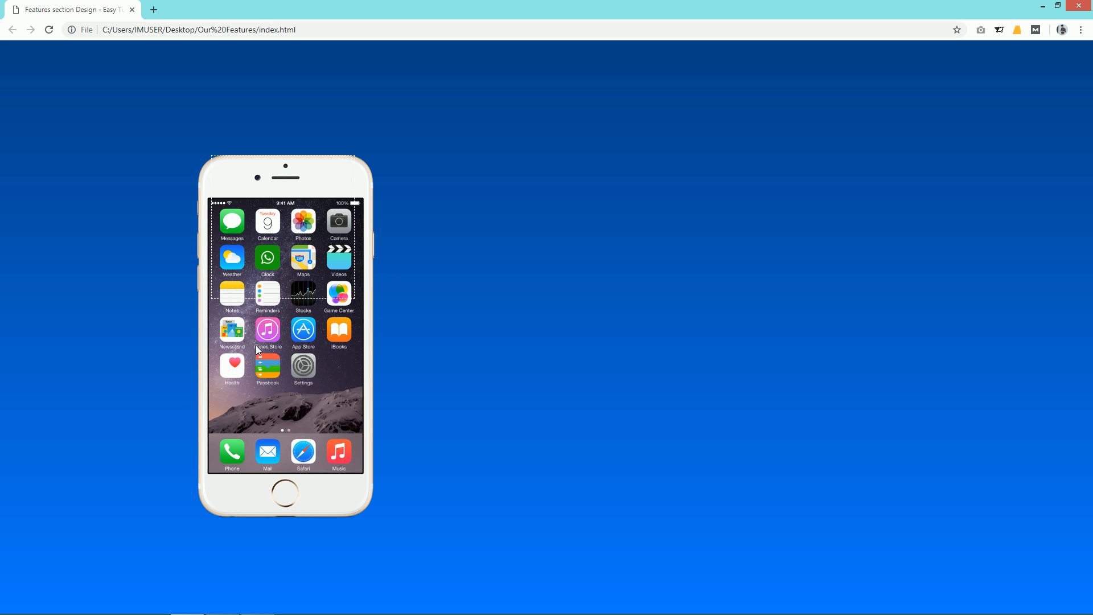
mouse_move(208, 240)
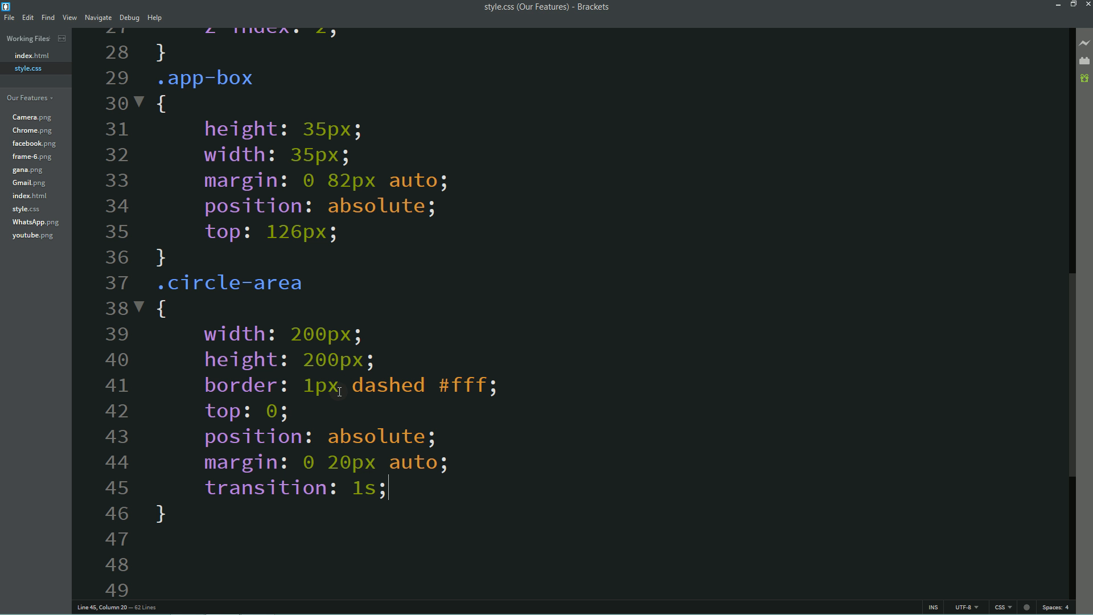
Add border-right: none; to .circle-area so only the dashed top arc remains.
text(borde)
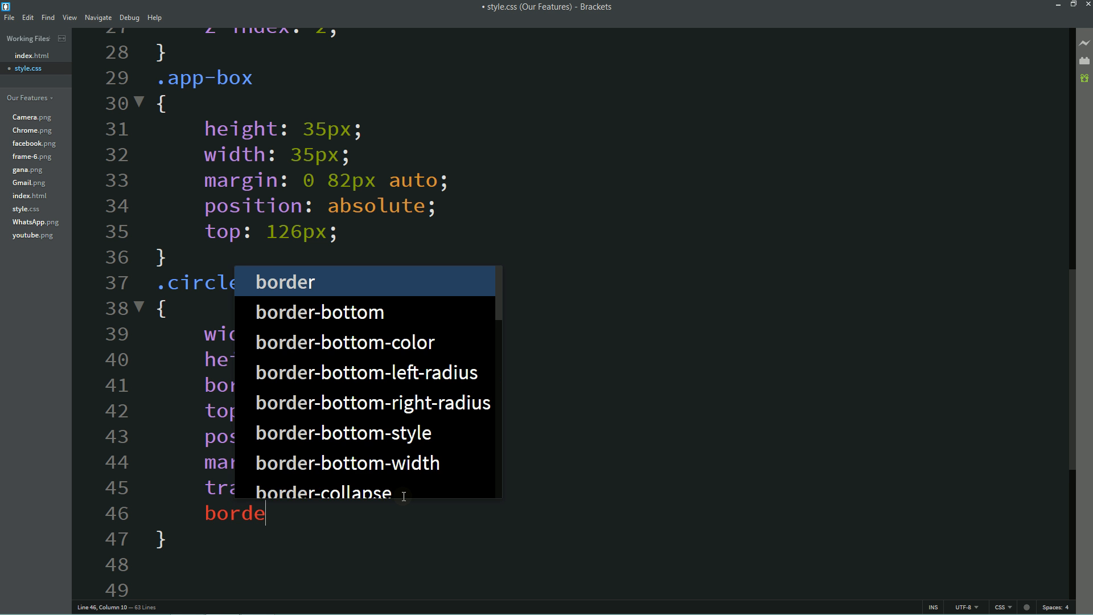
text(r-top-left-radius: 50%;)
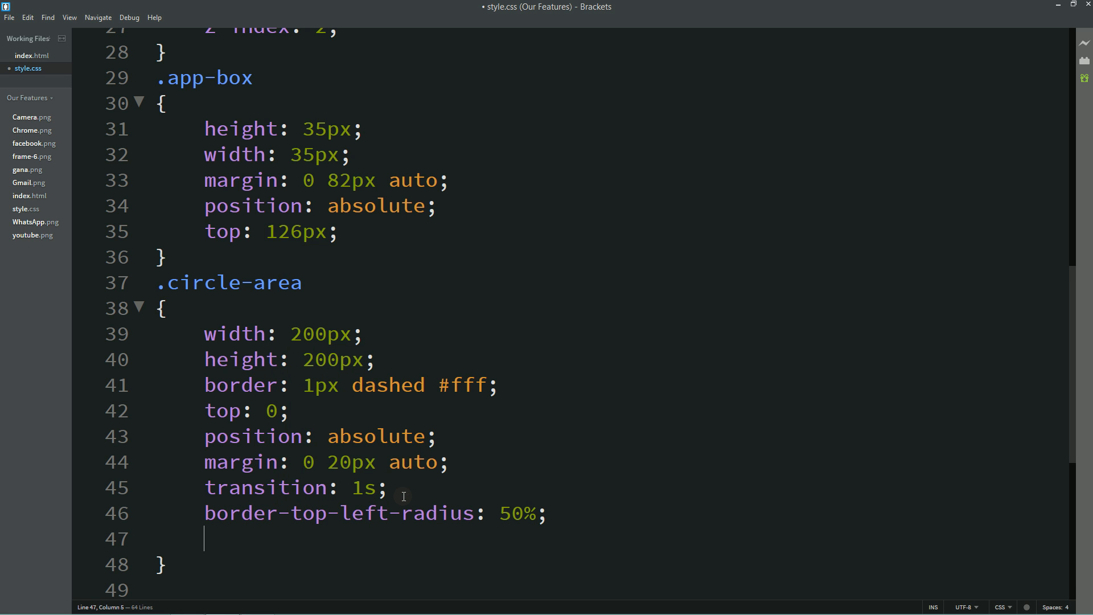
text(border-bo)
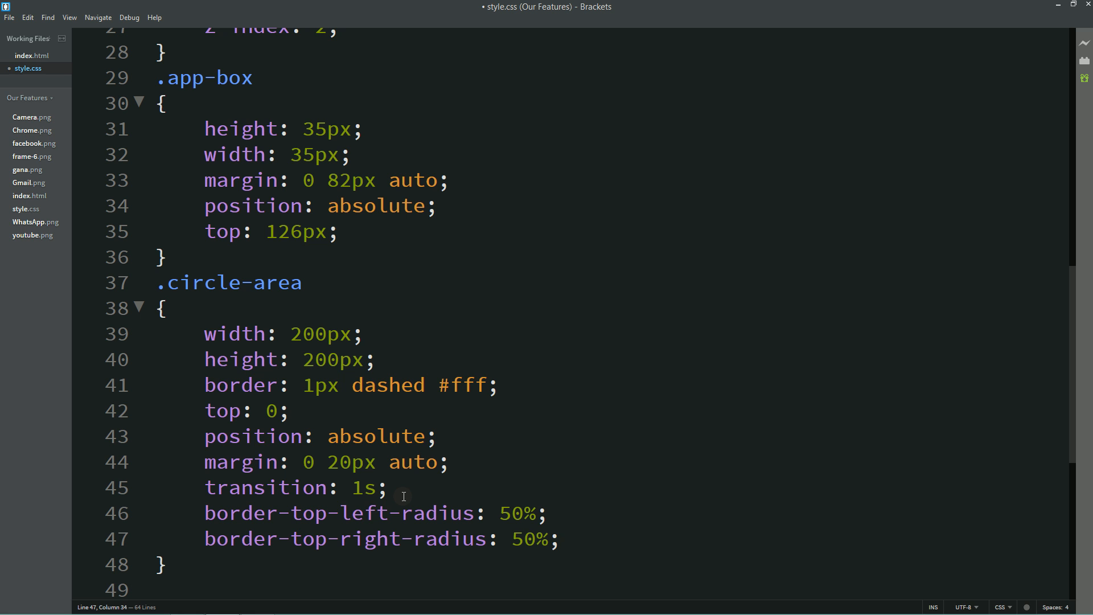
text(border-left: none;)
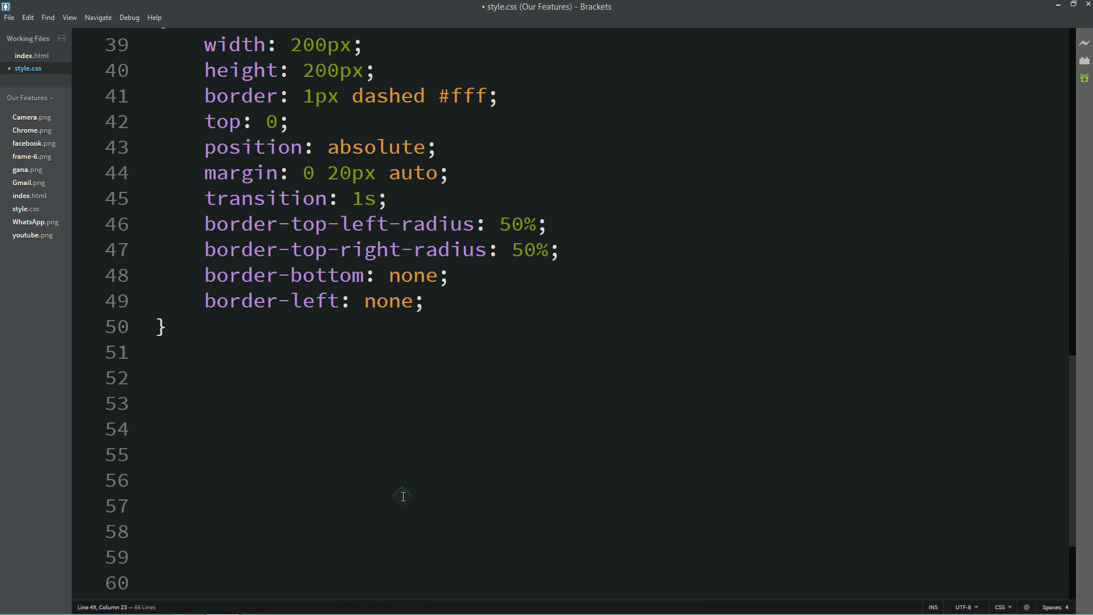
text(bord)
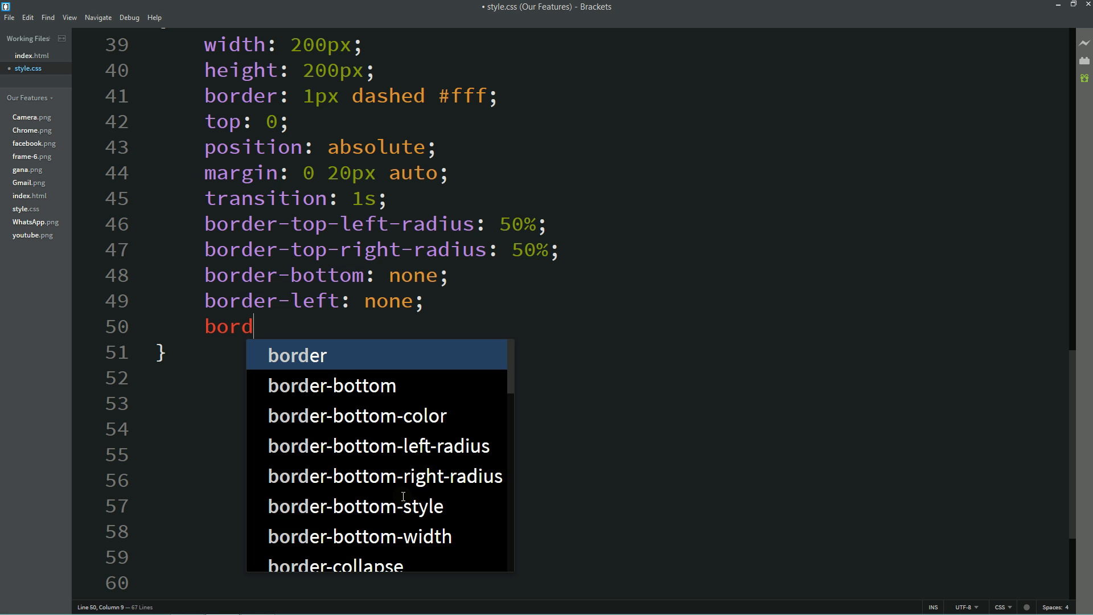
text(border-right:)
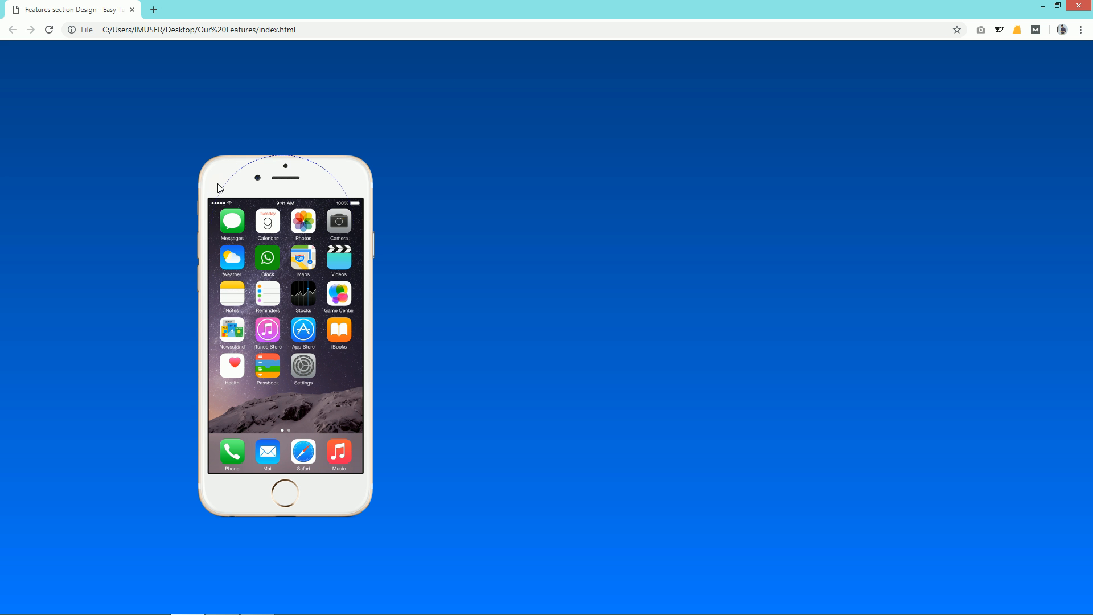
mouse_move(220, 195)
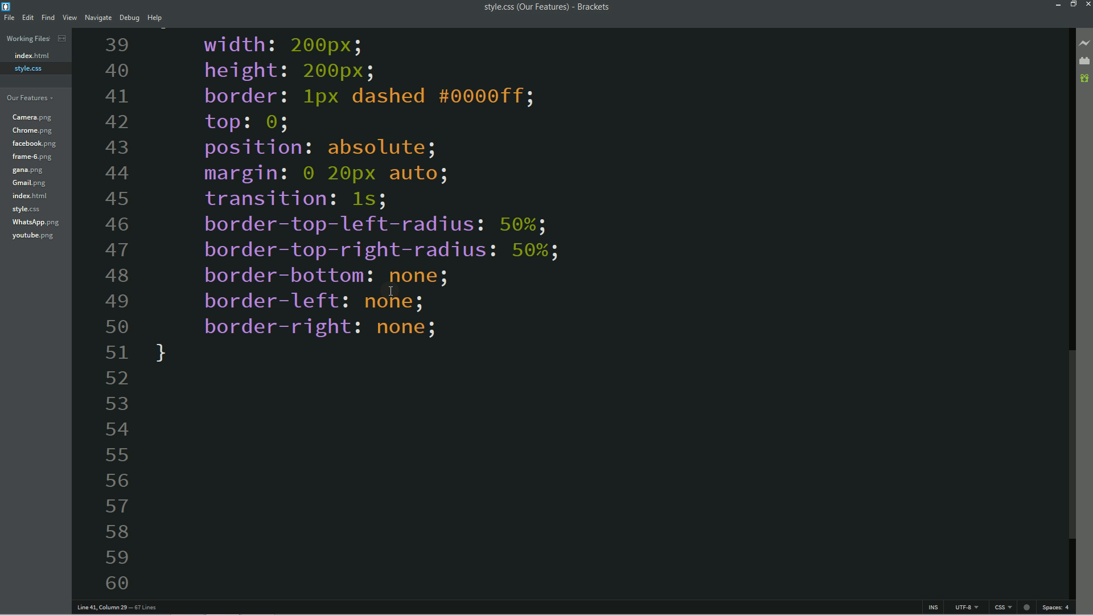
In index.html, add classes to the app icon images, starting with class="img-one".
click(32, 55)
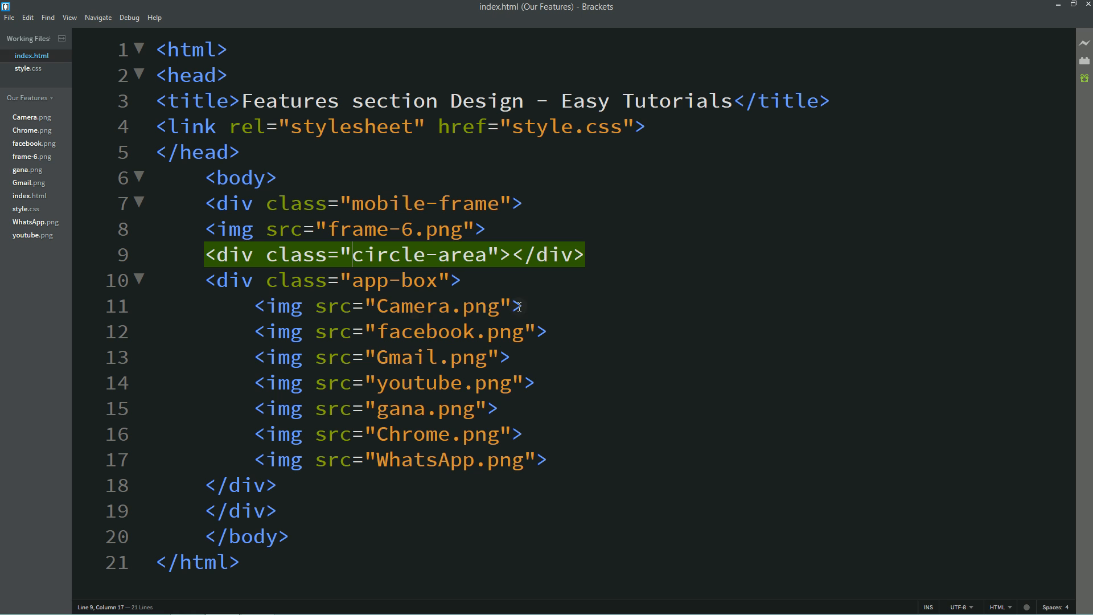
text(class="")
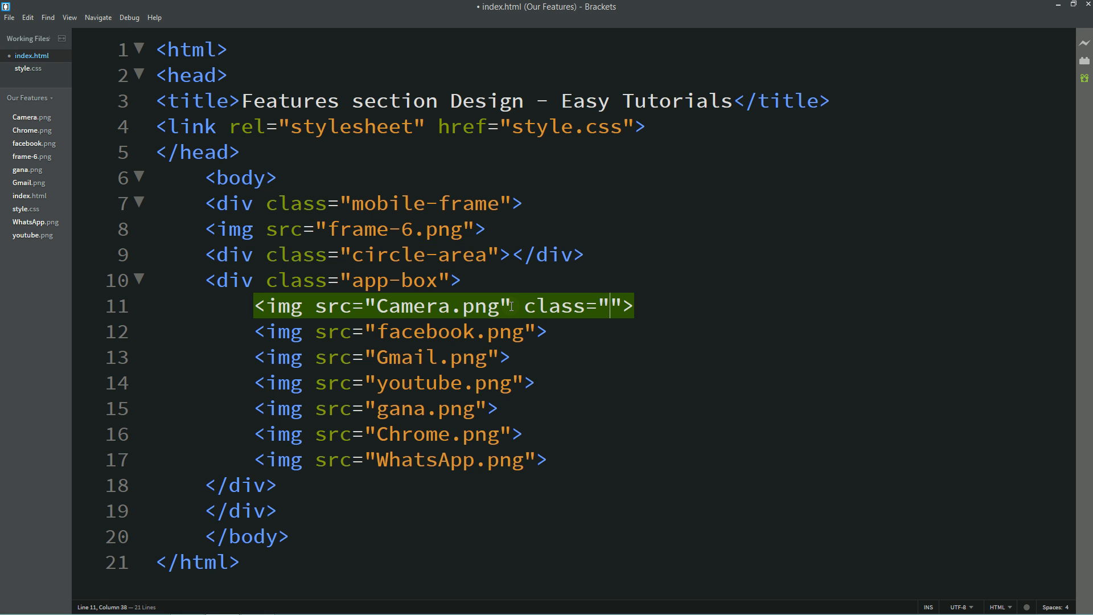
text(One)
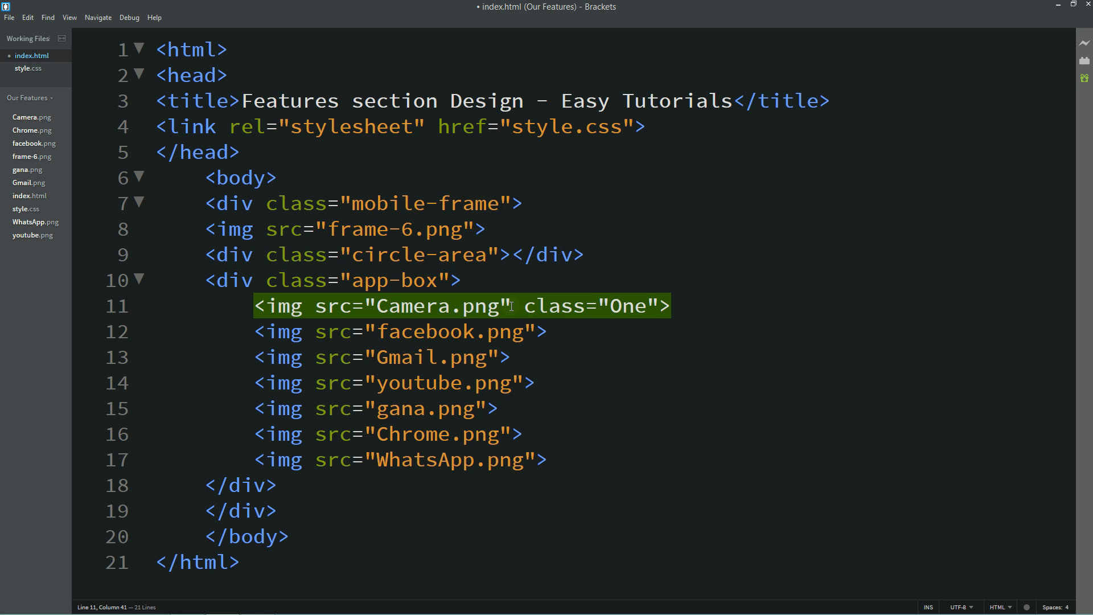
text(img)
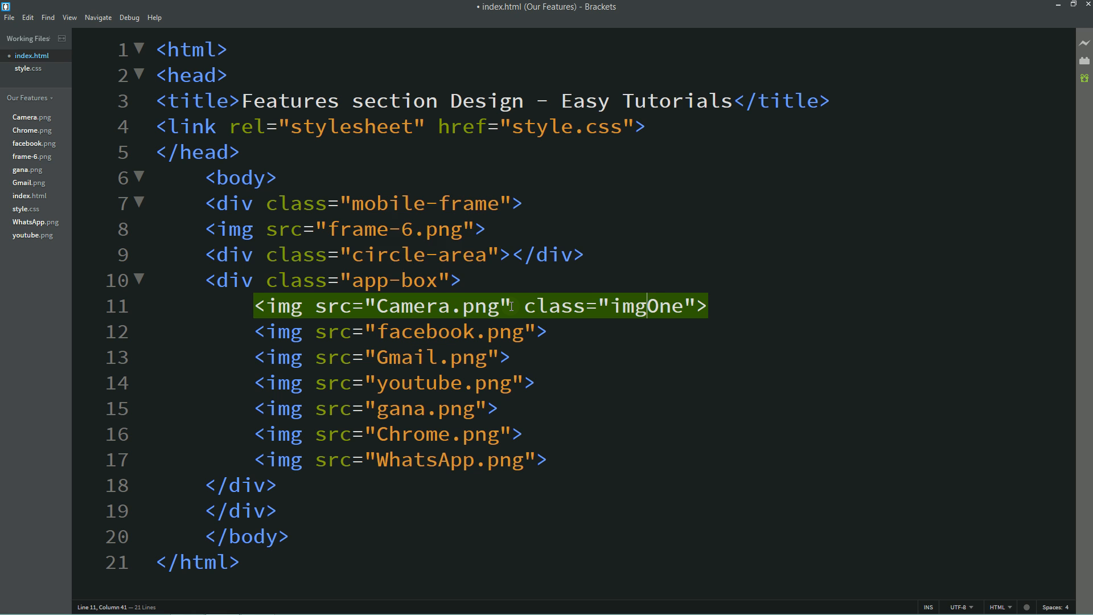
text(-0)
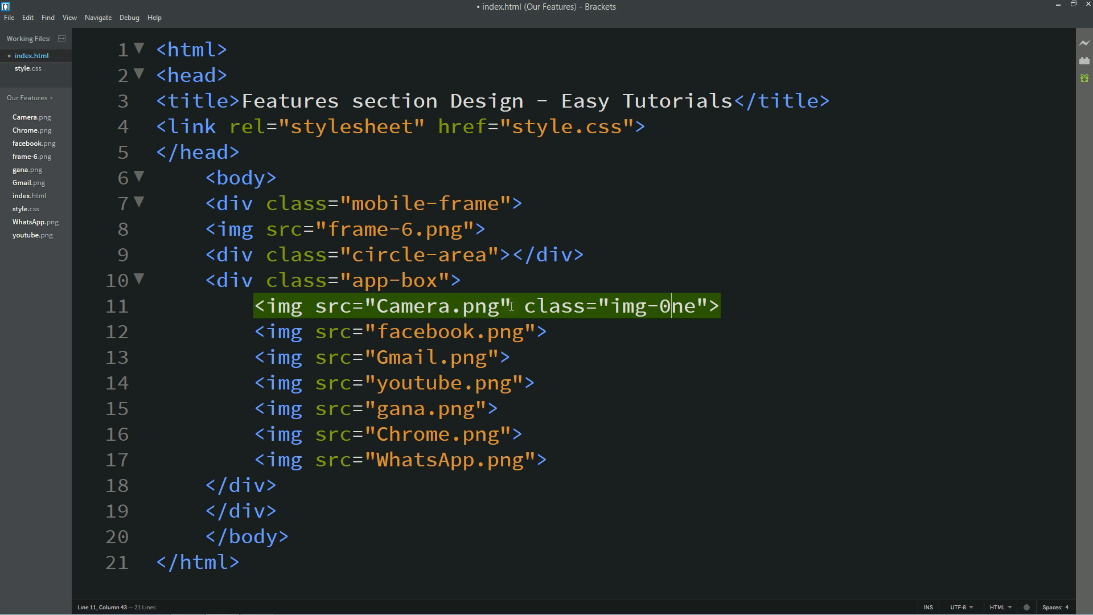
text(one)
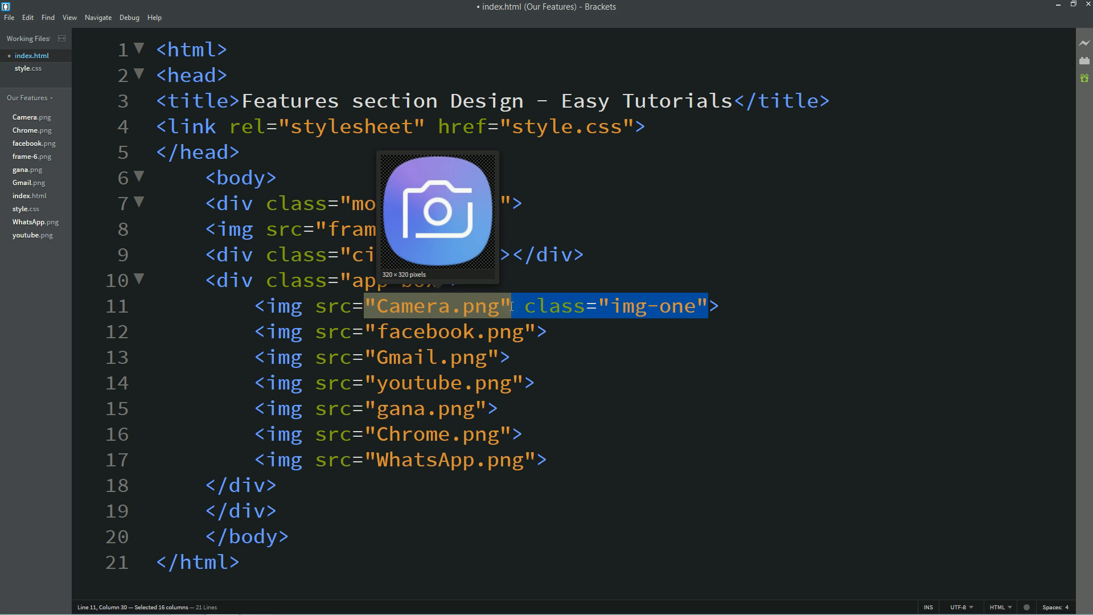
text(class="img-one")
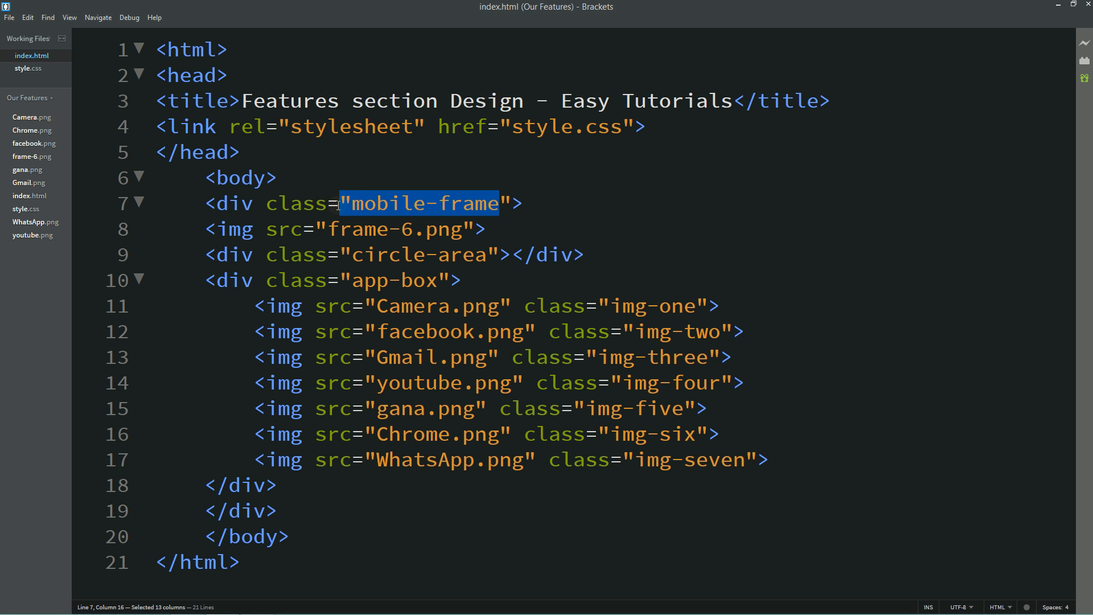
Write the .mobile-frame:hover .img-one rule with transform: translateX(270px).
click(24, 68)
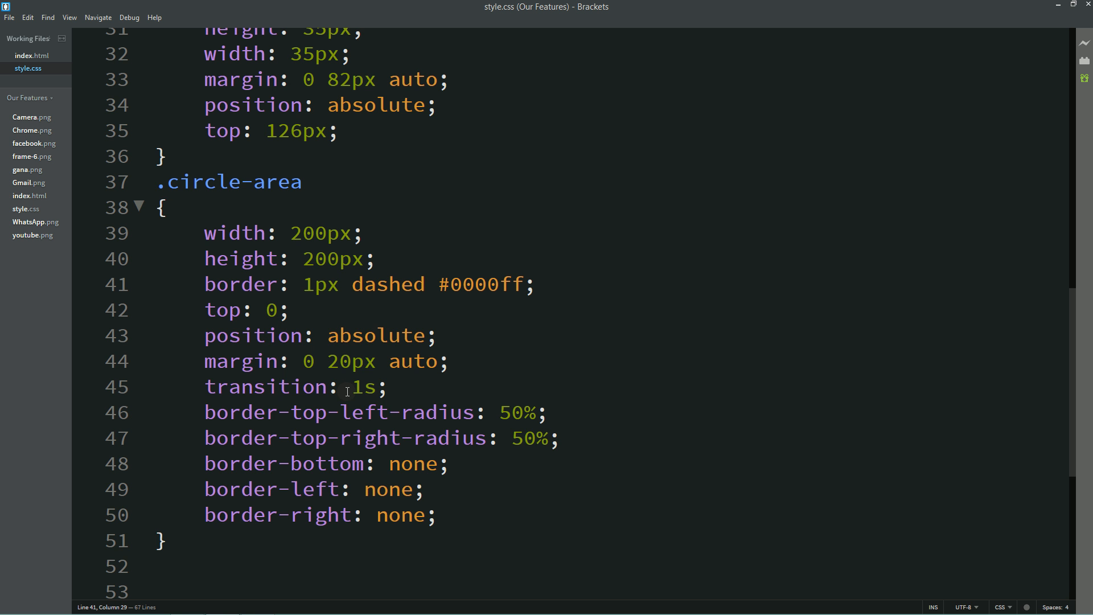
text(.mobile-frame)
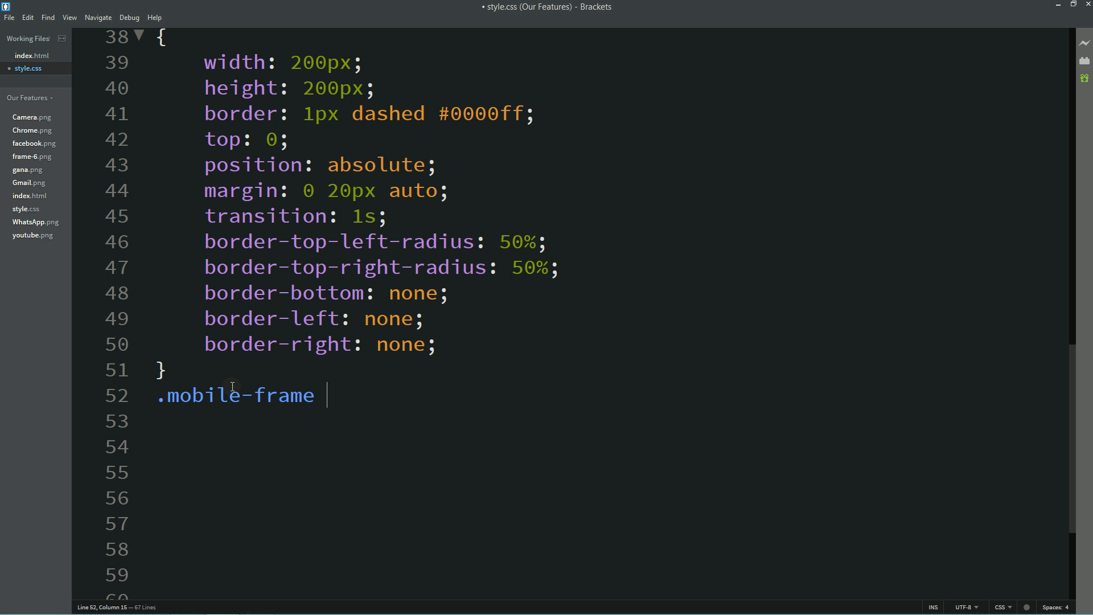
text(:hover)
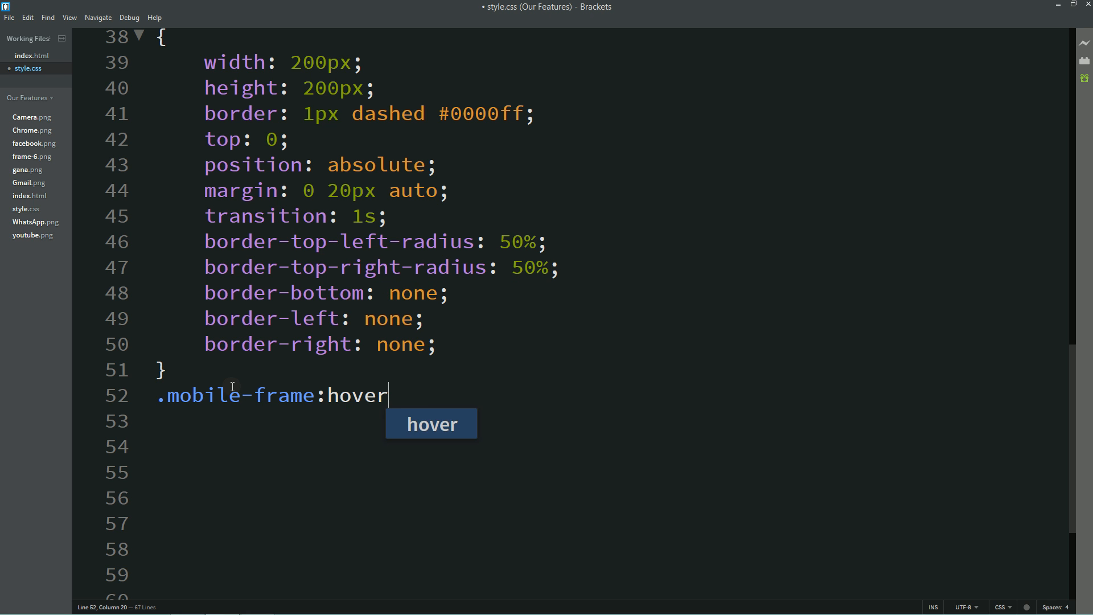
text(.)
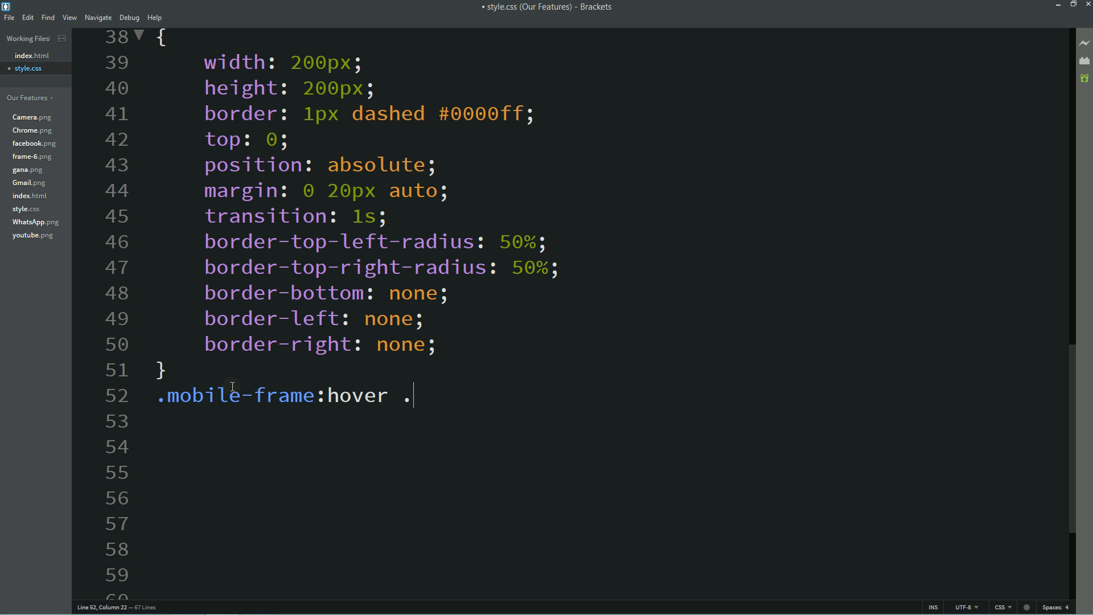
text(img-one)
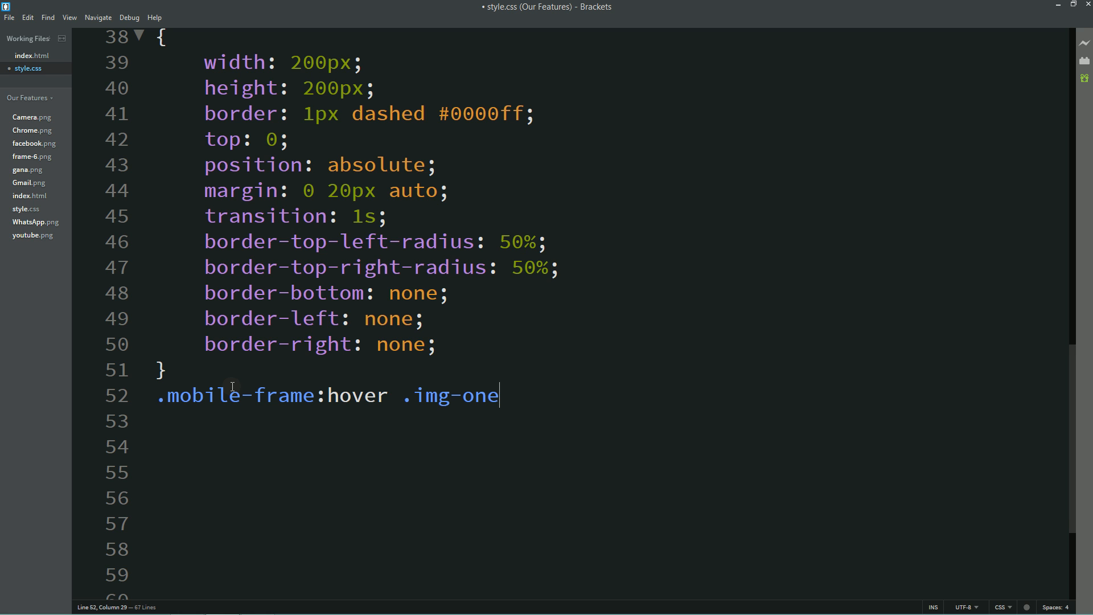
text({)
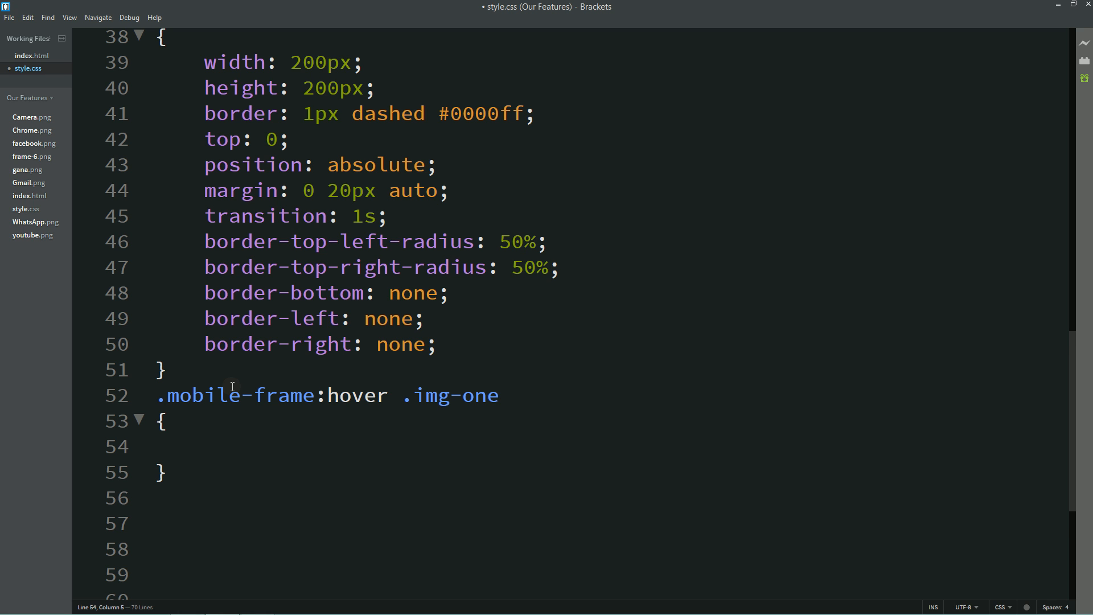
text(transfrom)
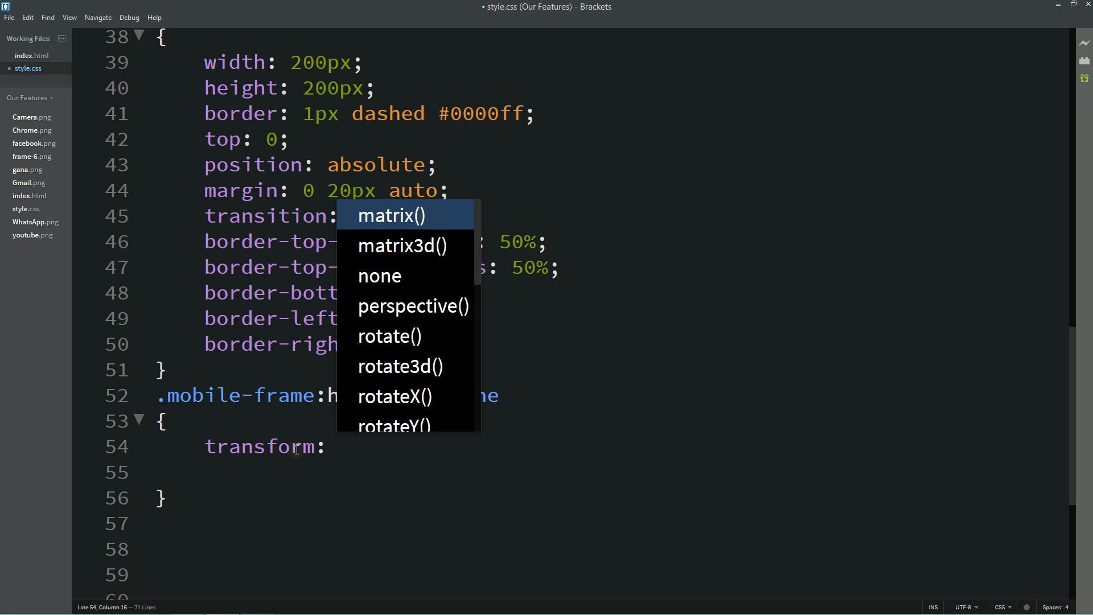
text(translate()
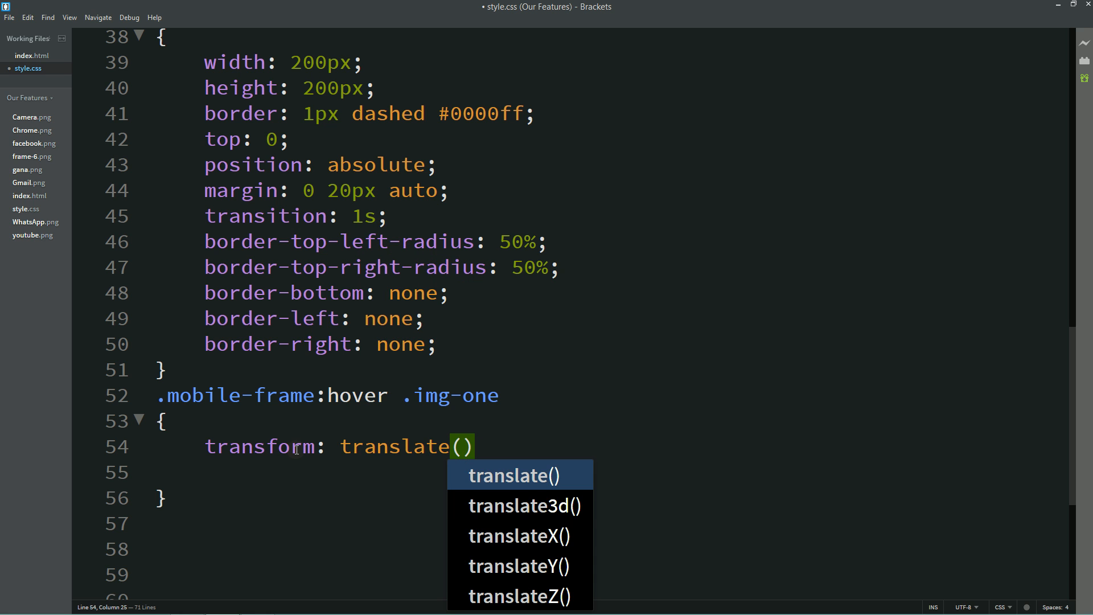
text(X)
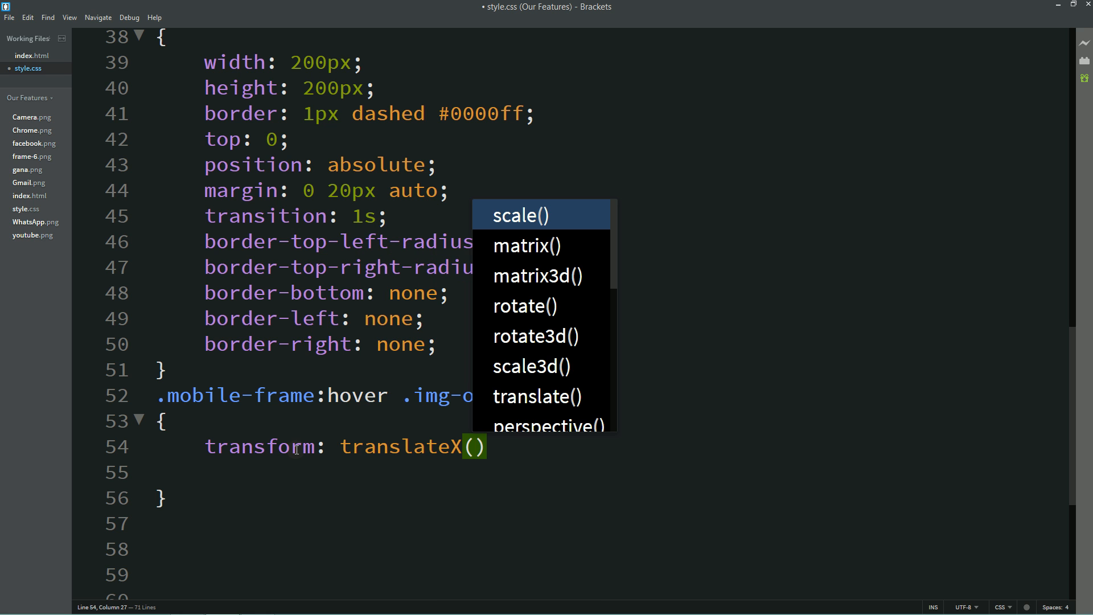
text(270px)
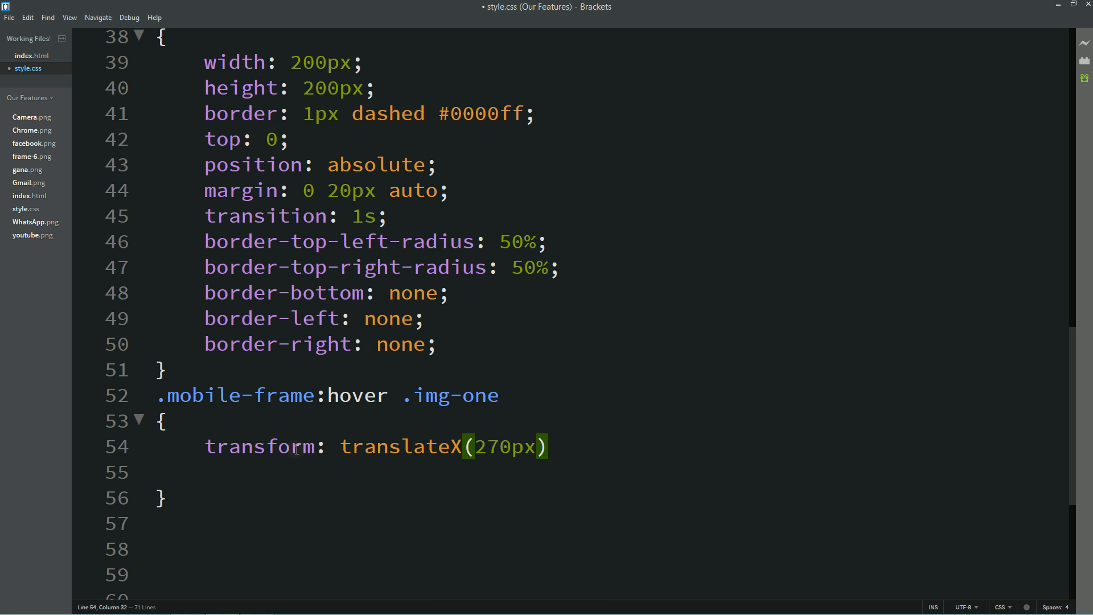
text(;)
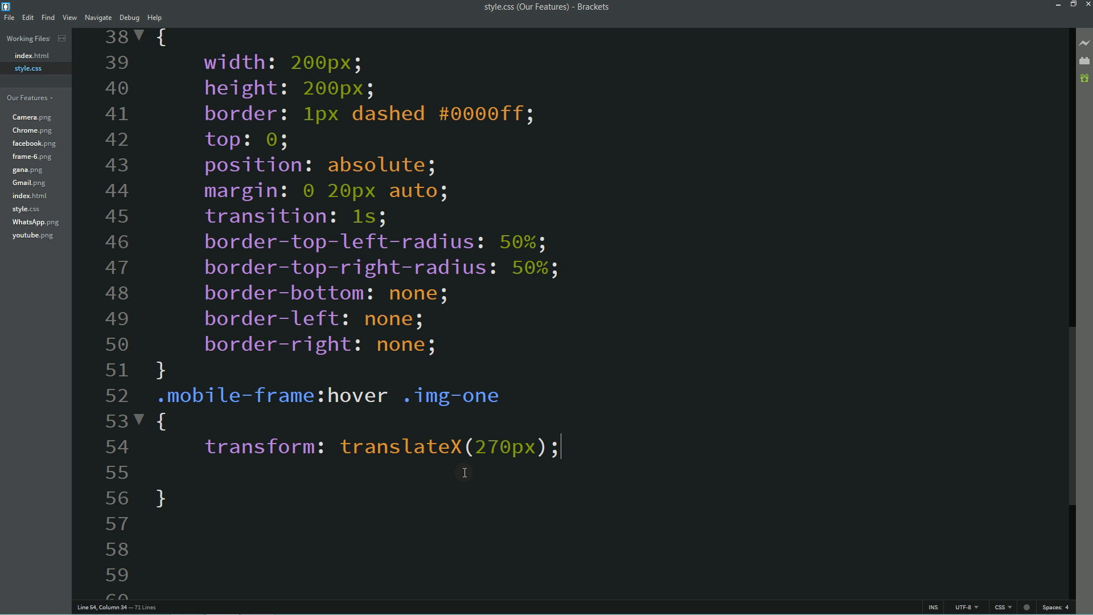
mouse_move(486, 473)
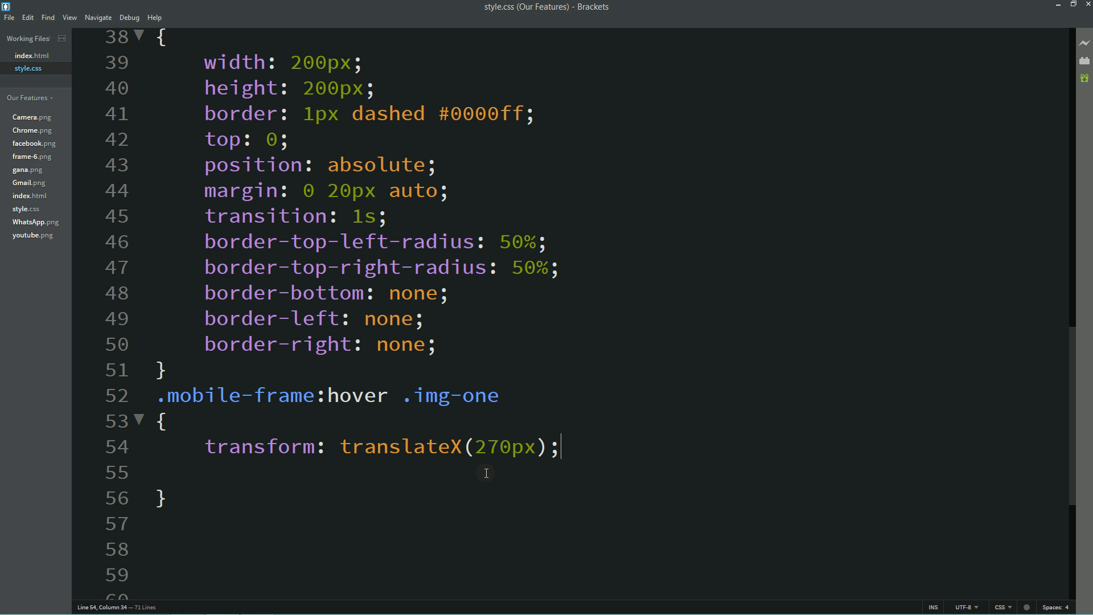
Preview the icon sliding right on hover, then add transition: 1.5s to .app-box img.
key(alt+tab)
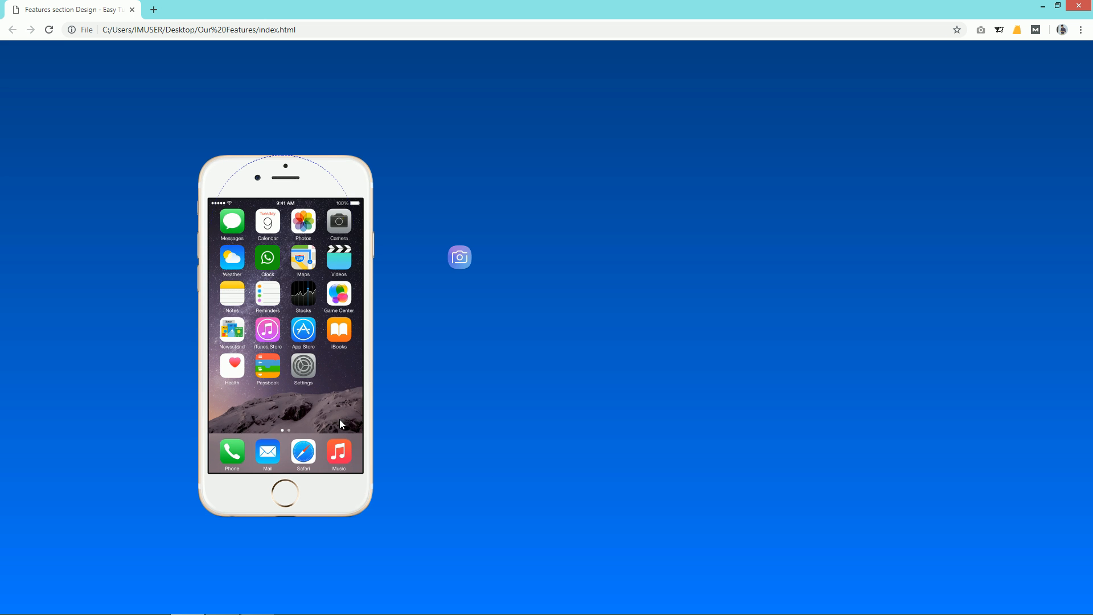
mouse_move(329, 254)
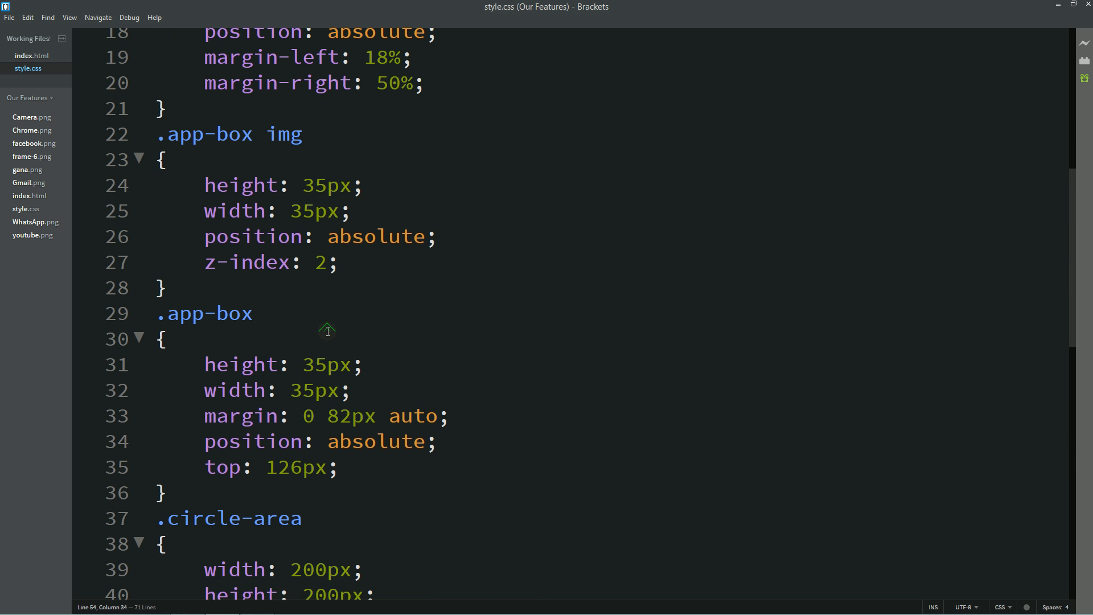
text(t)
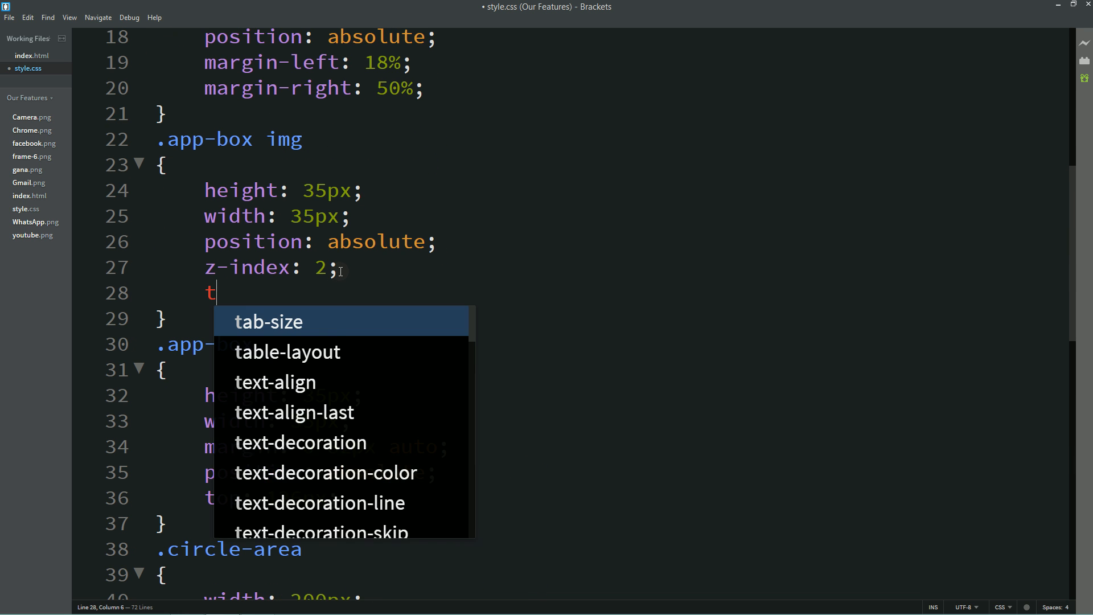
text(ransitio)
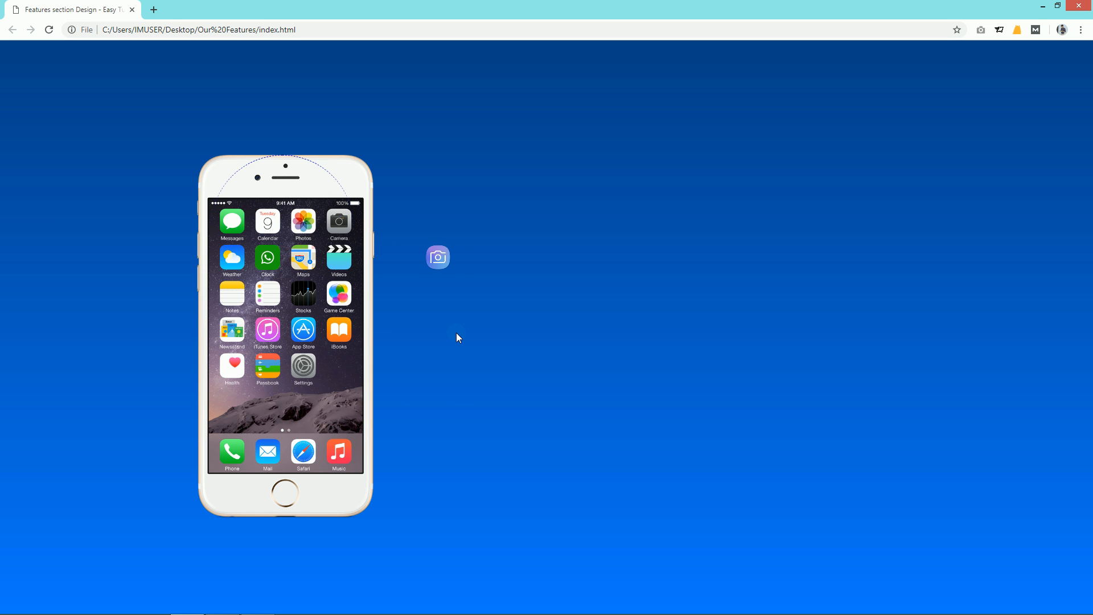
mouse_move(359, 327)
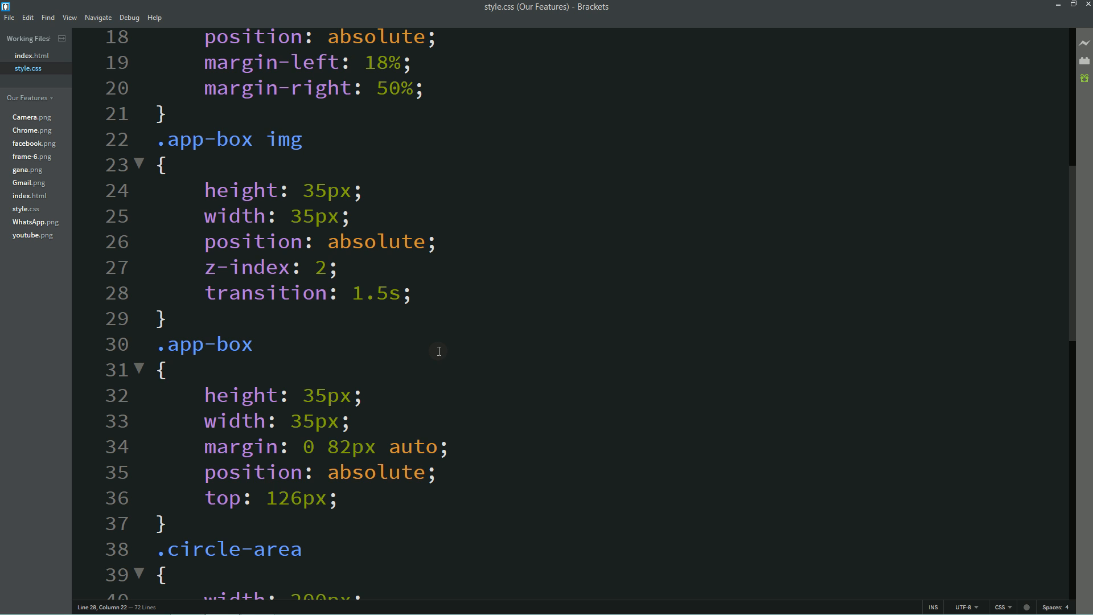
scroll(down, 3)
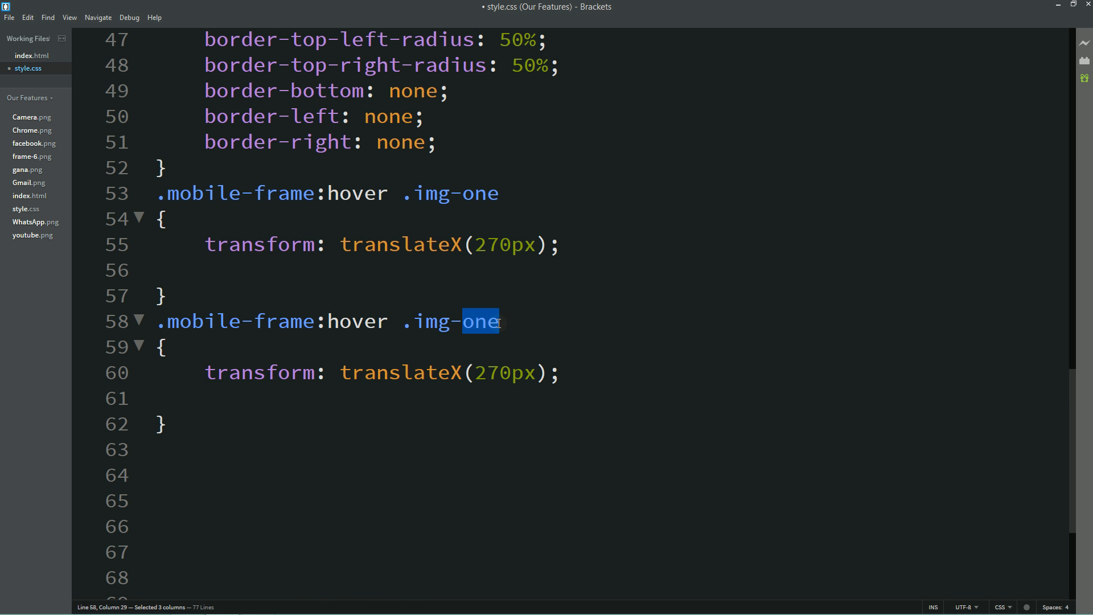
Adapt the copied hover rule to .img-two with translate(230px, -125px).
text(two)
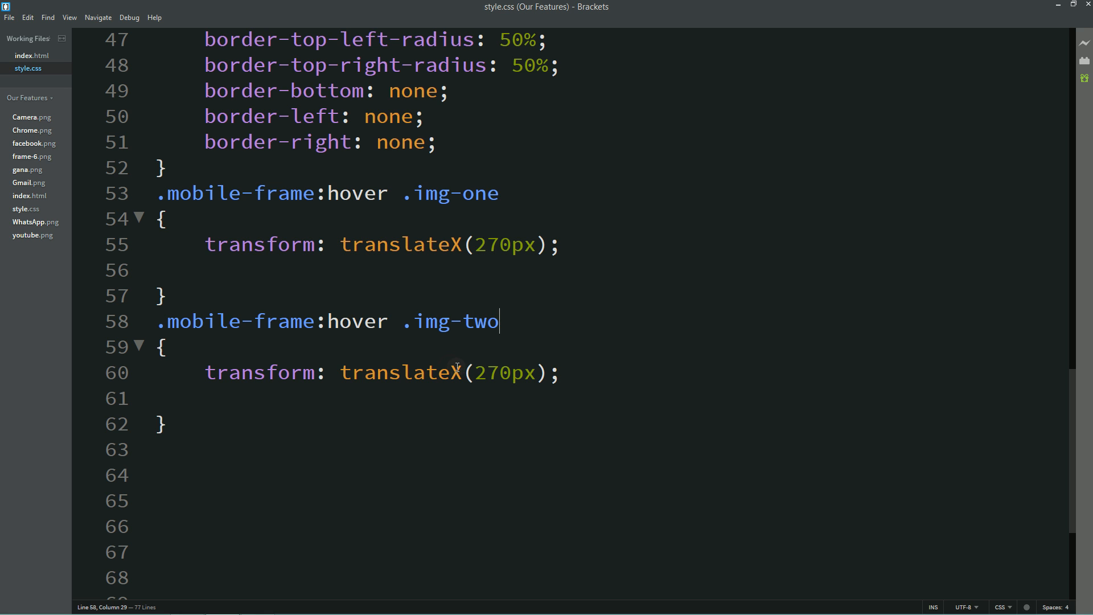
key(Backspace)
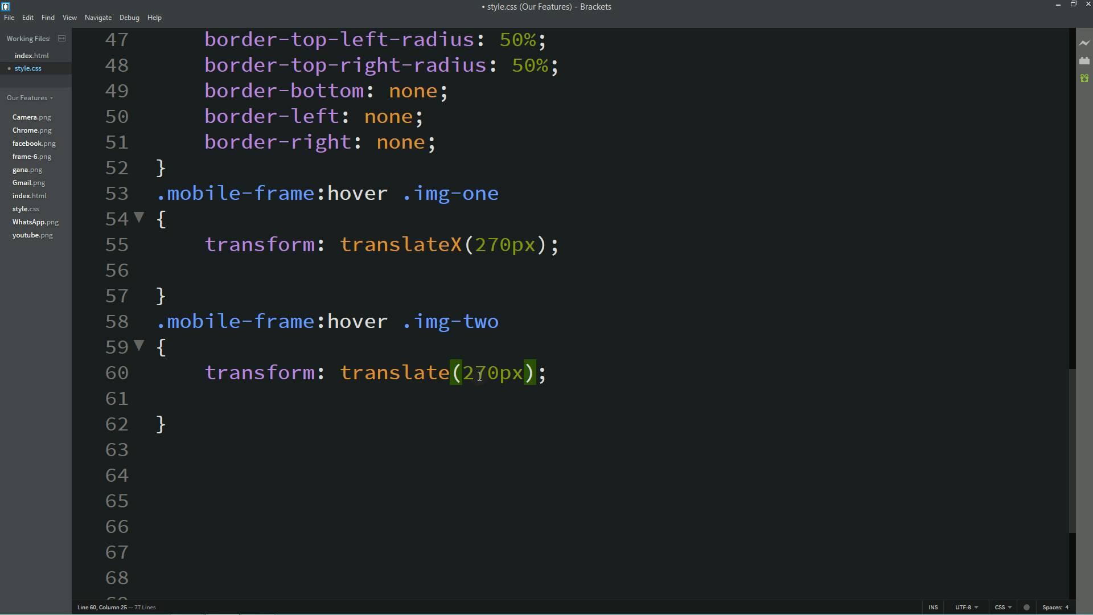
text(230px,)
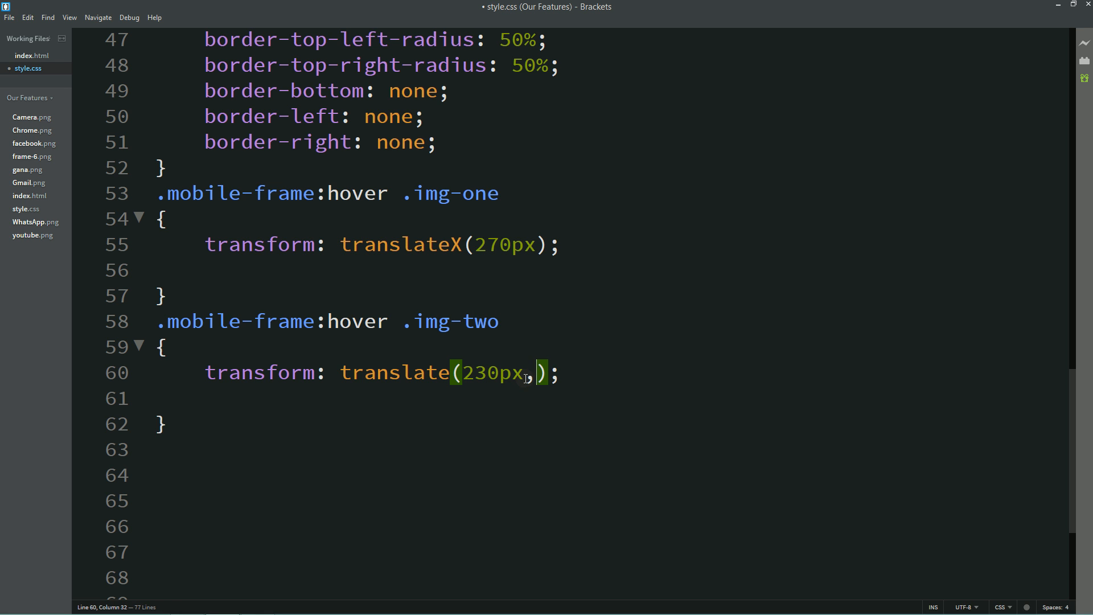
text(-125px)
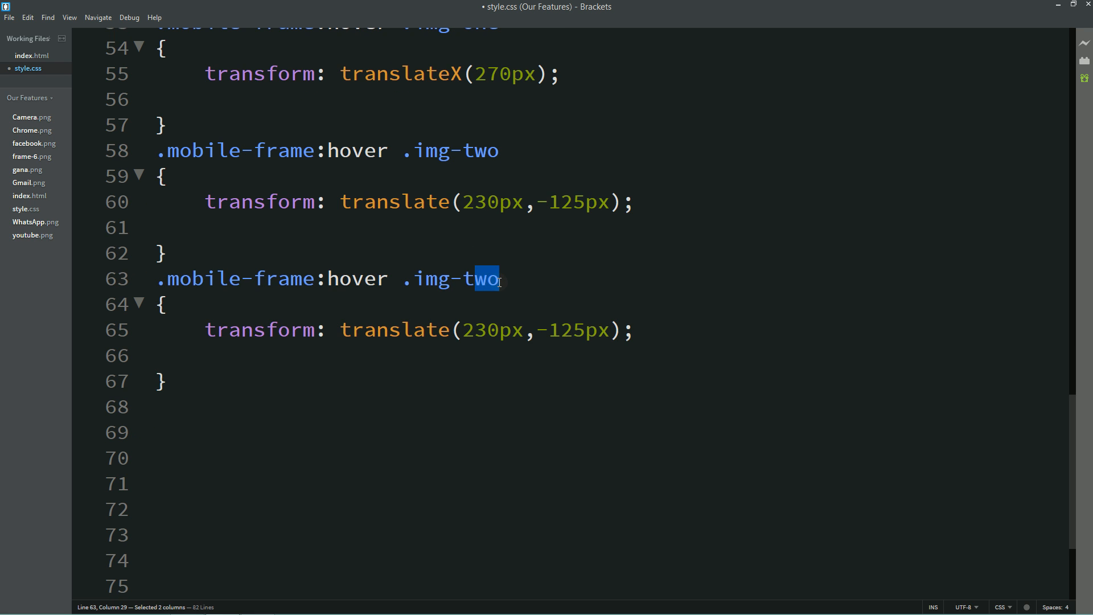
Add hover rules for .img-three, .img-four and .img-five, editing each translate offset.
text(three)
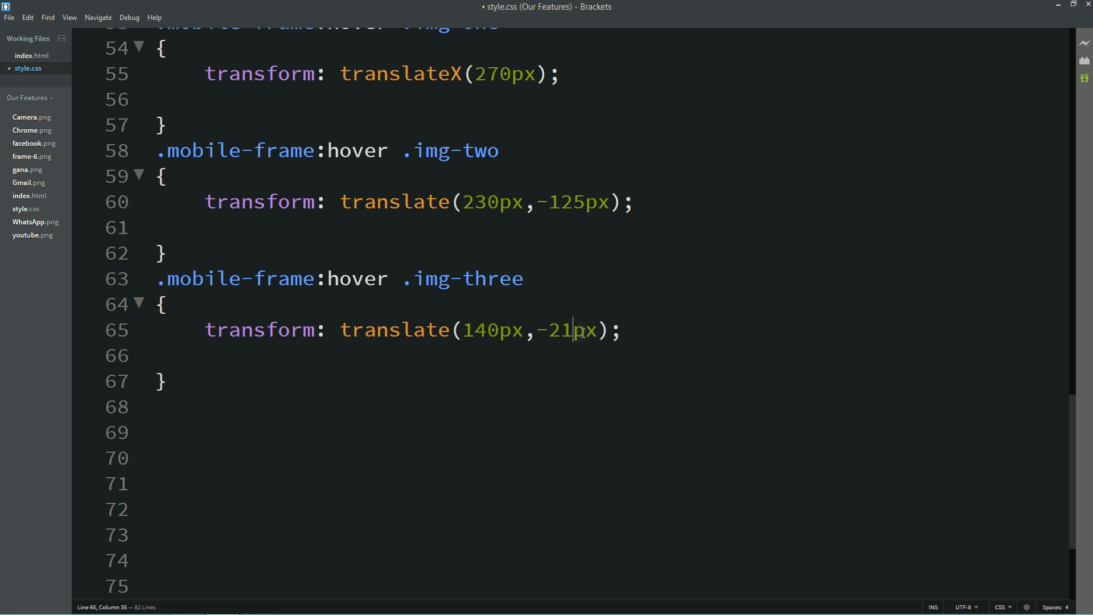
text(0)
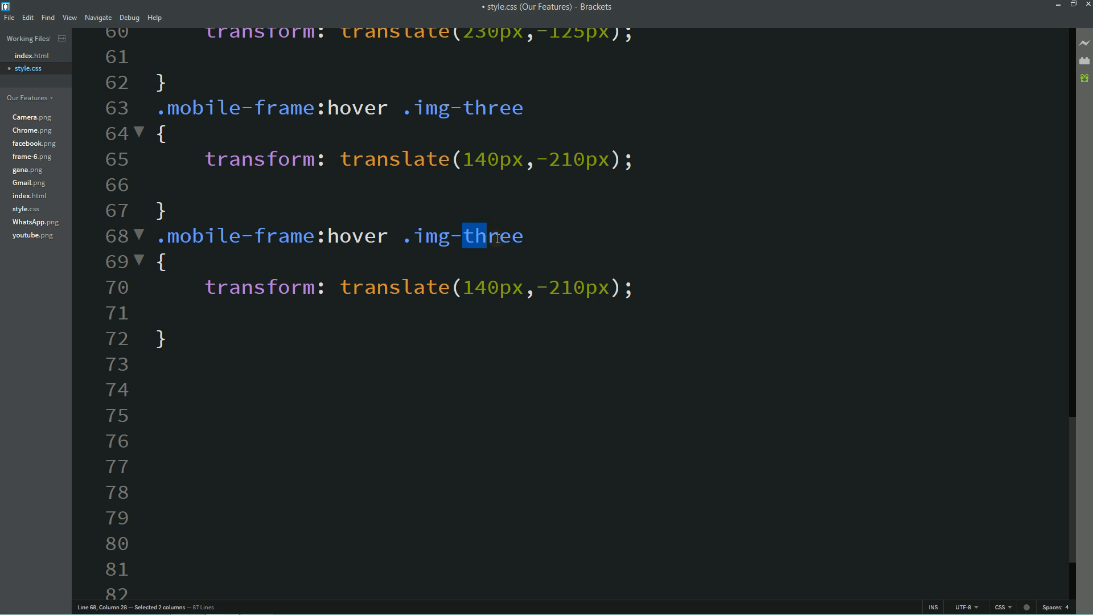
text(four)
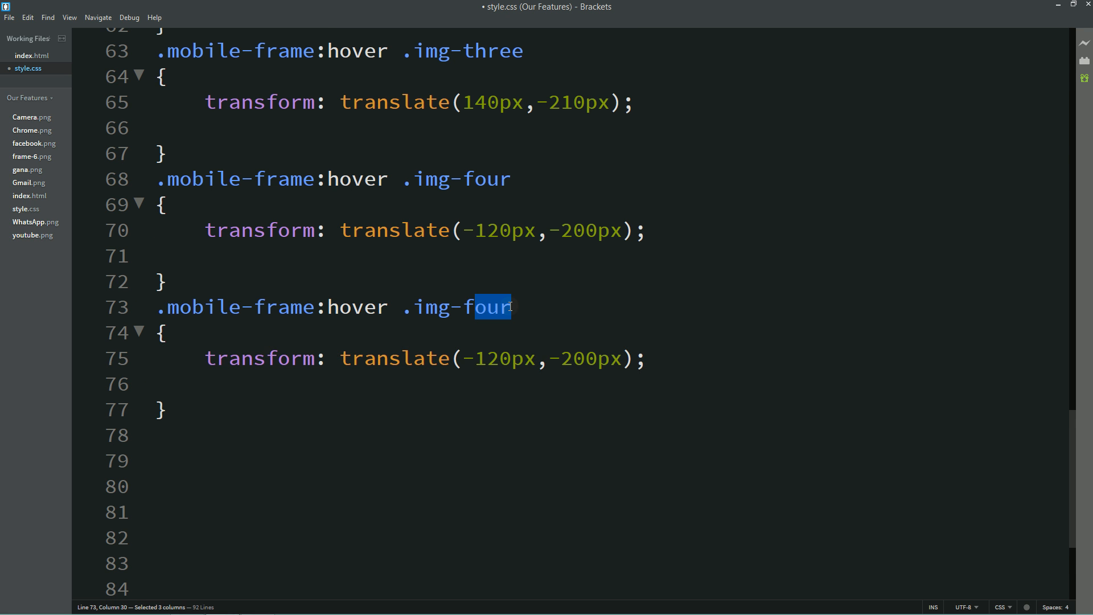
text(five)
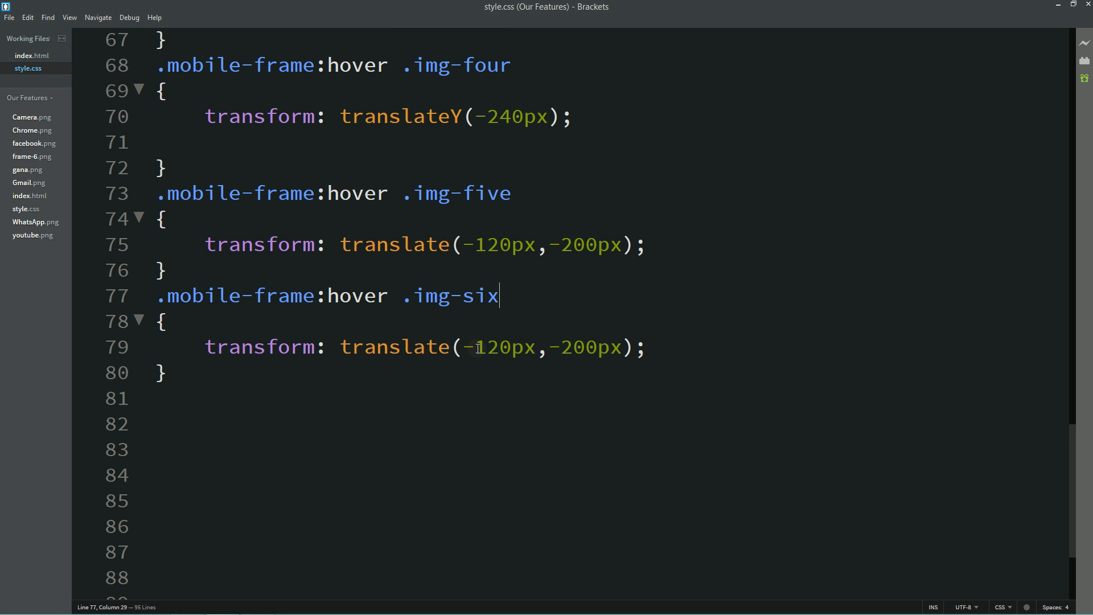
text(-200px,-11200px)
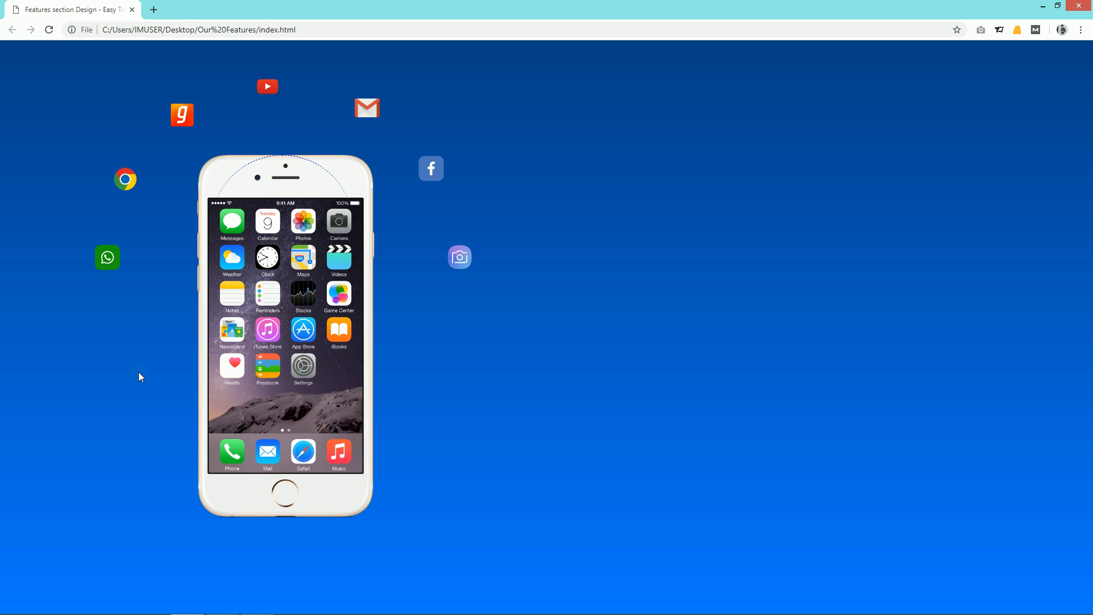
mouse_move(281, 270)
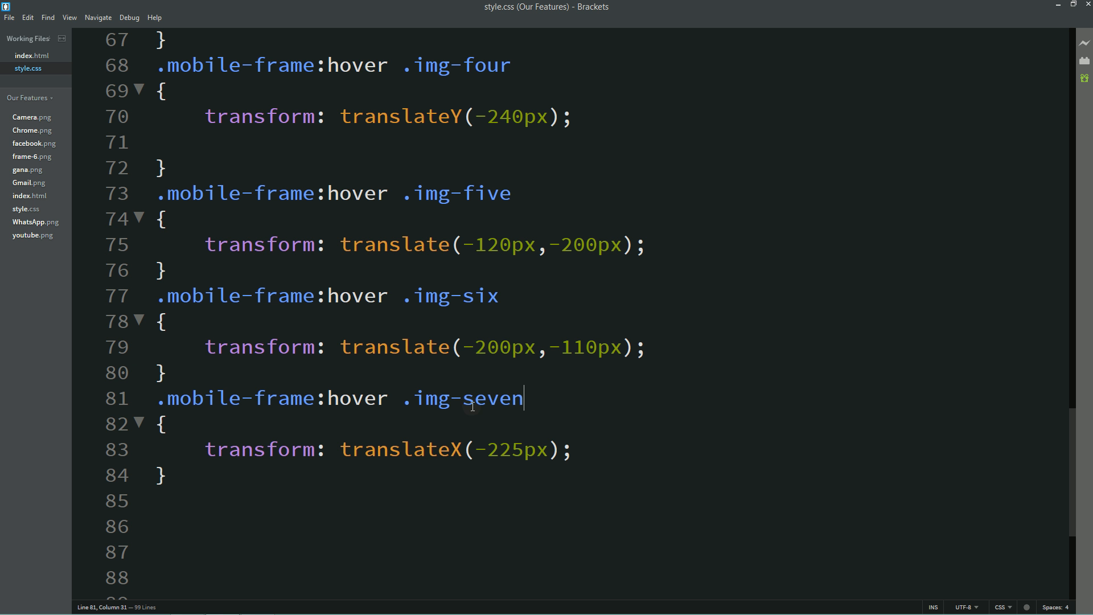
Write .mobile-frame:hover .circle-area with width and height 500px and translate(-150px, -100px).
drag(158, 398, 399, 398)
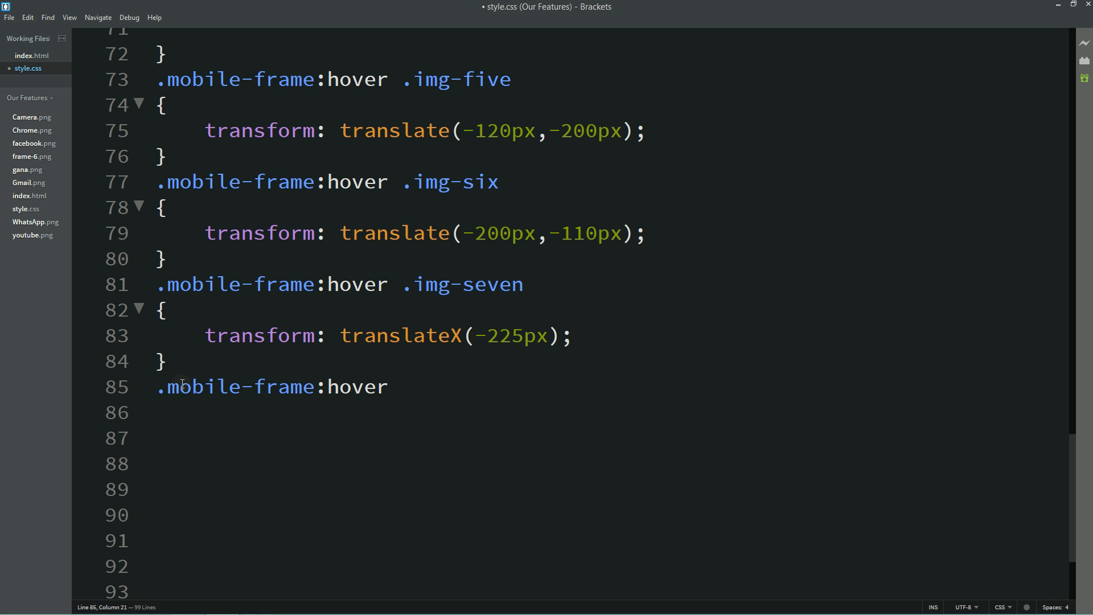
text(.cir)
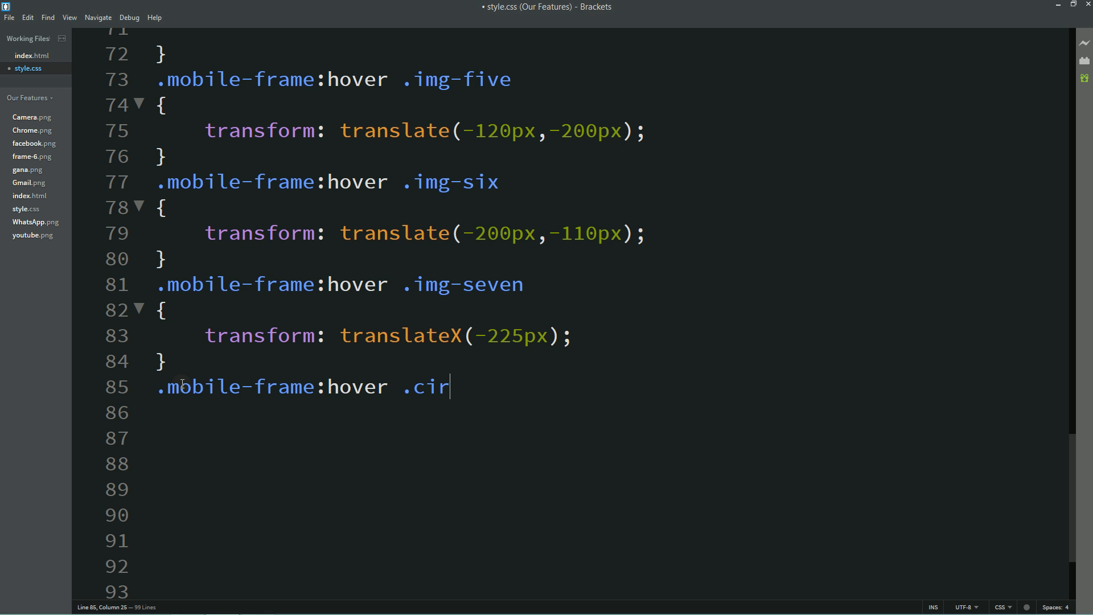
text(cle-area)
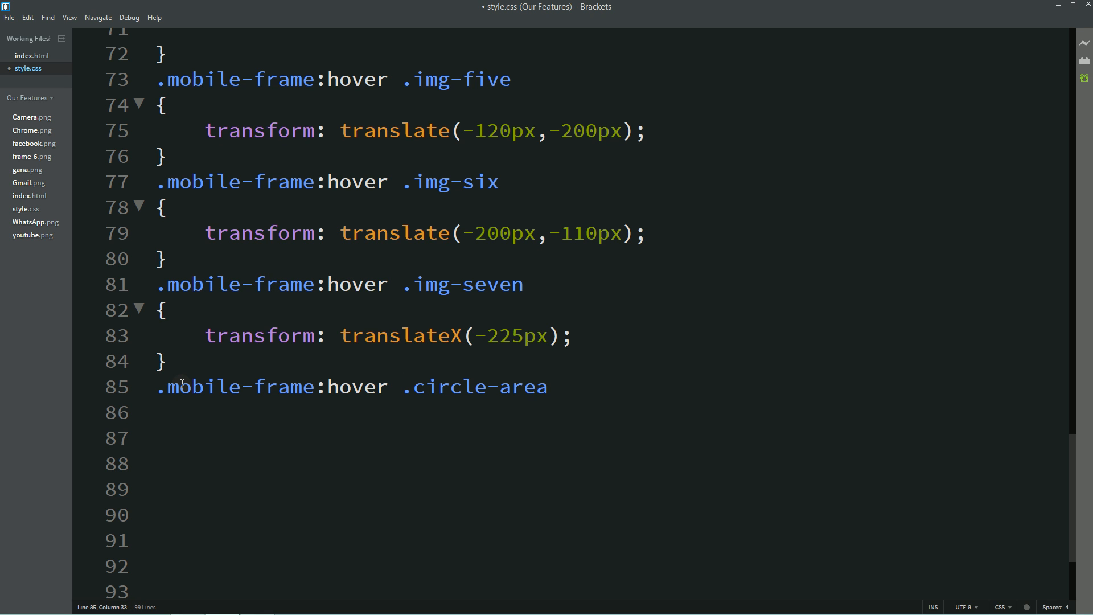
text({)
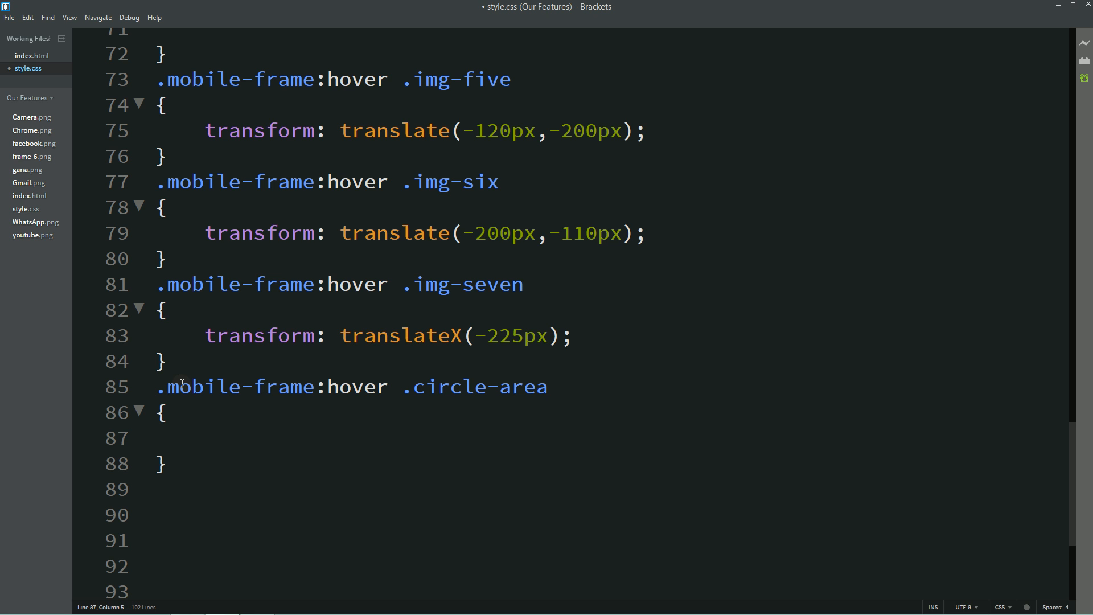
text(width: 500px)
text(hei)
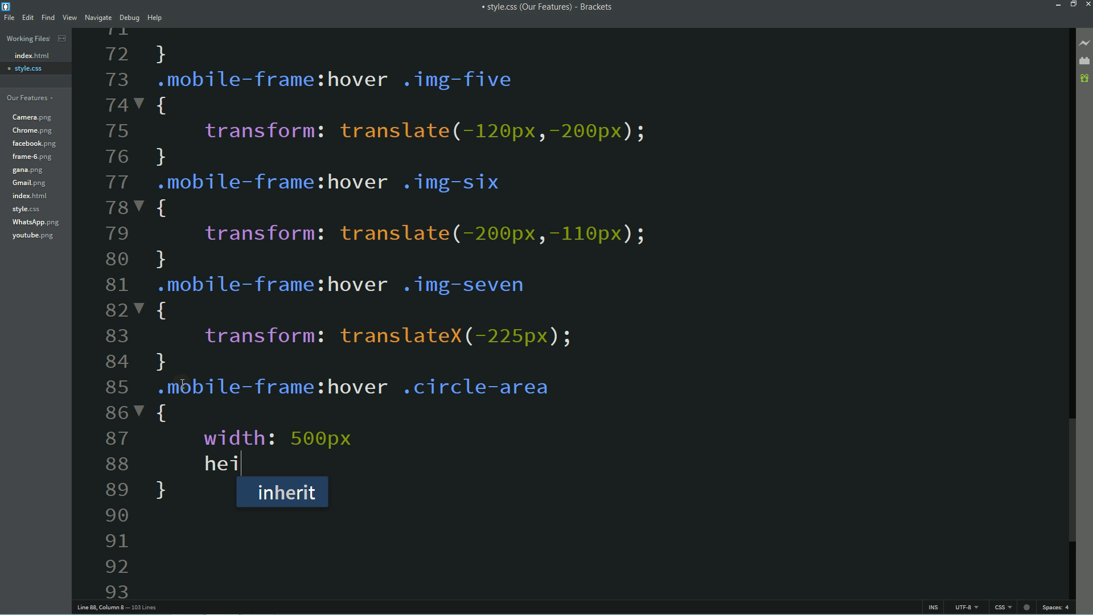
text(ght)
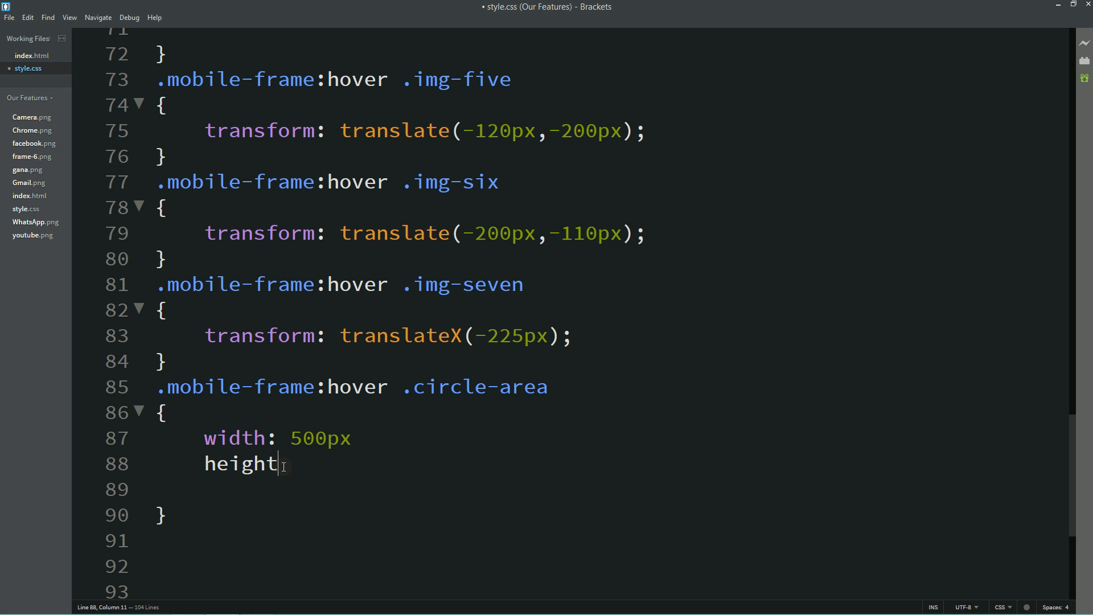
text(;)
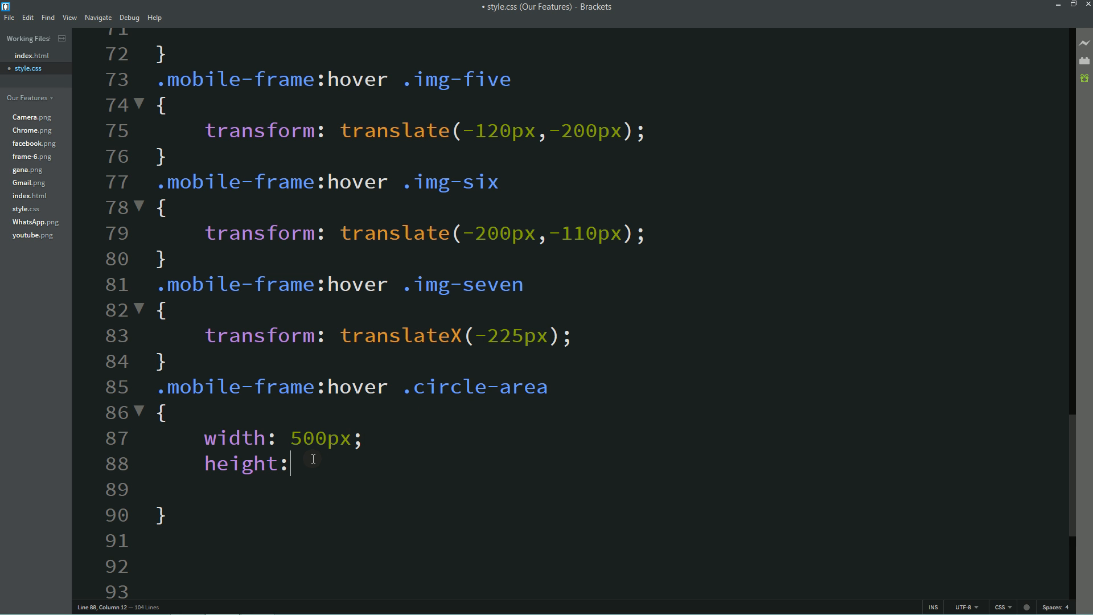
text(500px)
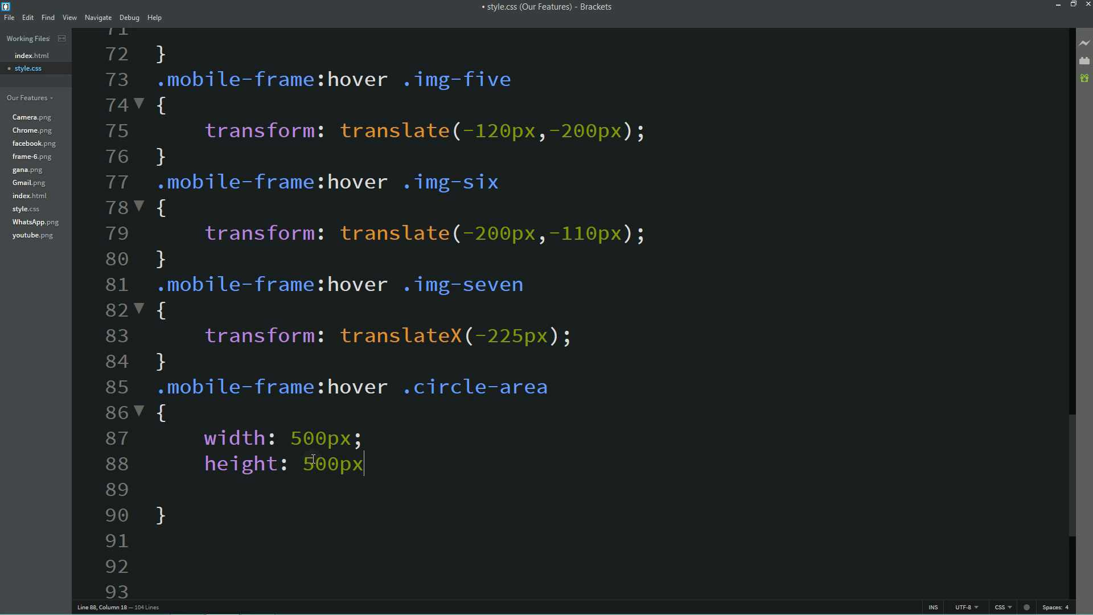
text(transform: translate(-1)
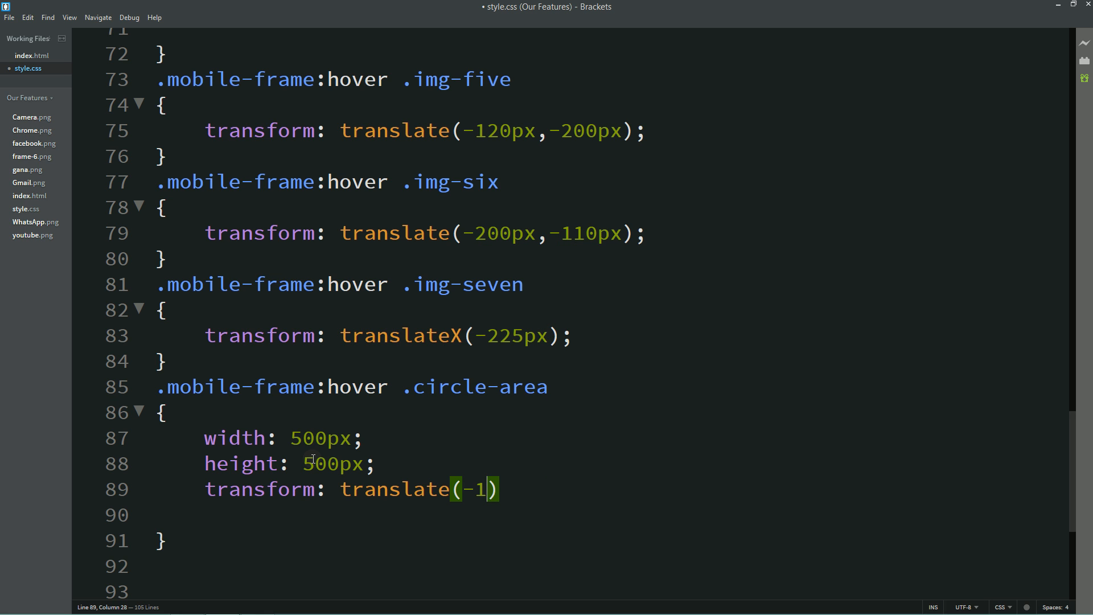
text(50px.)
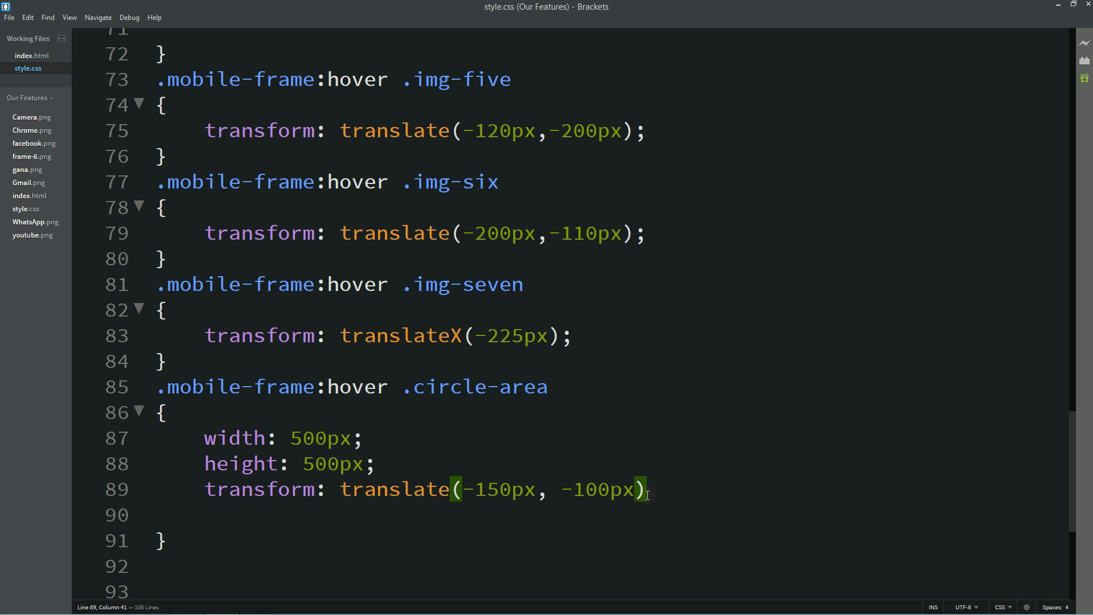
text(;)
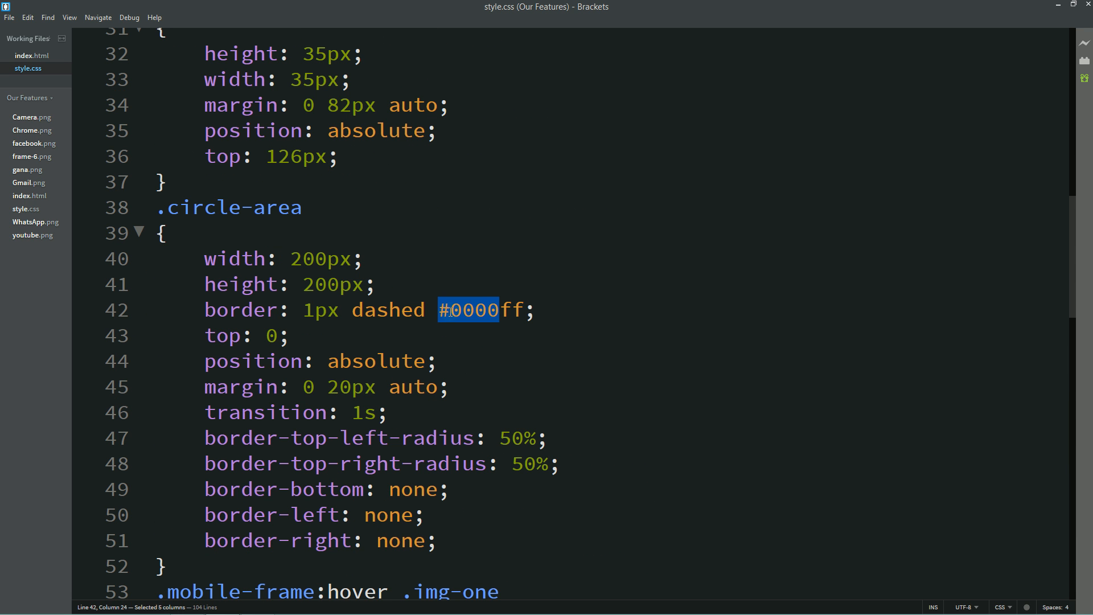
Change the .circle-area border colour to #fff and add z-index: -1.
text(#fff)
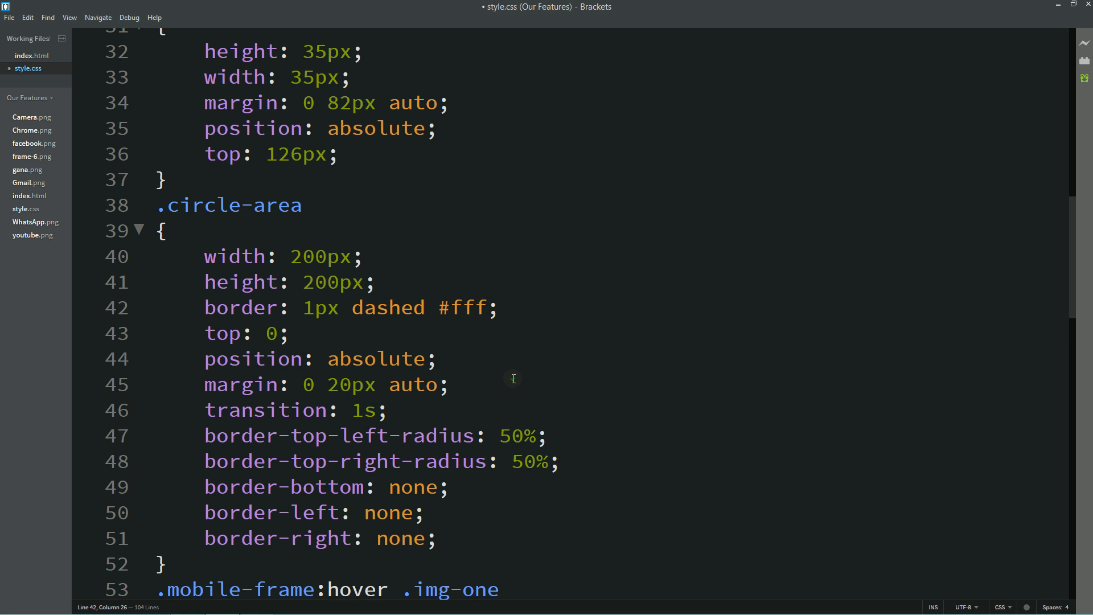
text(z-ind)
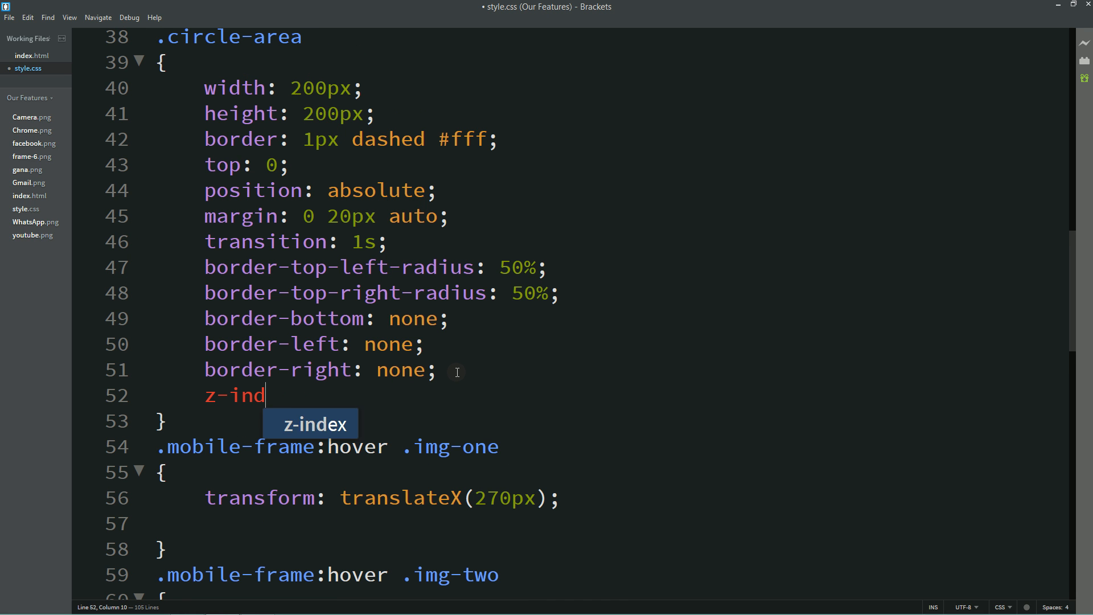
text(ex: -1;)
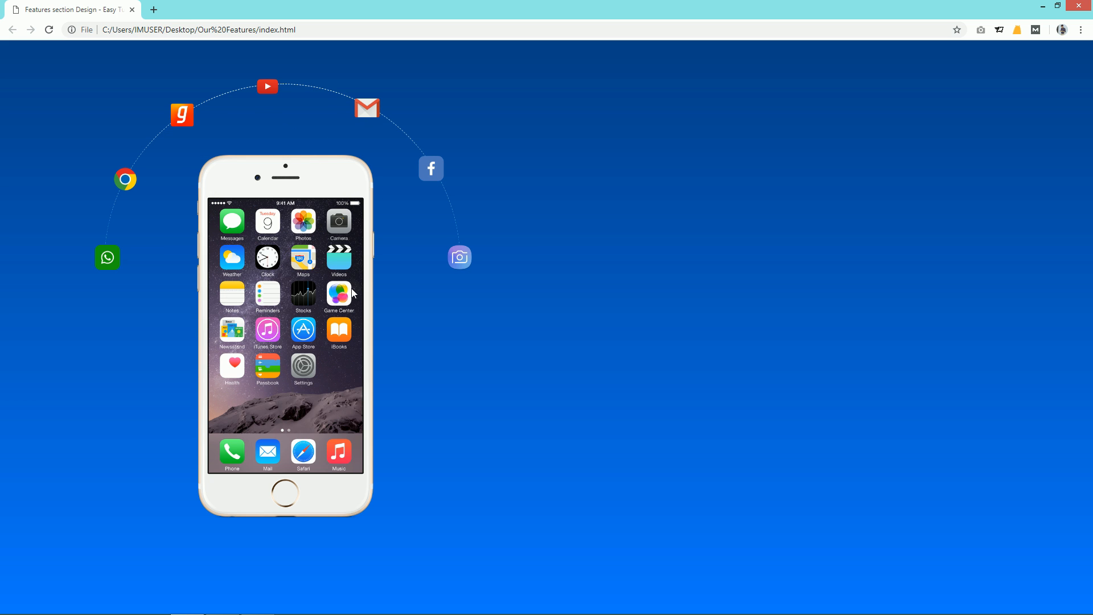
mouse_move(338, 364)
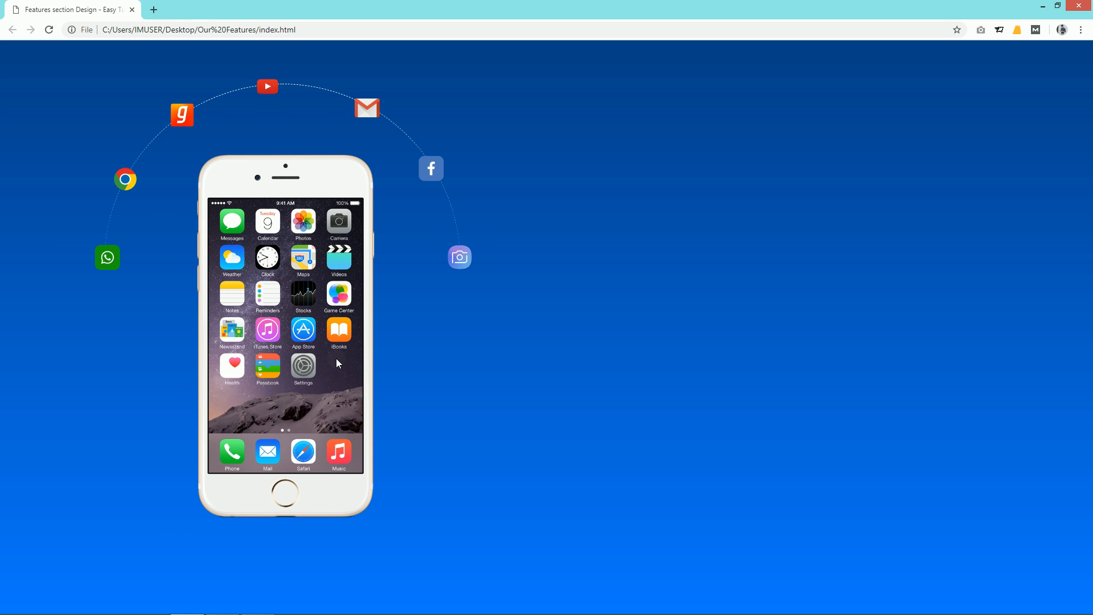